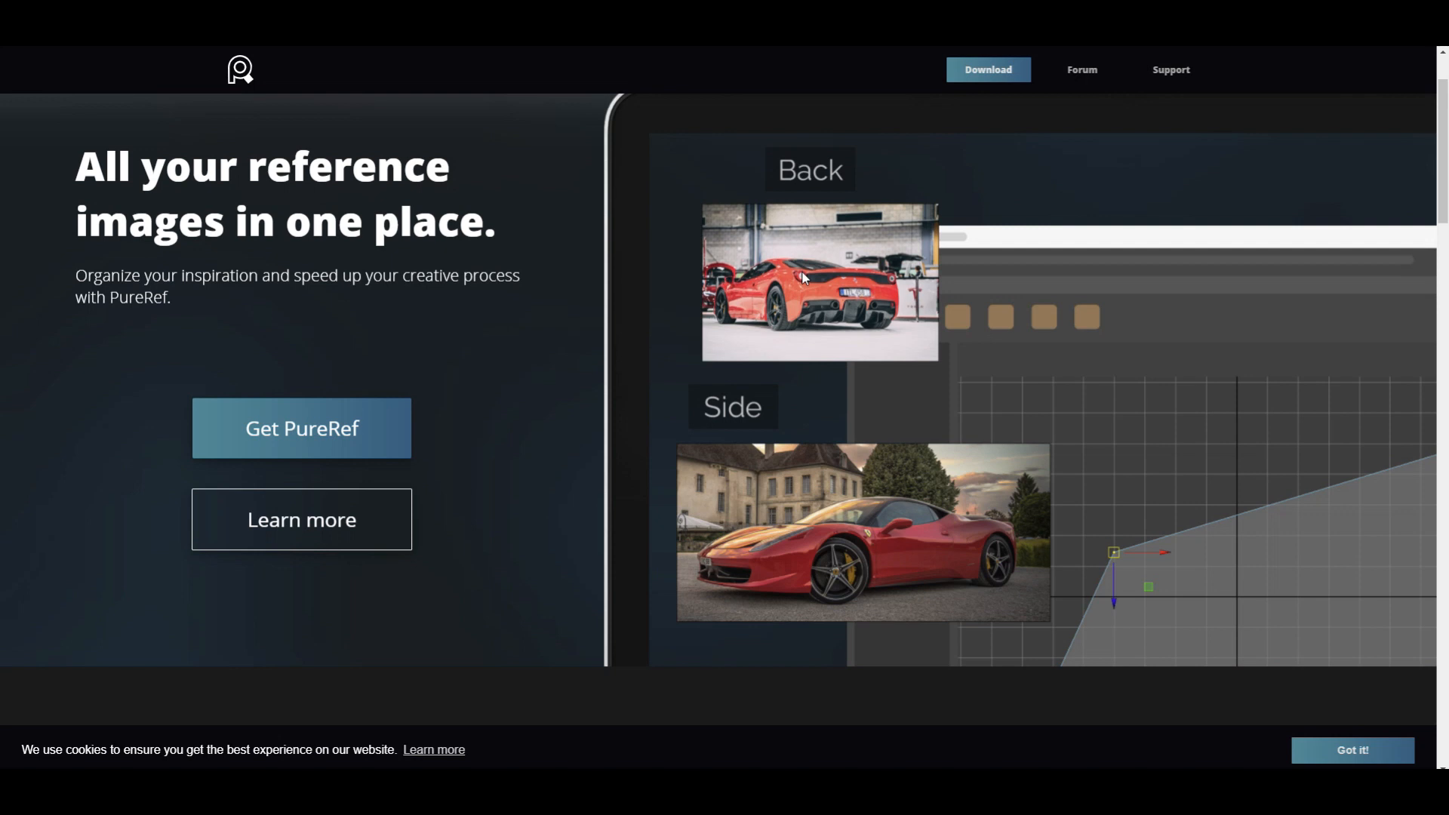
- Scroll down the PureRef page and use the context menu on the page content
scroll(down, 3)
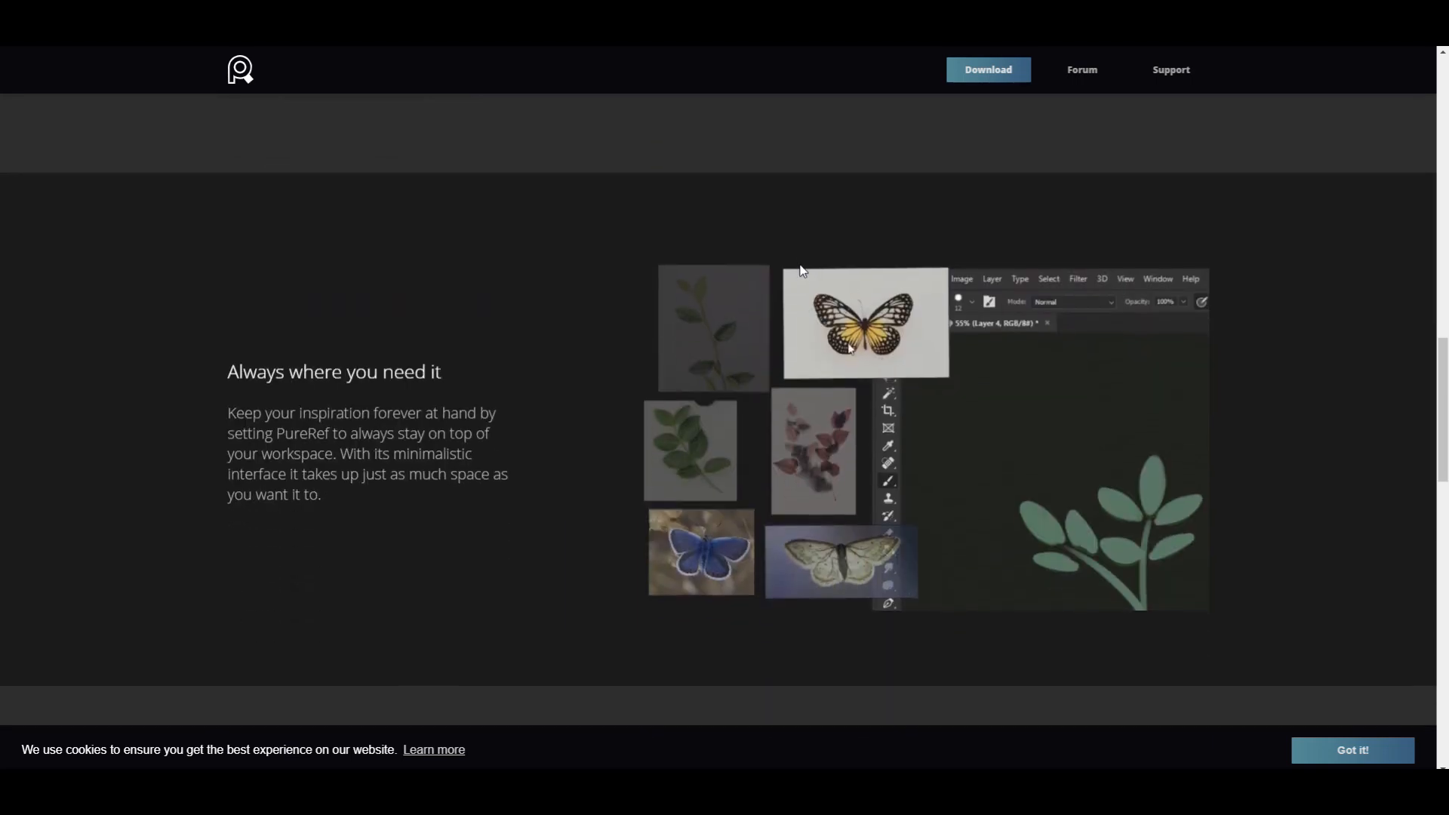
scroll(down, 3)
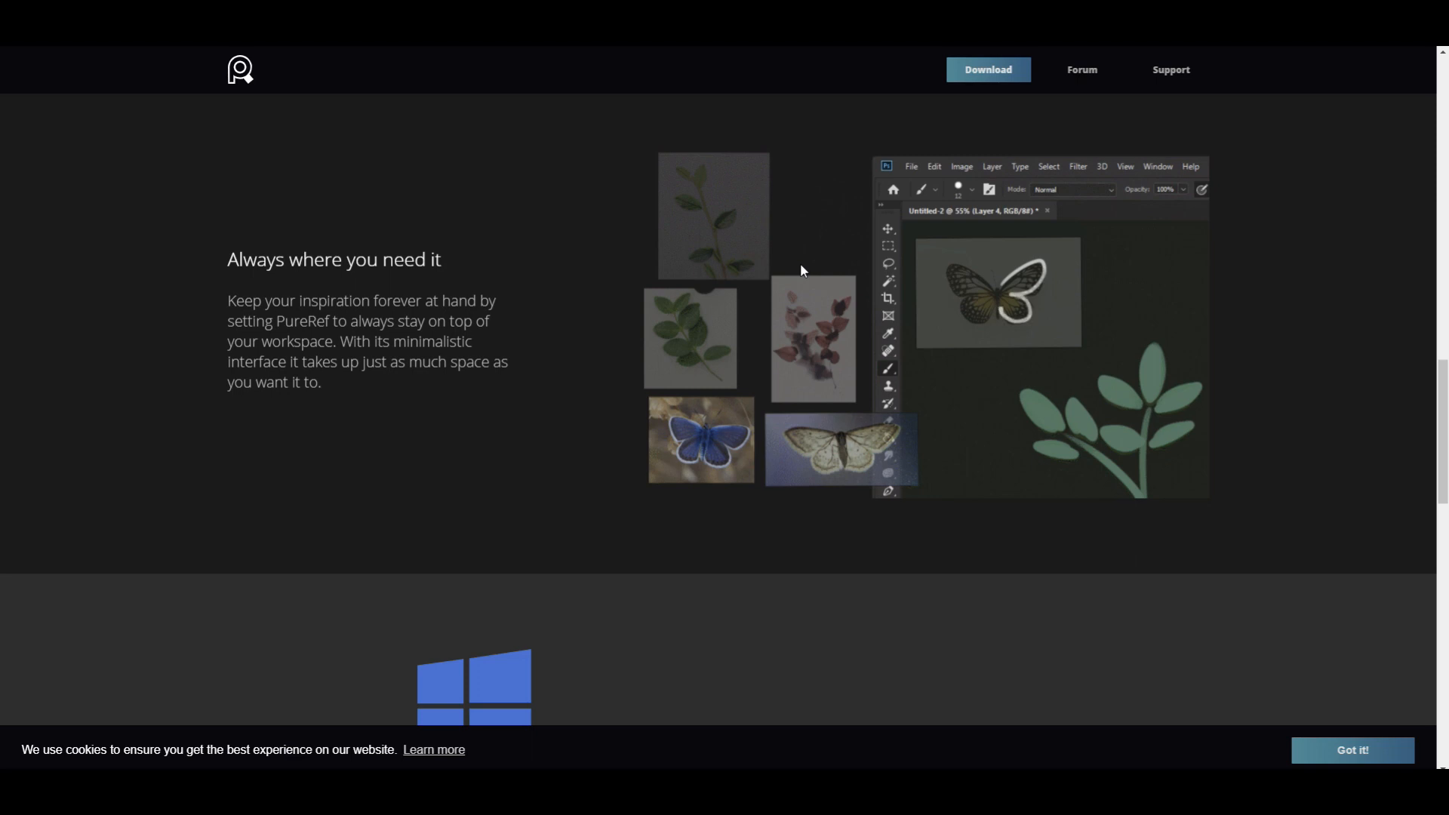
scroll(down, 3)
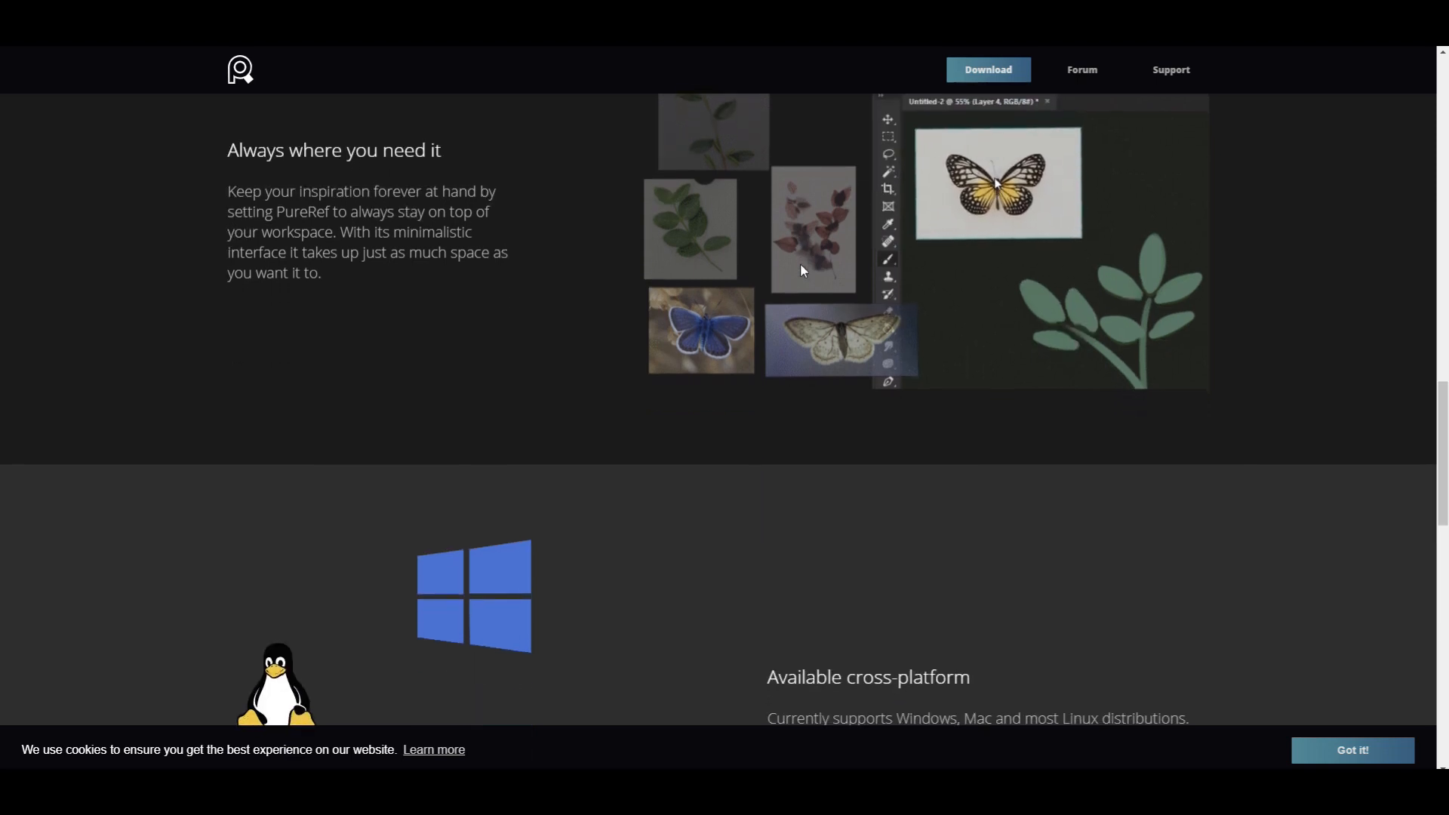
scroll(down, 3)
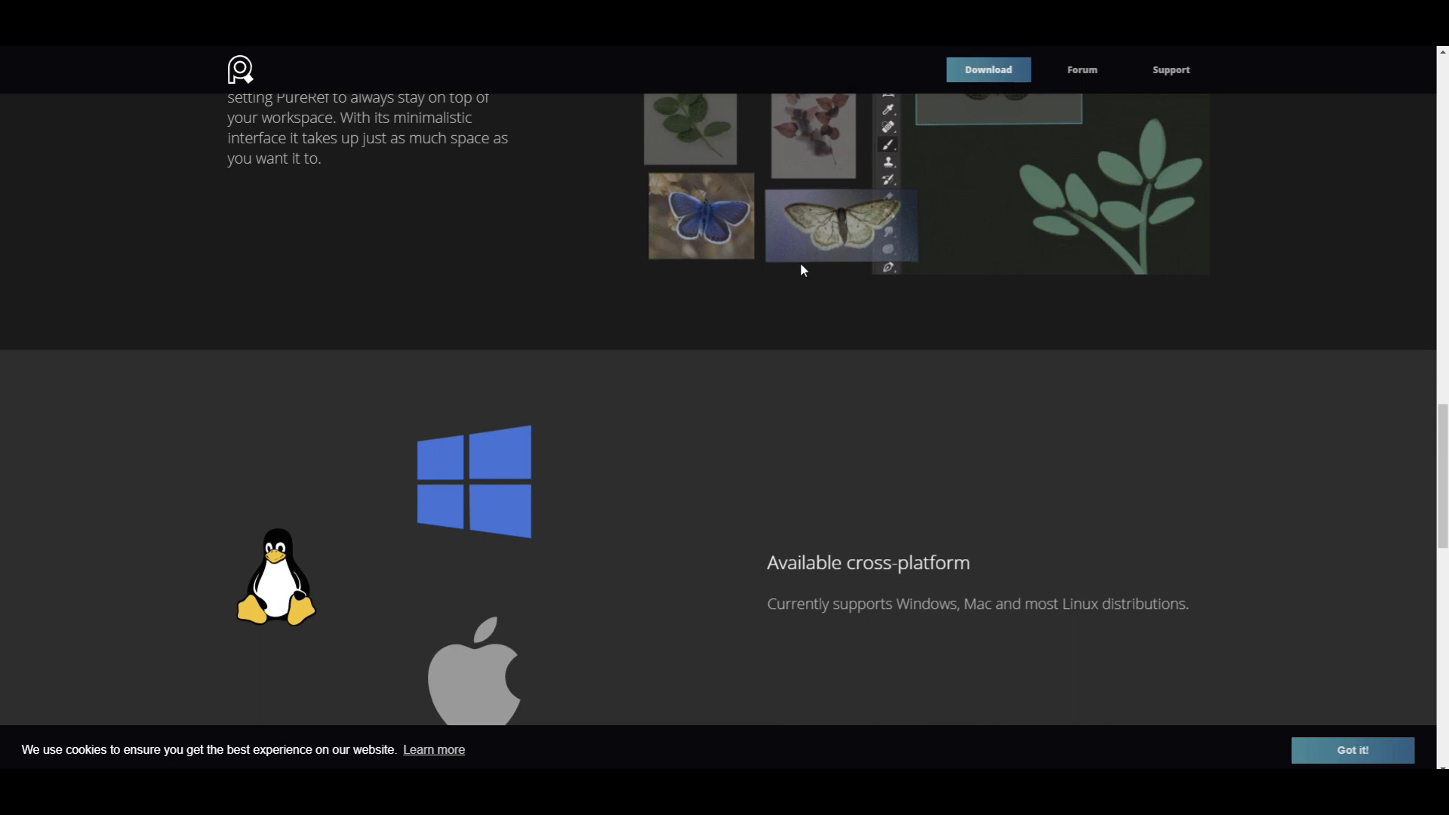
scroll(down, 3)
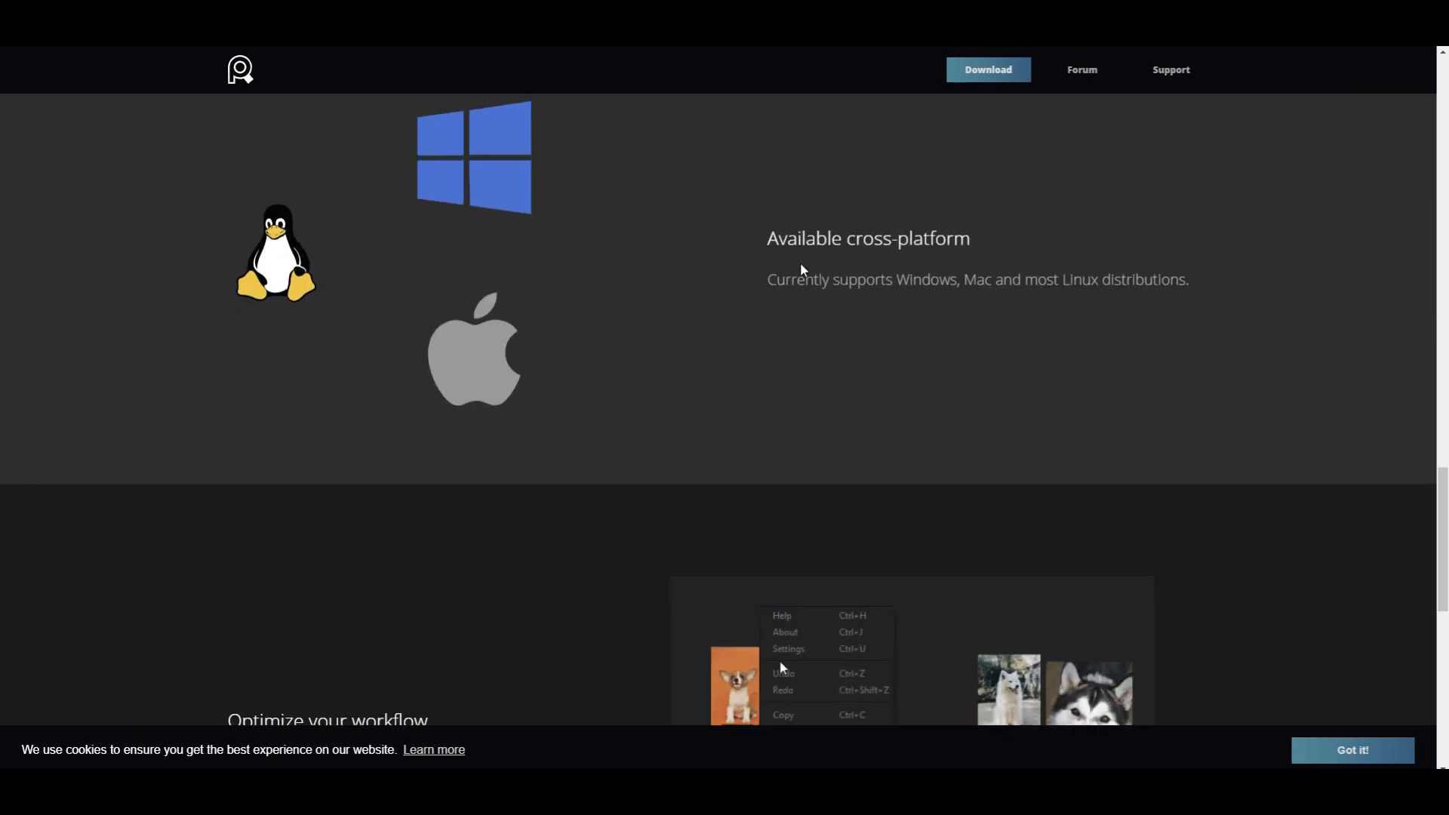
scroll(down, 3)
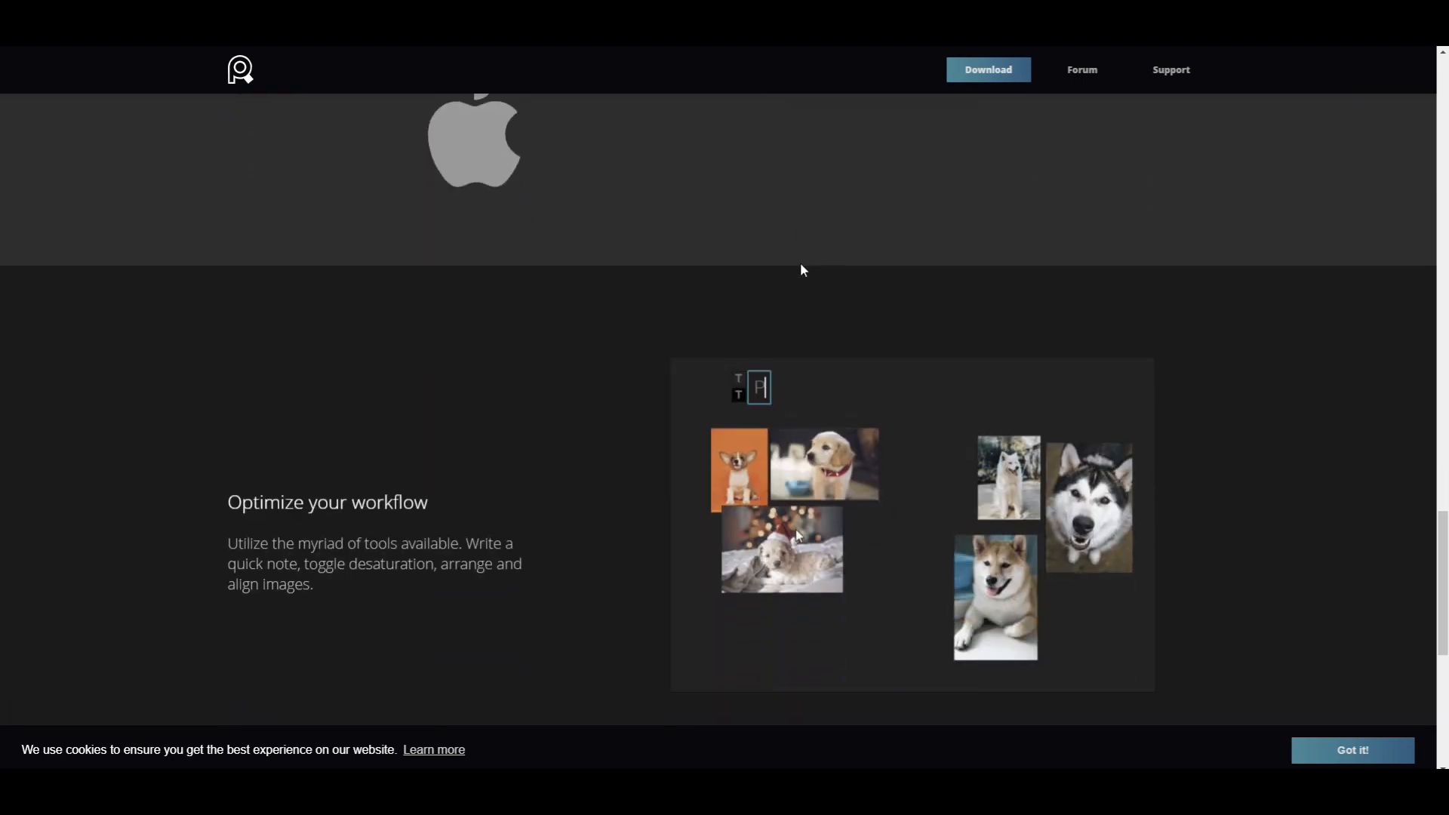
scroll(down, 3)
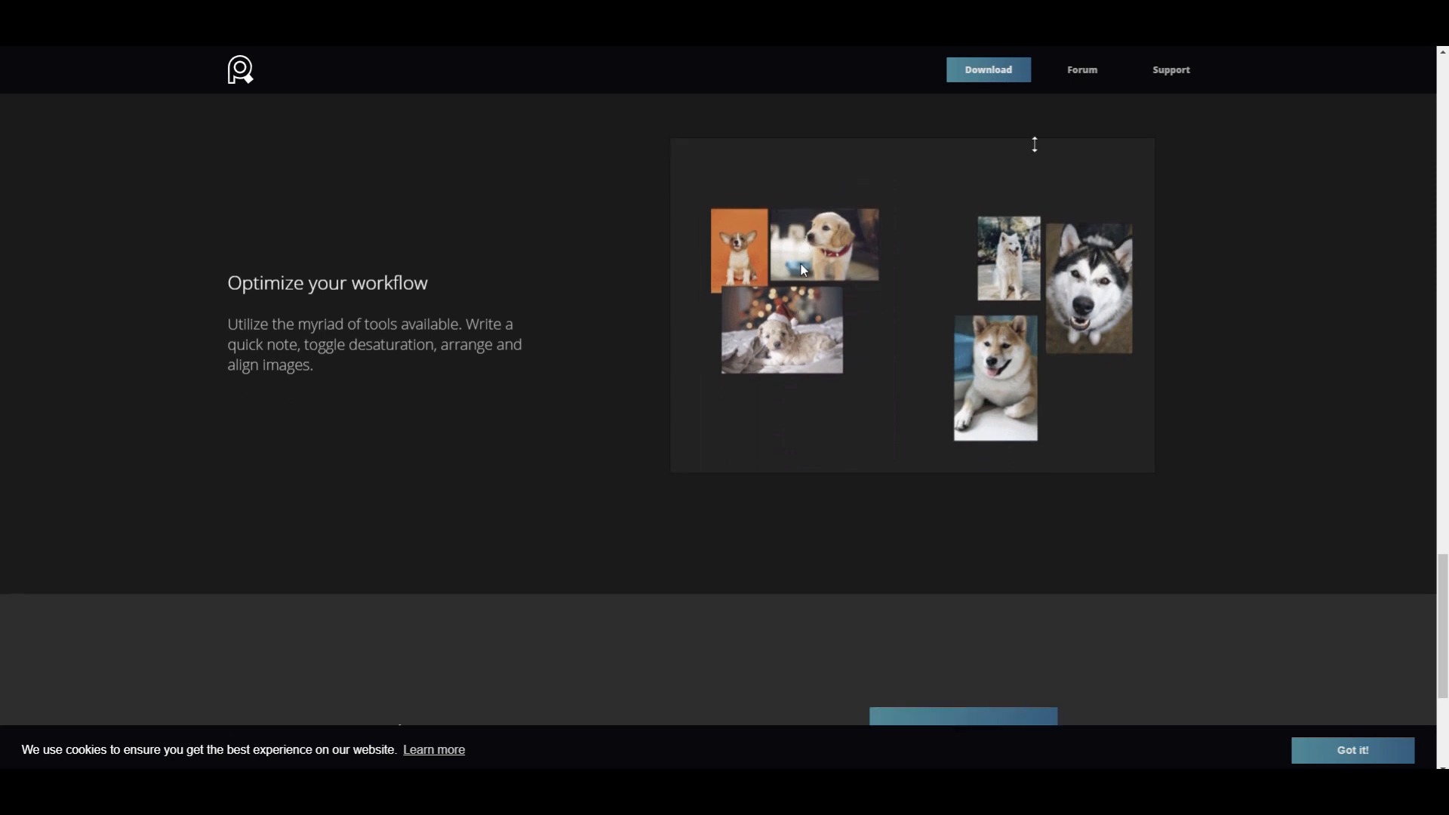
right_click(801, 269)
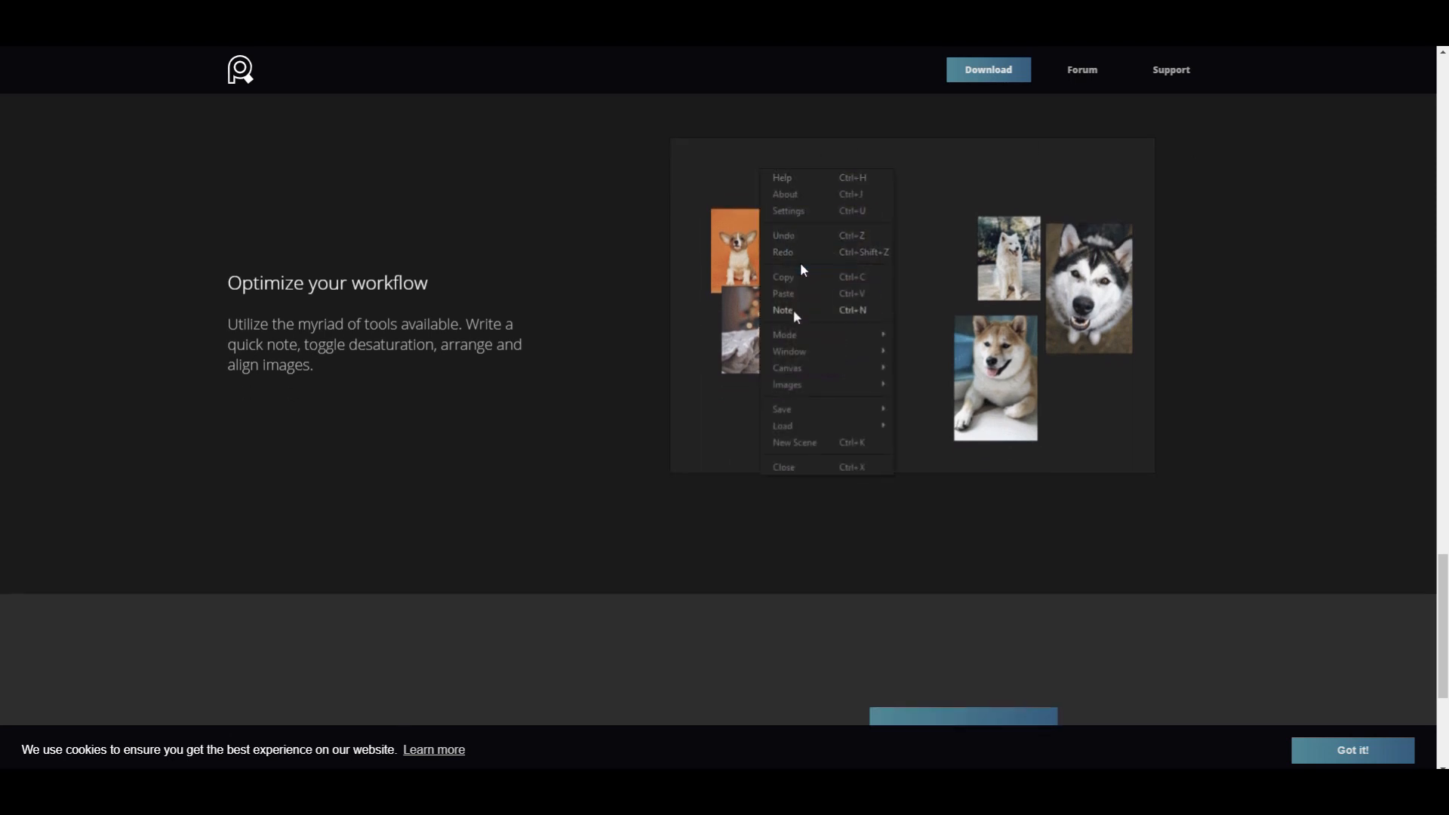
click(784, 309)
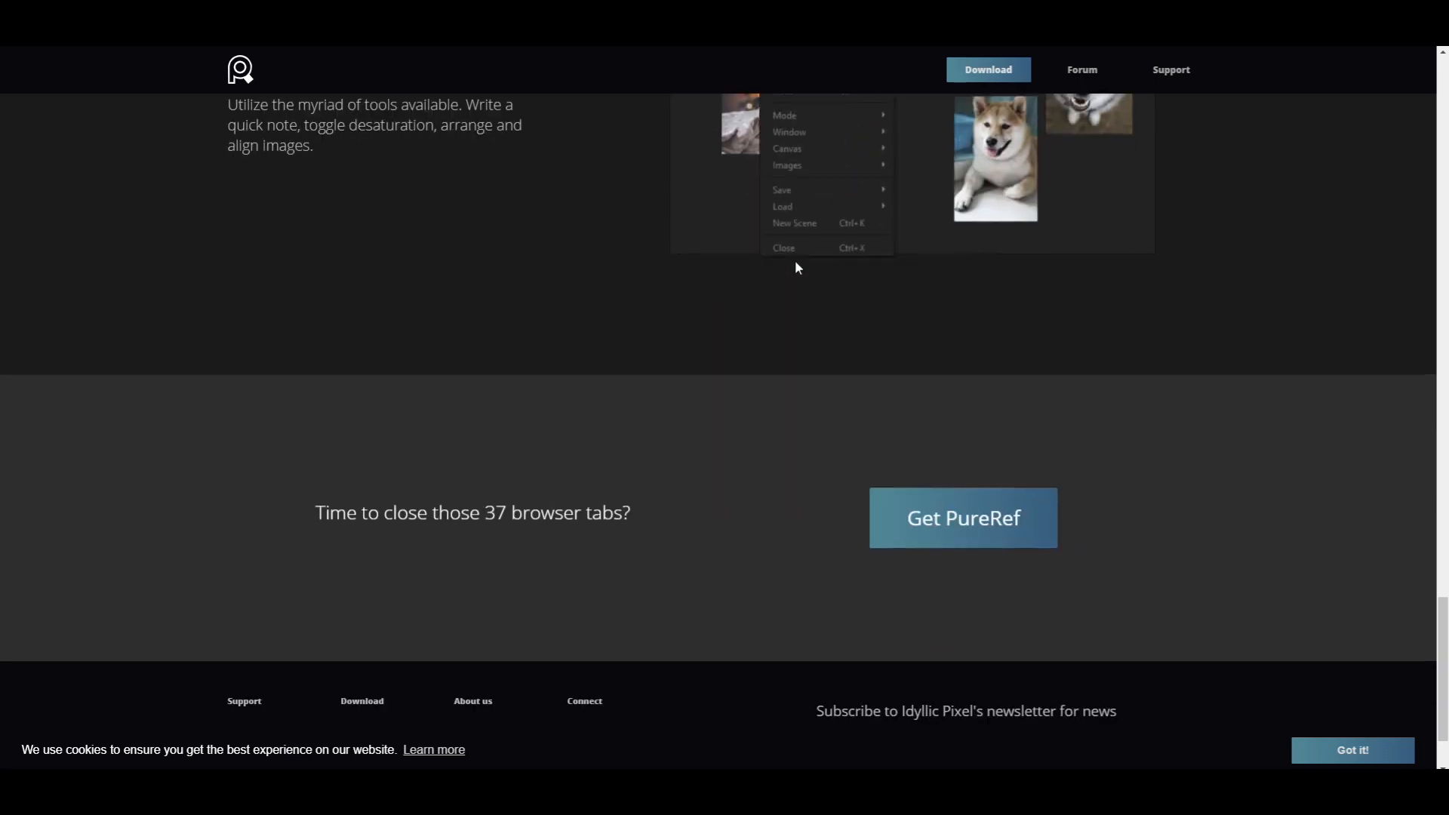
scroll(down, 3)
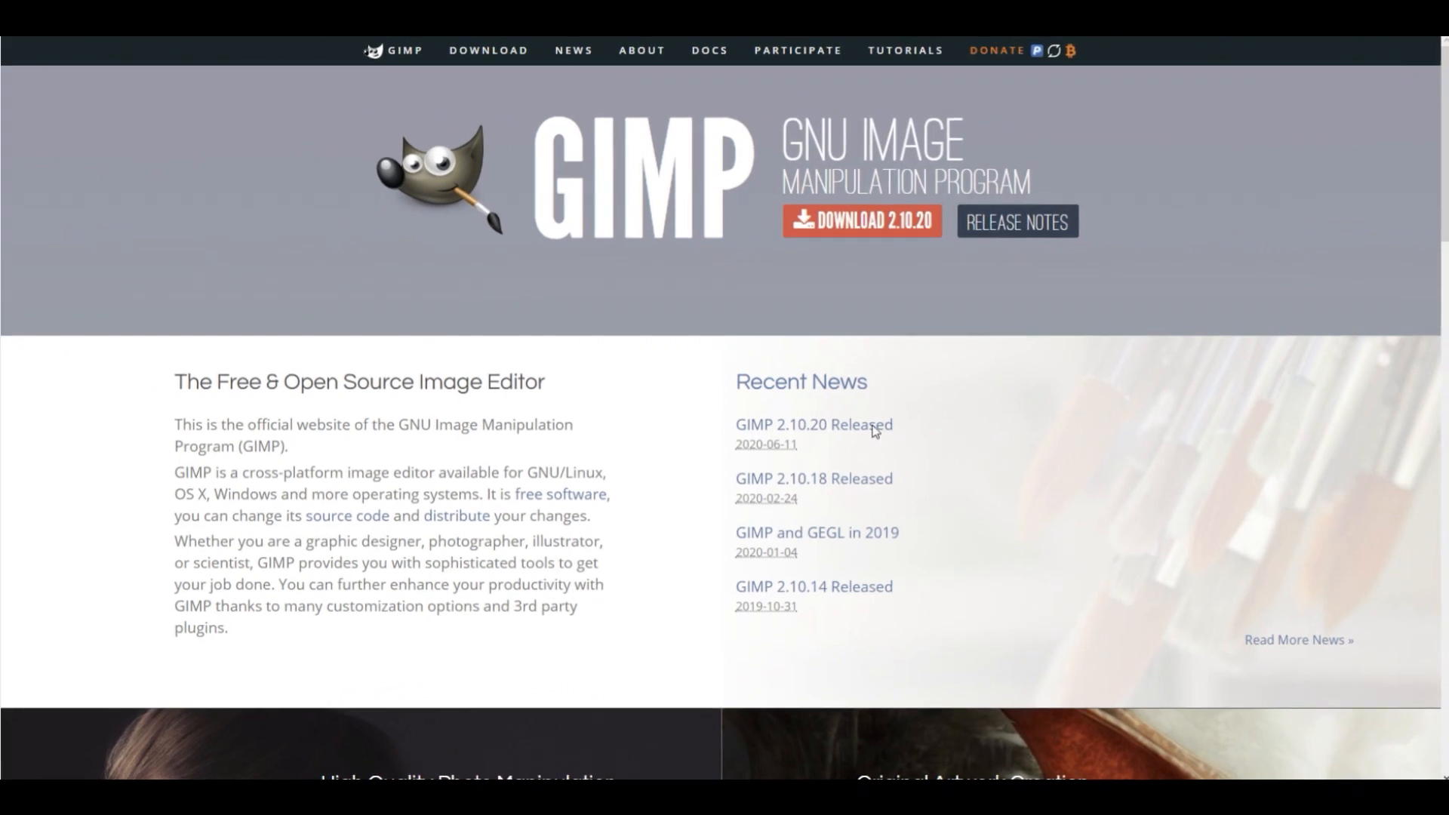
mouse_move(571, 302)
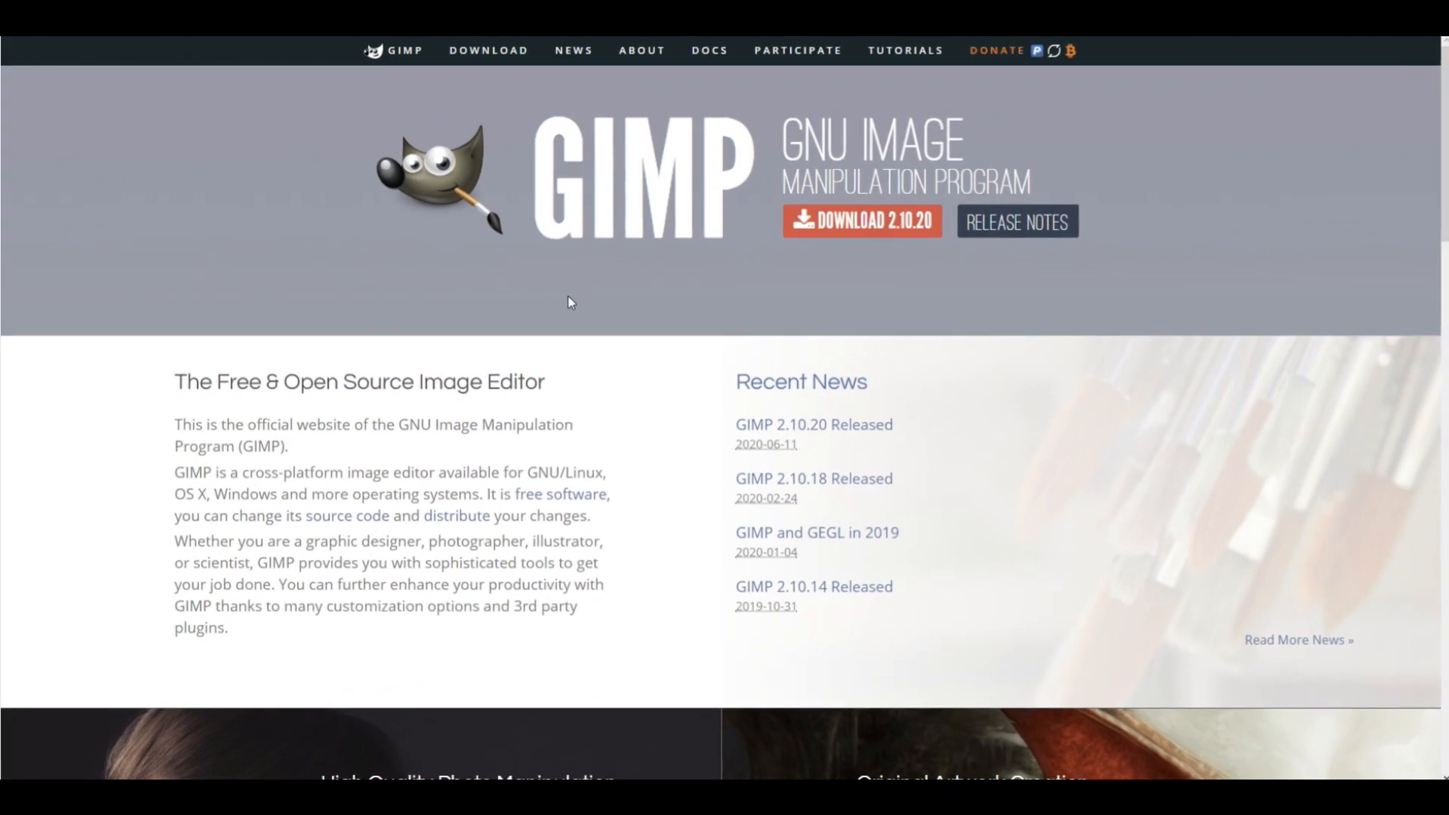
- Continue scrolling down the page to the lower sections
scroll(down, 3)
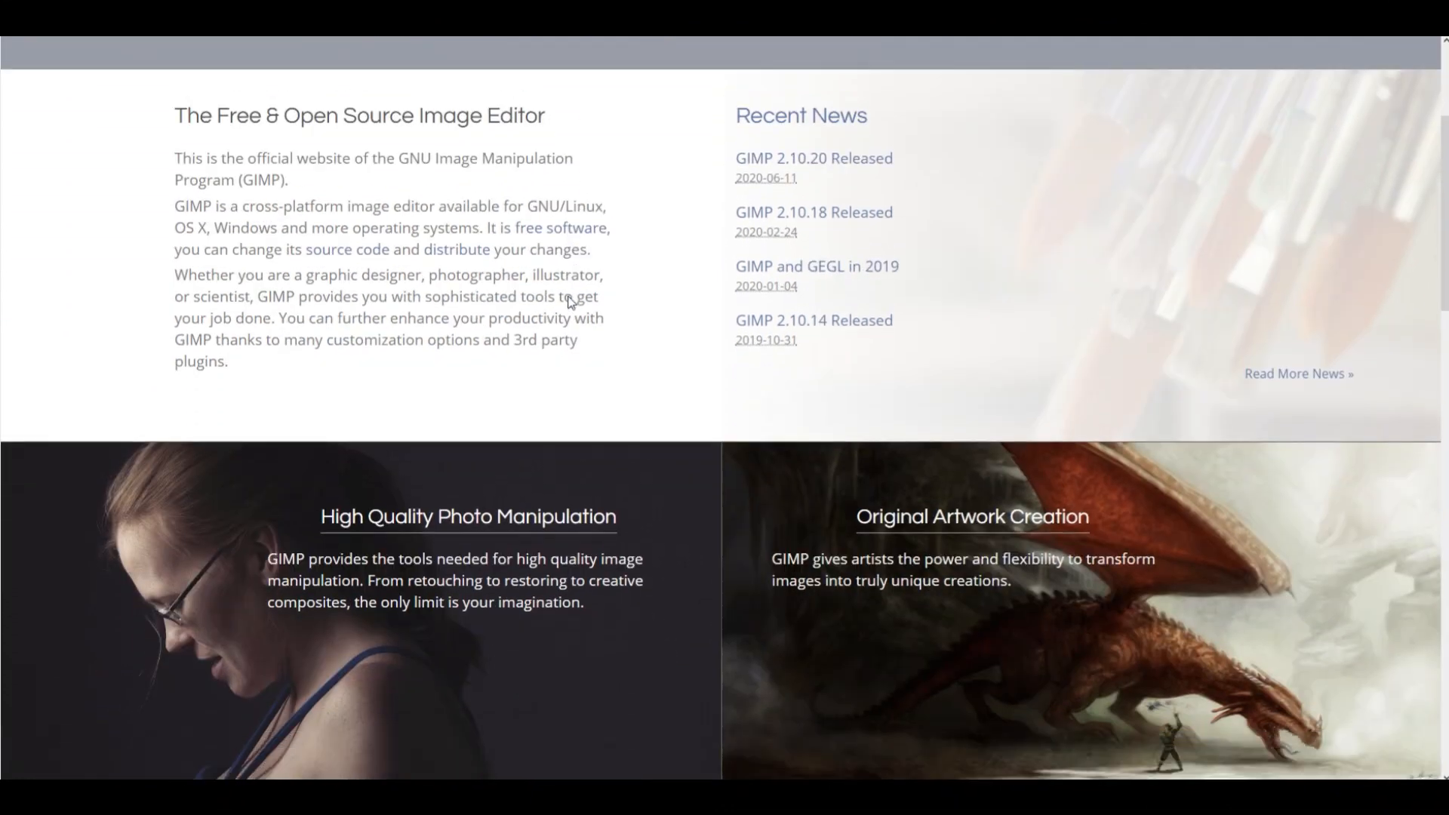
scroll(down, 3)
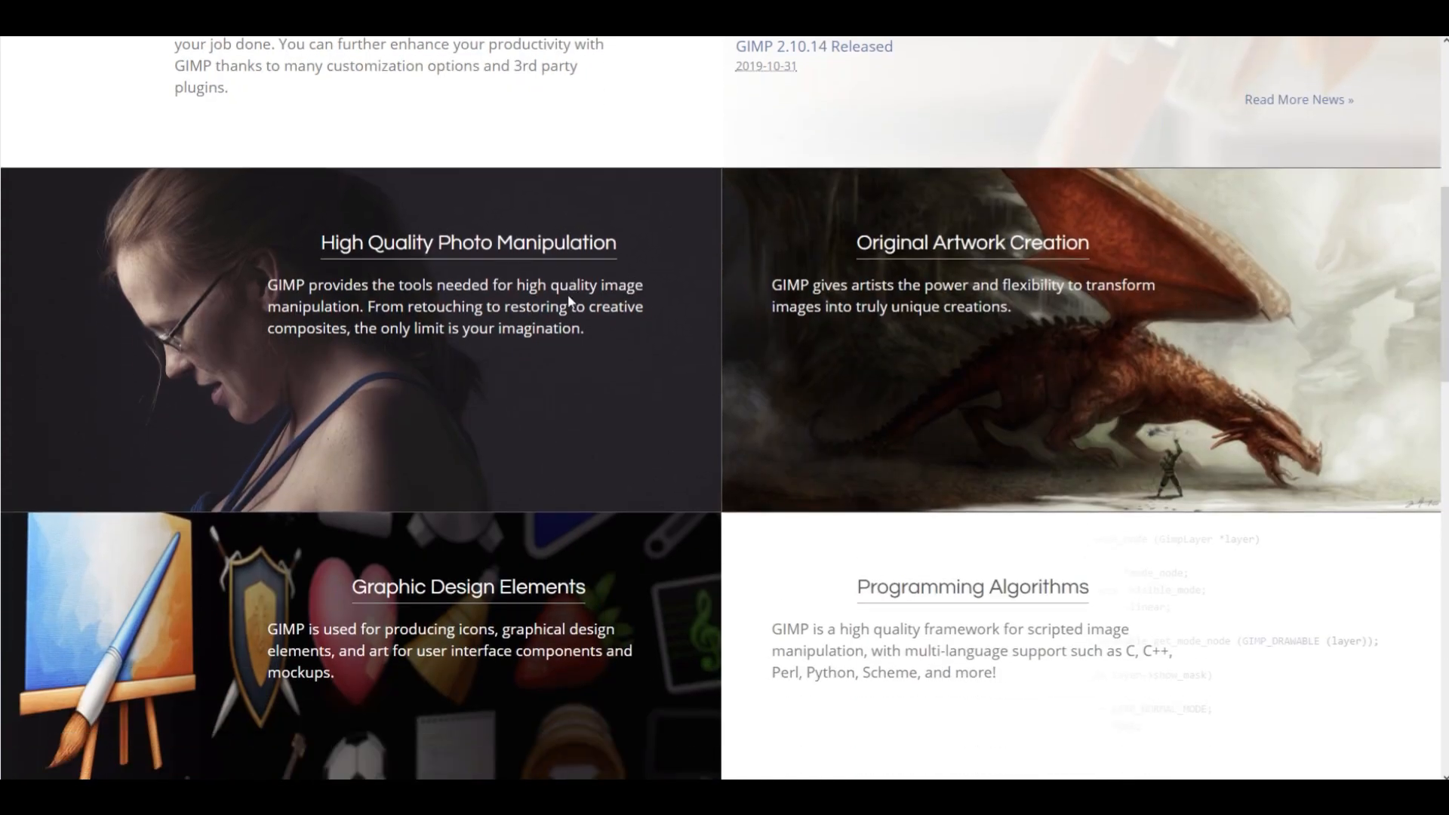
scroll(down, 3)
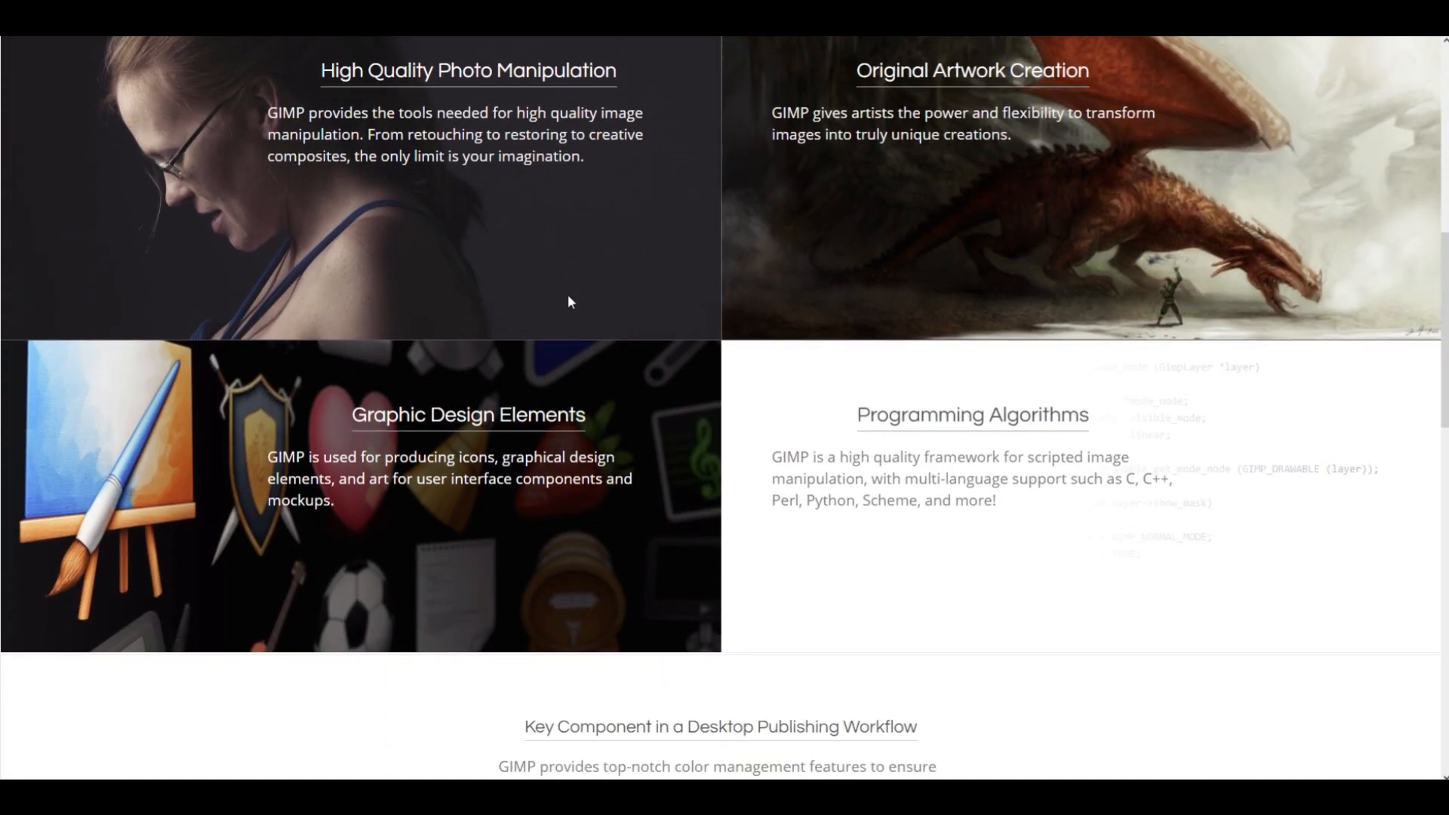
scroll(down, 3)
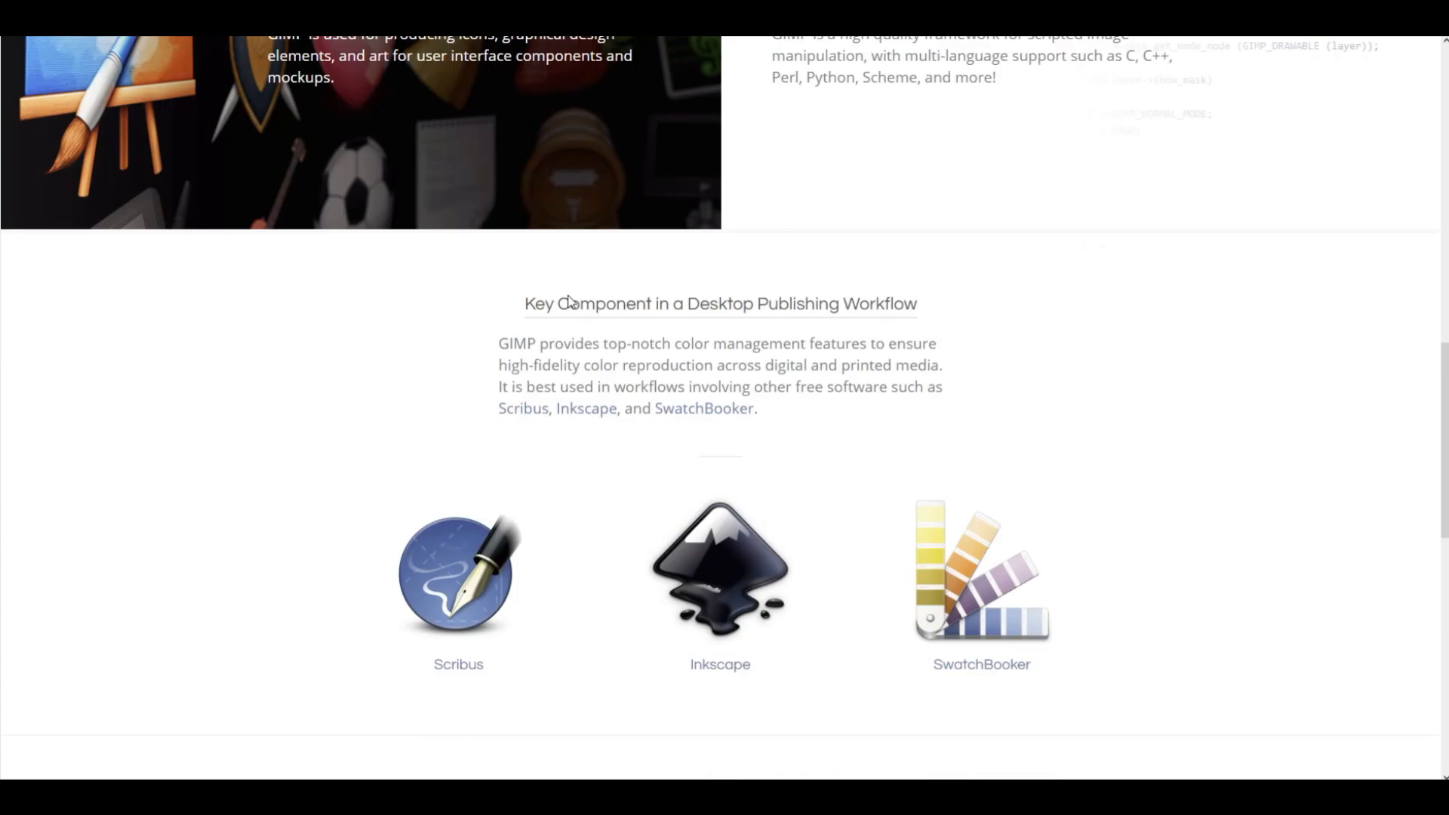
scroll(down, 3)
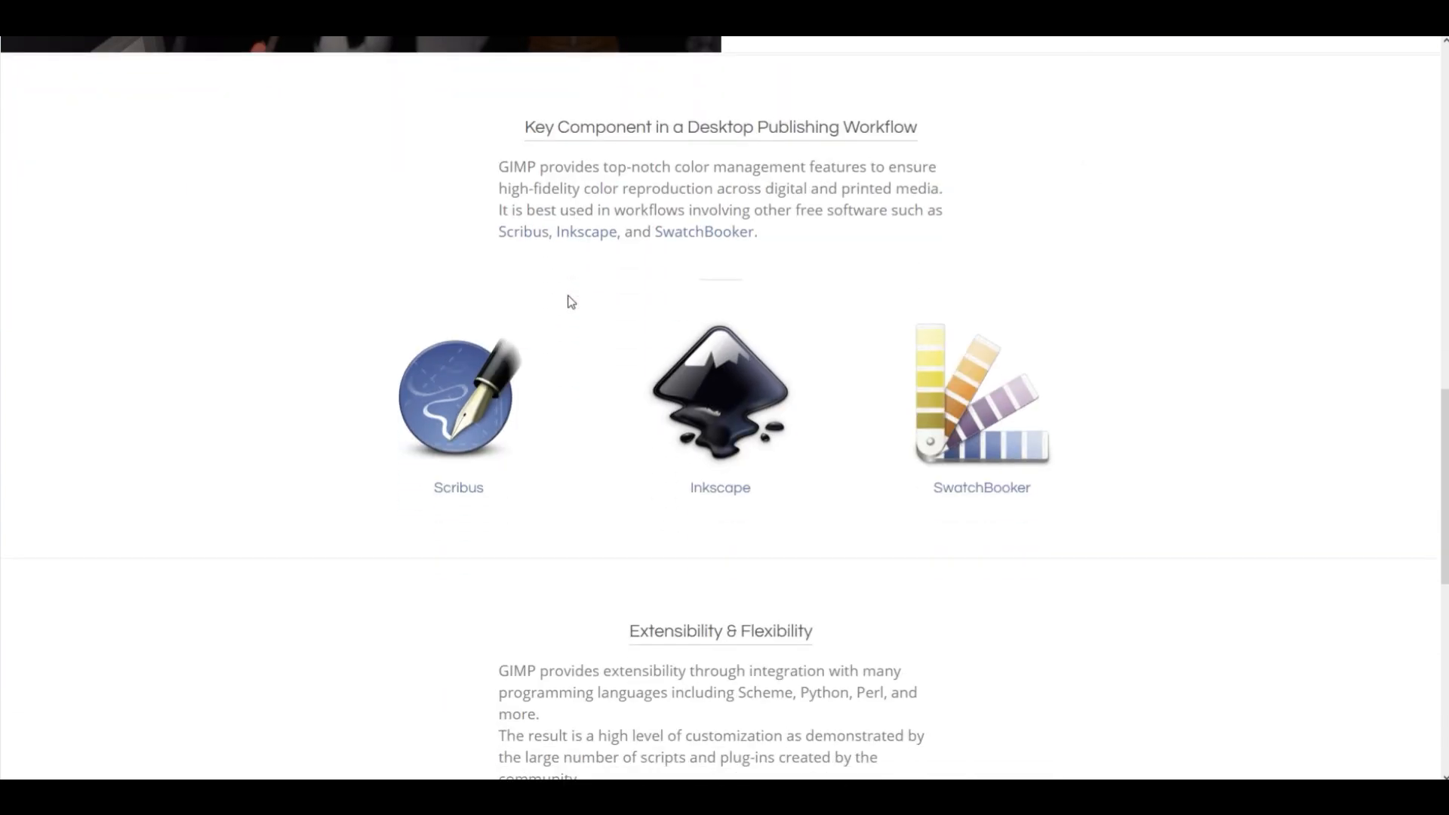
scroll(down, 3)
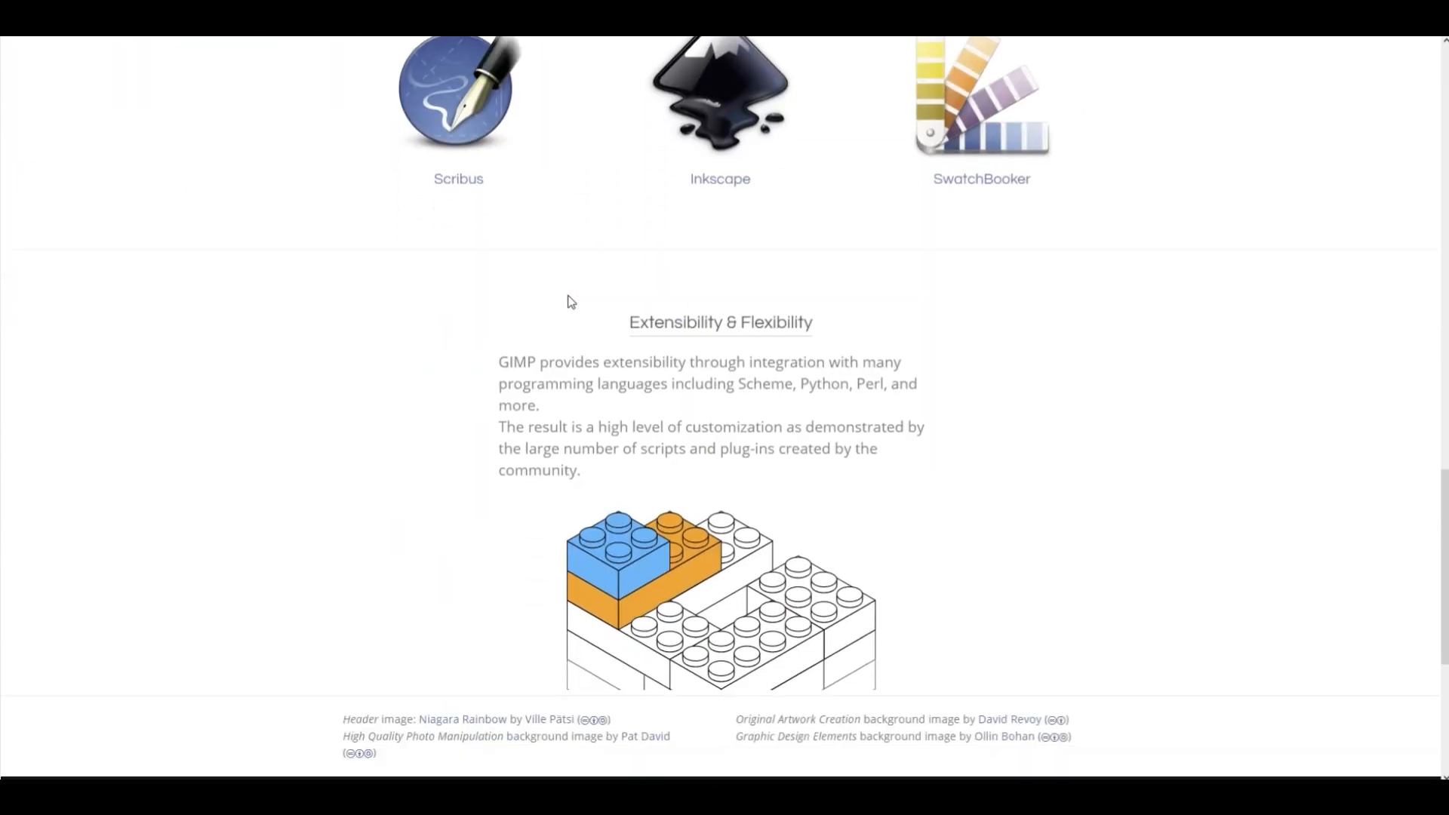
scroll(down, 3)
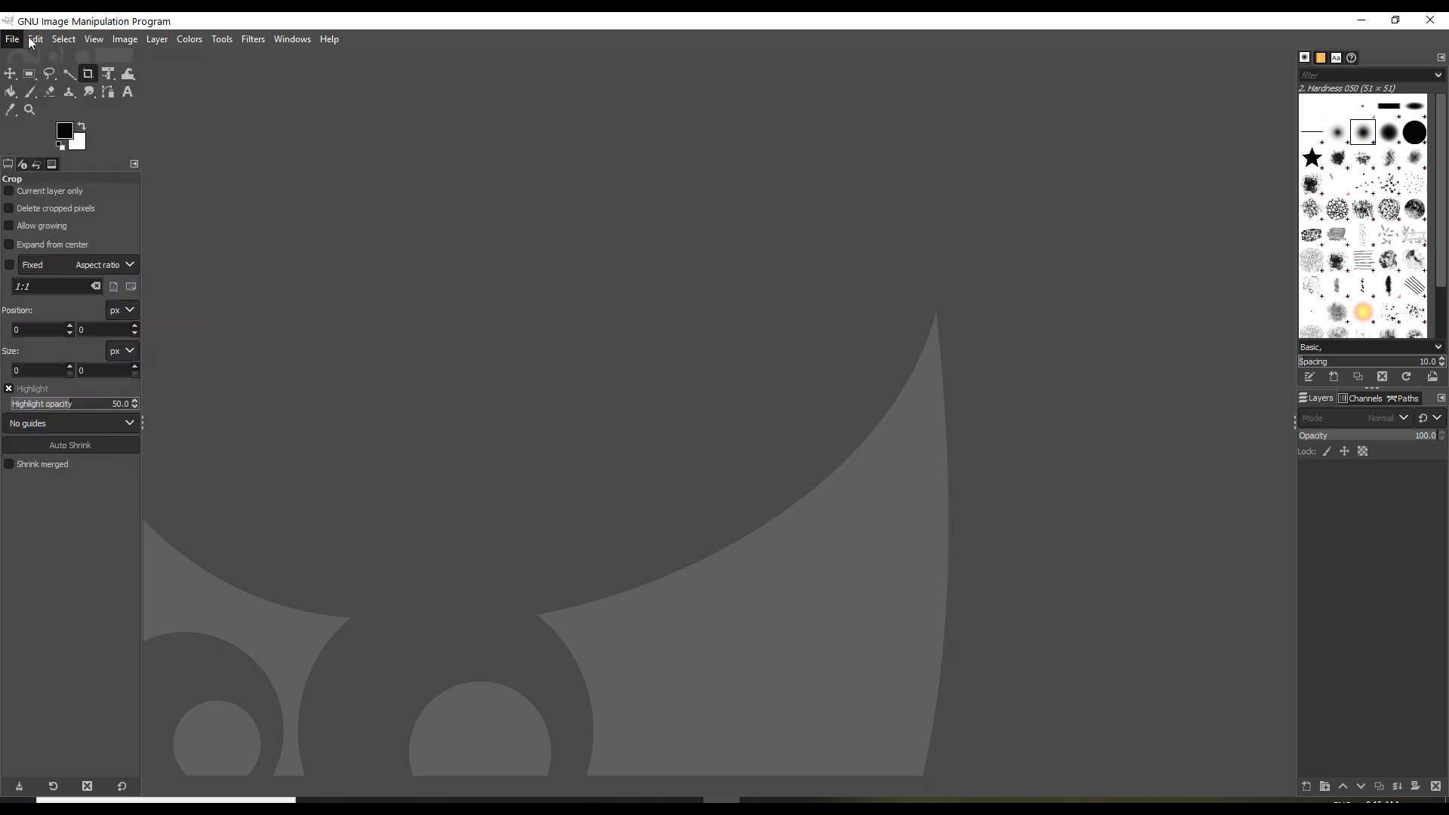
- Preview GIMP's Edit, View, Image, Layer, Tools, Filters, Windows and Help menus in turn
click(35, 39)
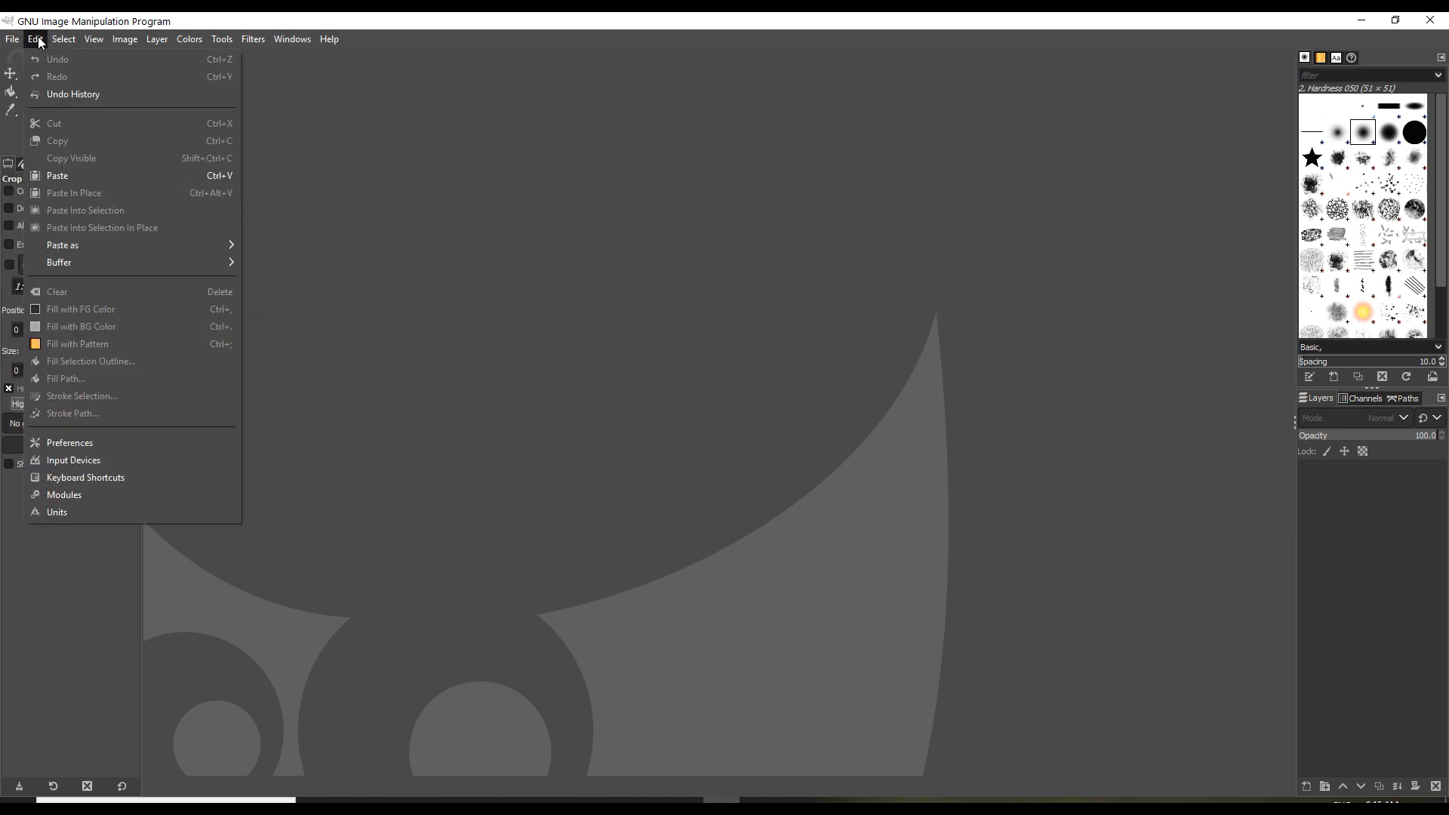
click(92, 39)
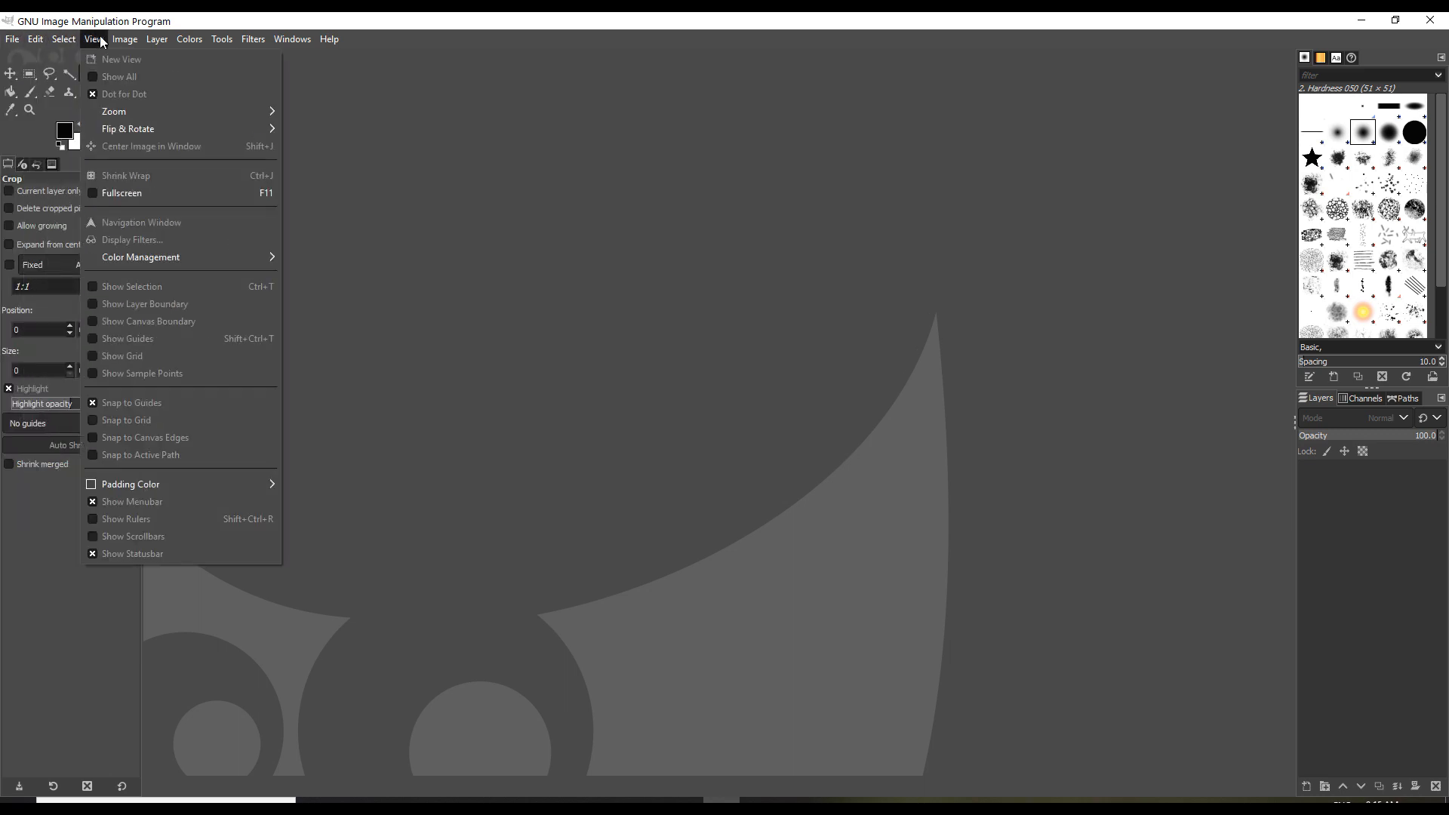
click(124, 39)
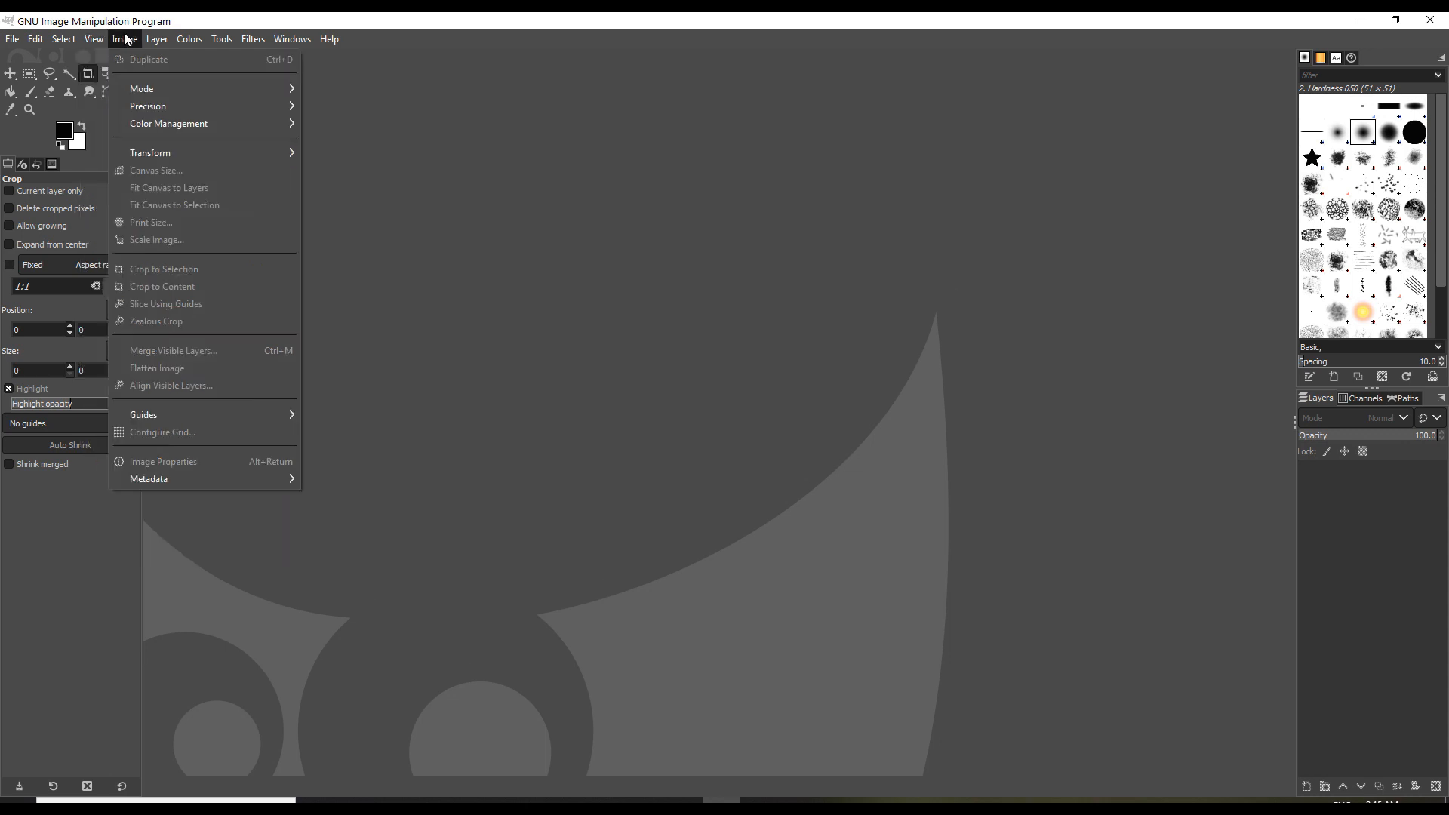
click(156, 39)
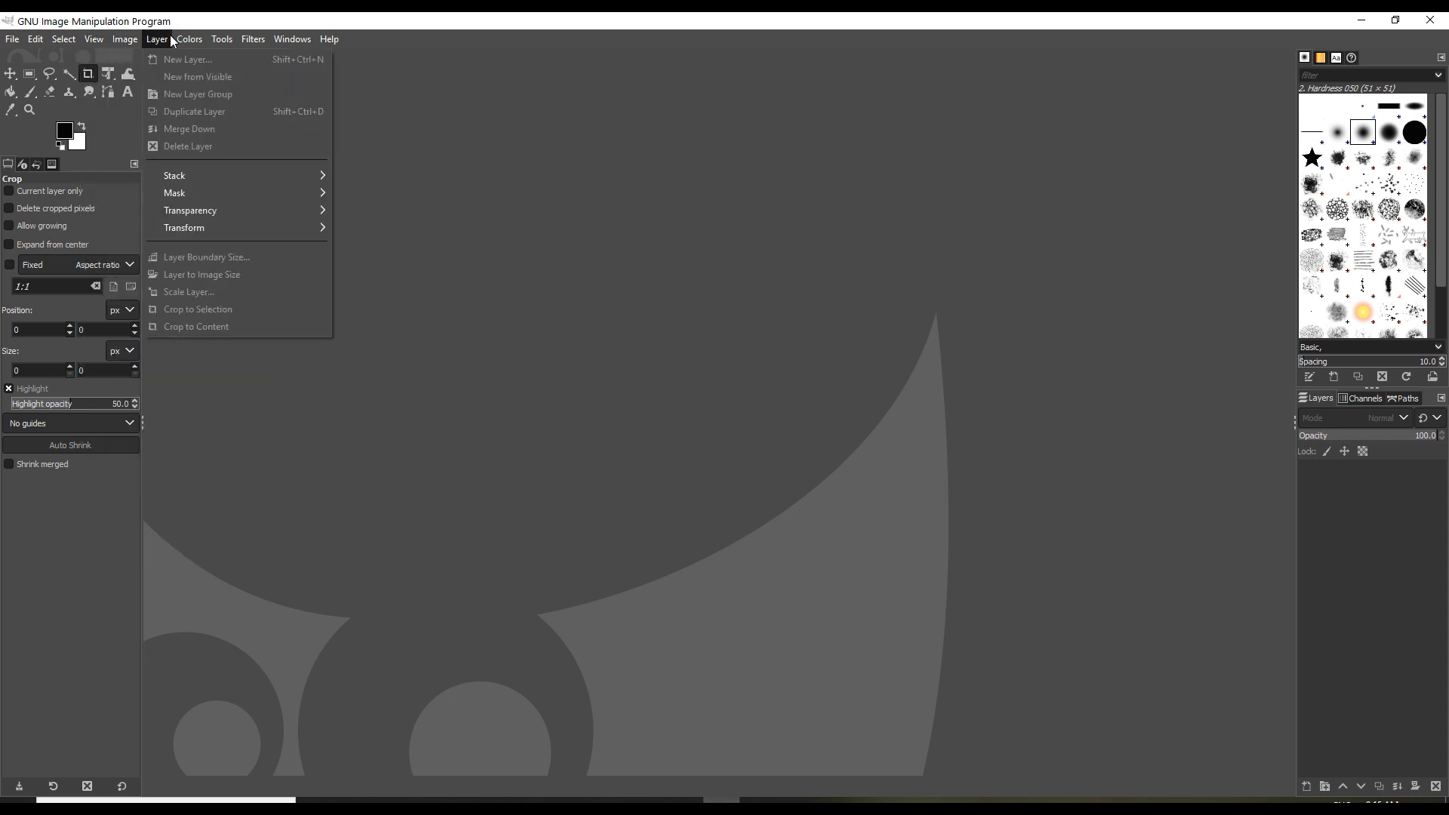
click(222, 40)
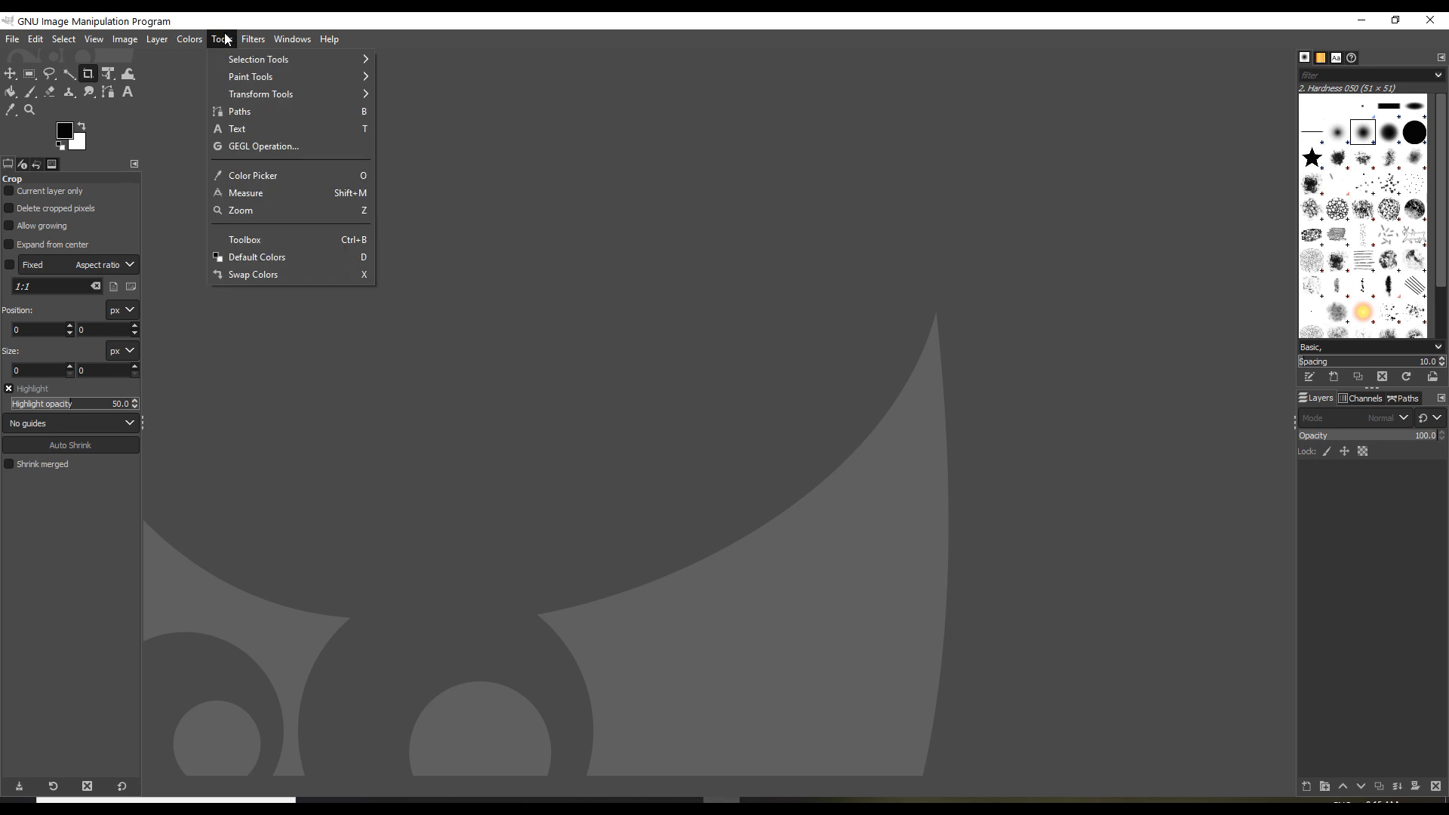
click(252, 39)
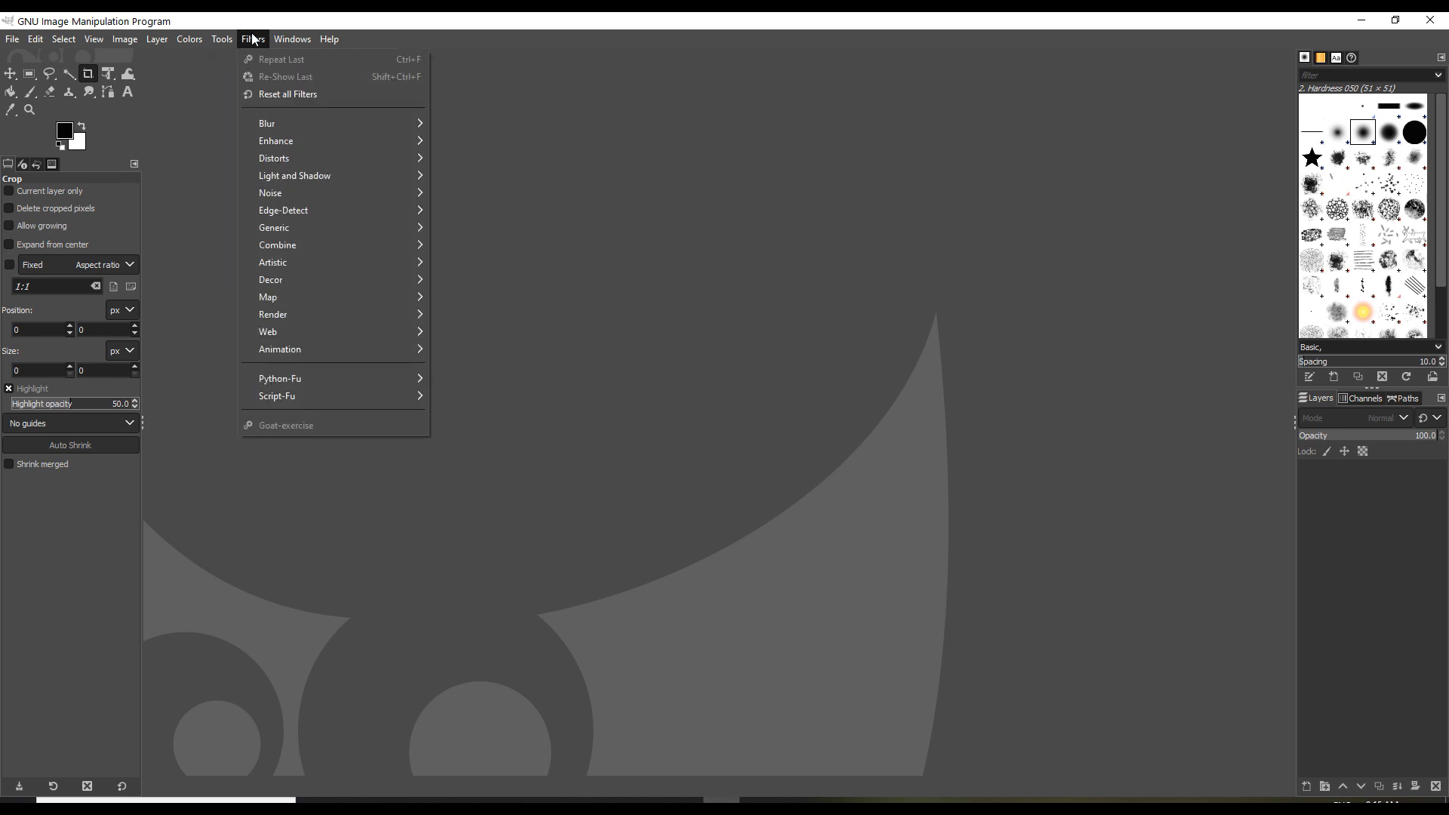
click(291, 40)
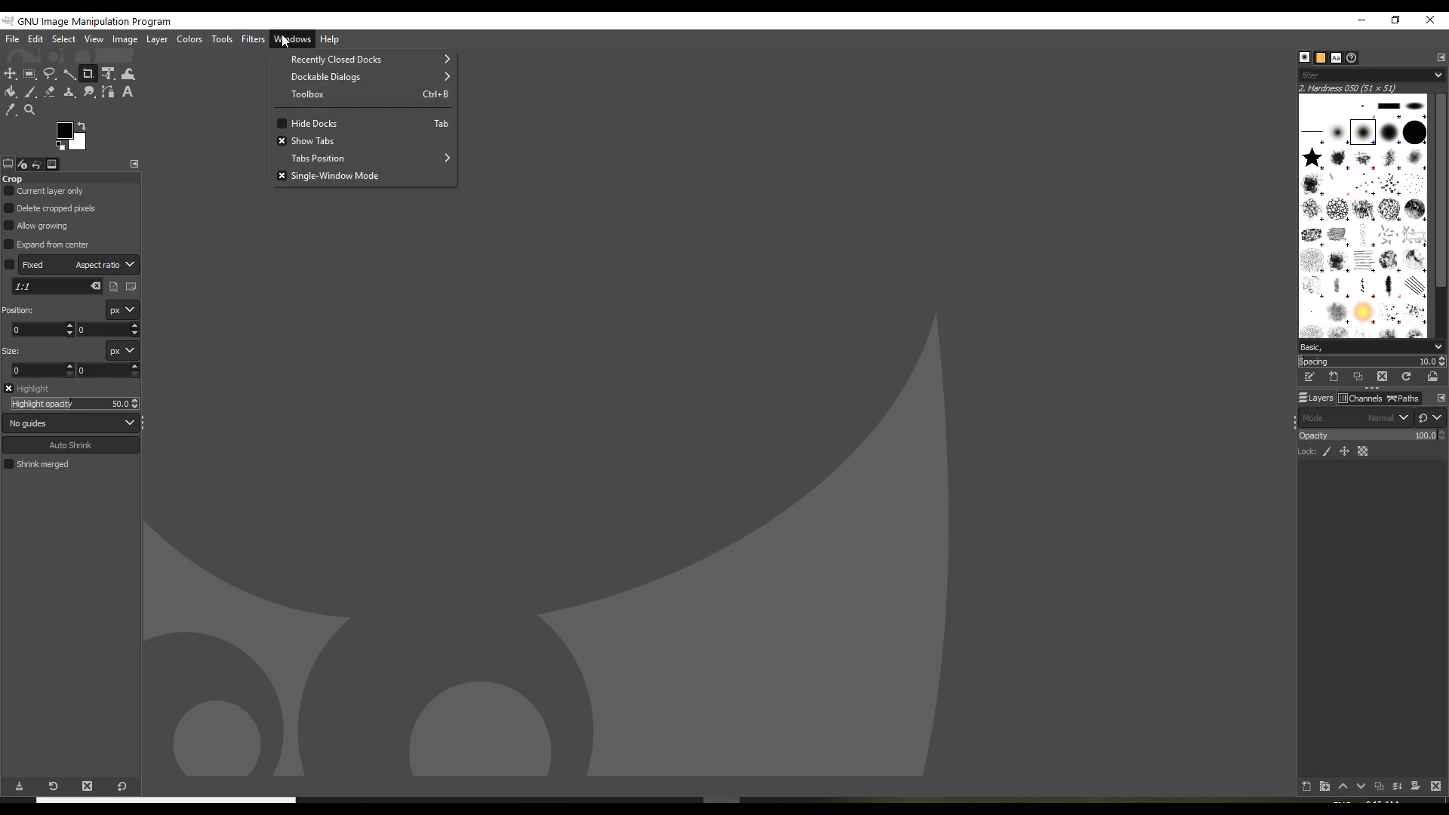
click(329, 40)
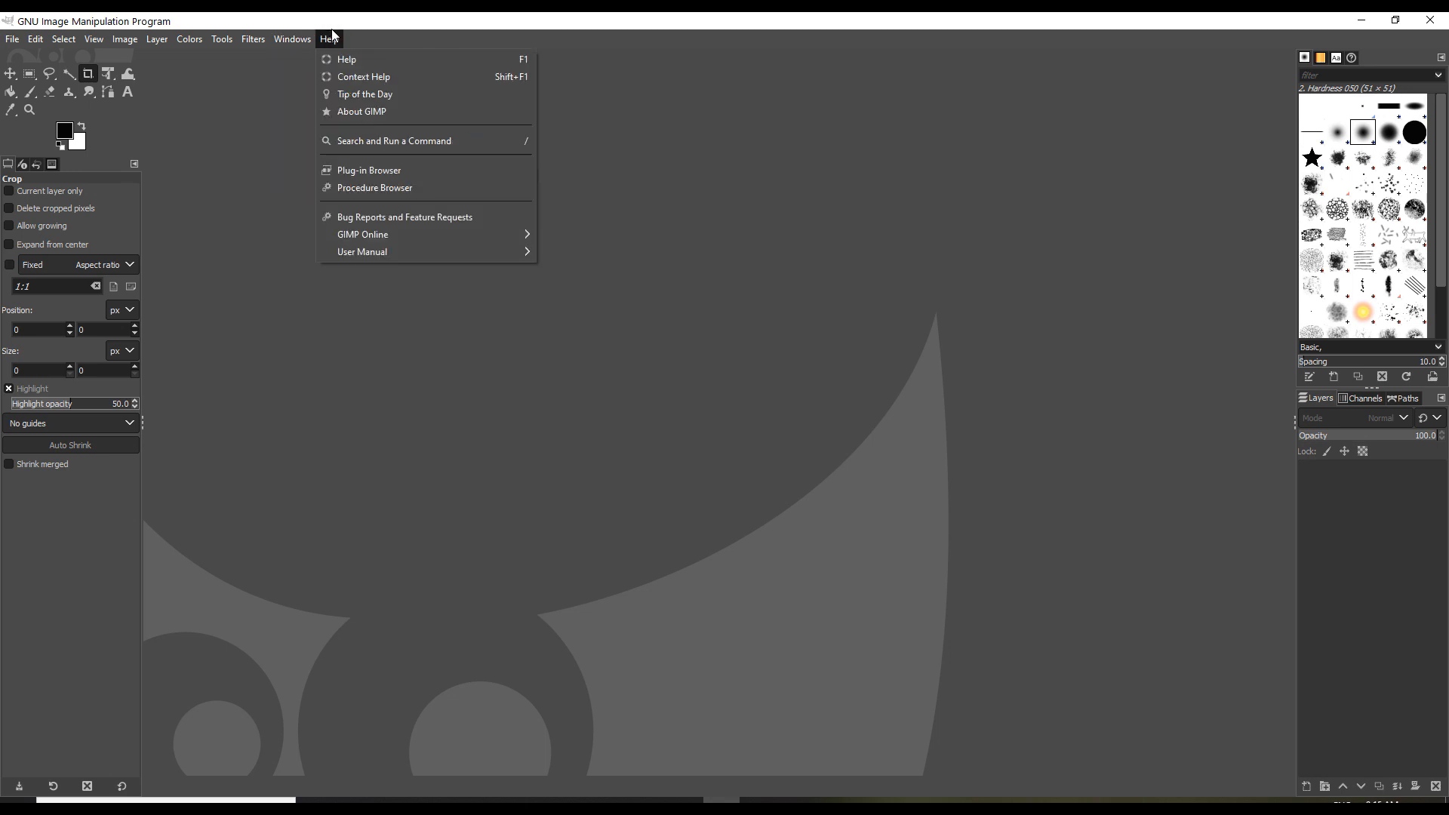
mouse_move(240, 301)
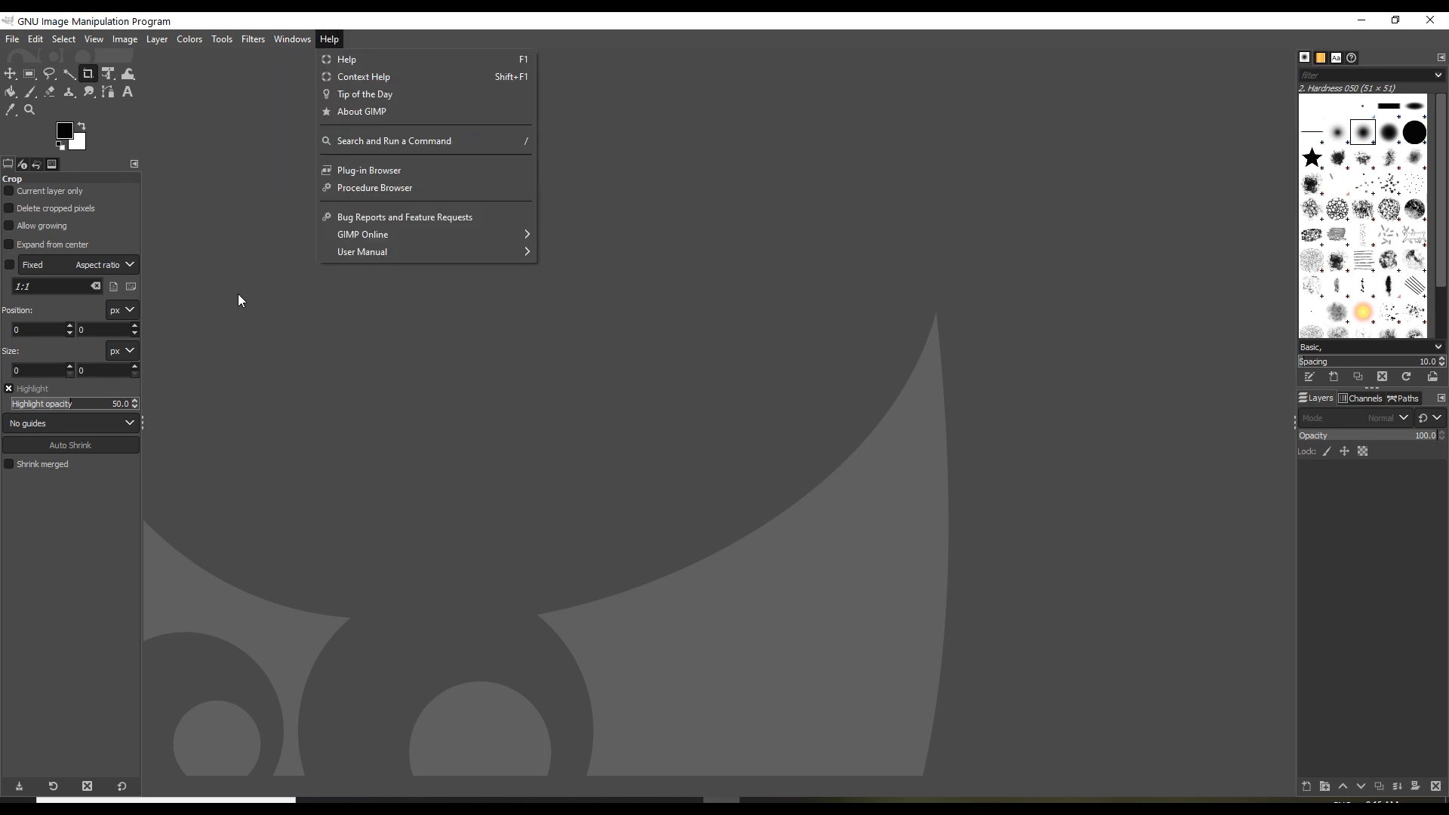
click(411, 173)
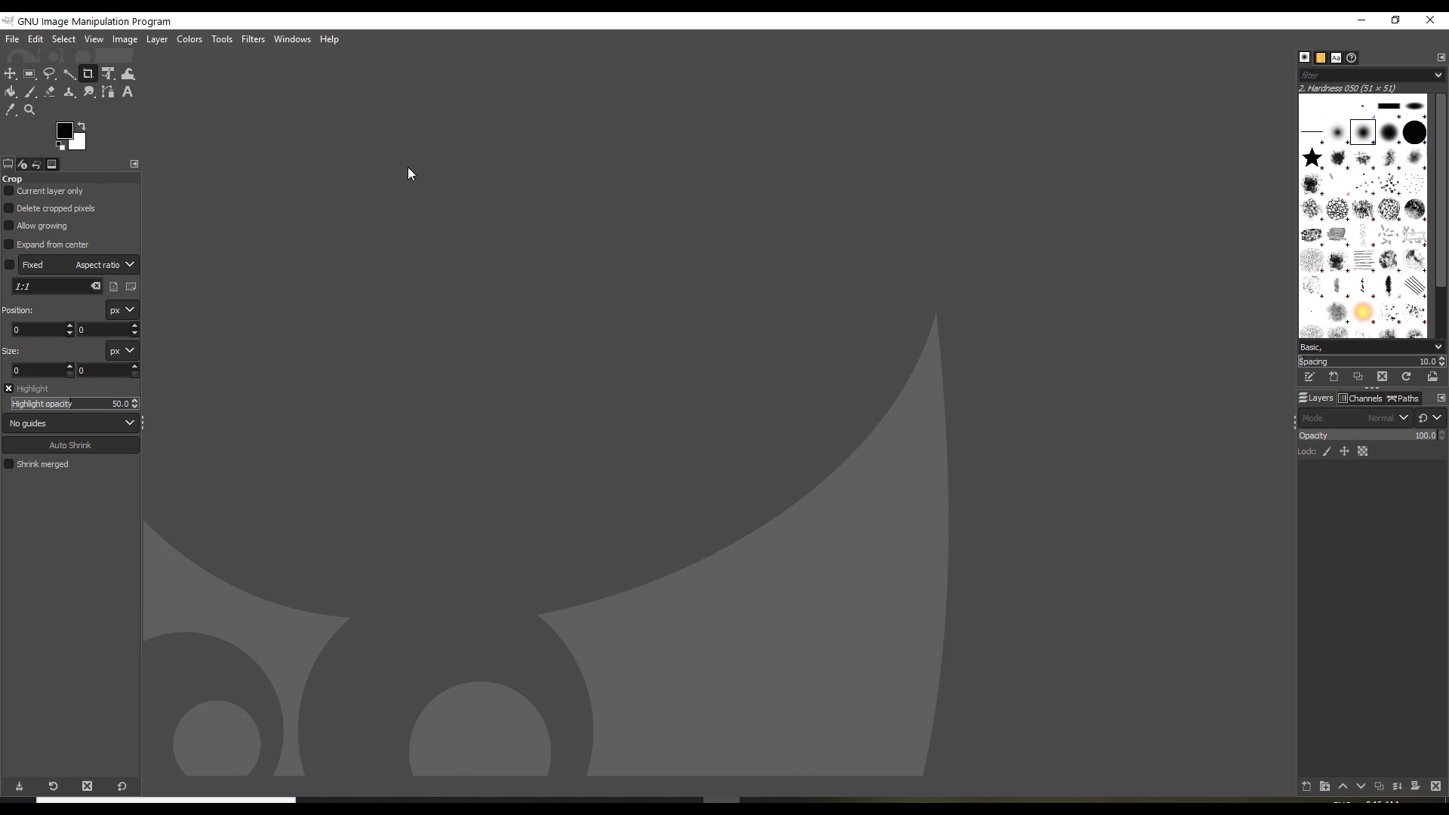
mouse_move(46, 118)
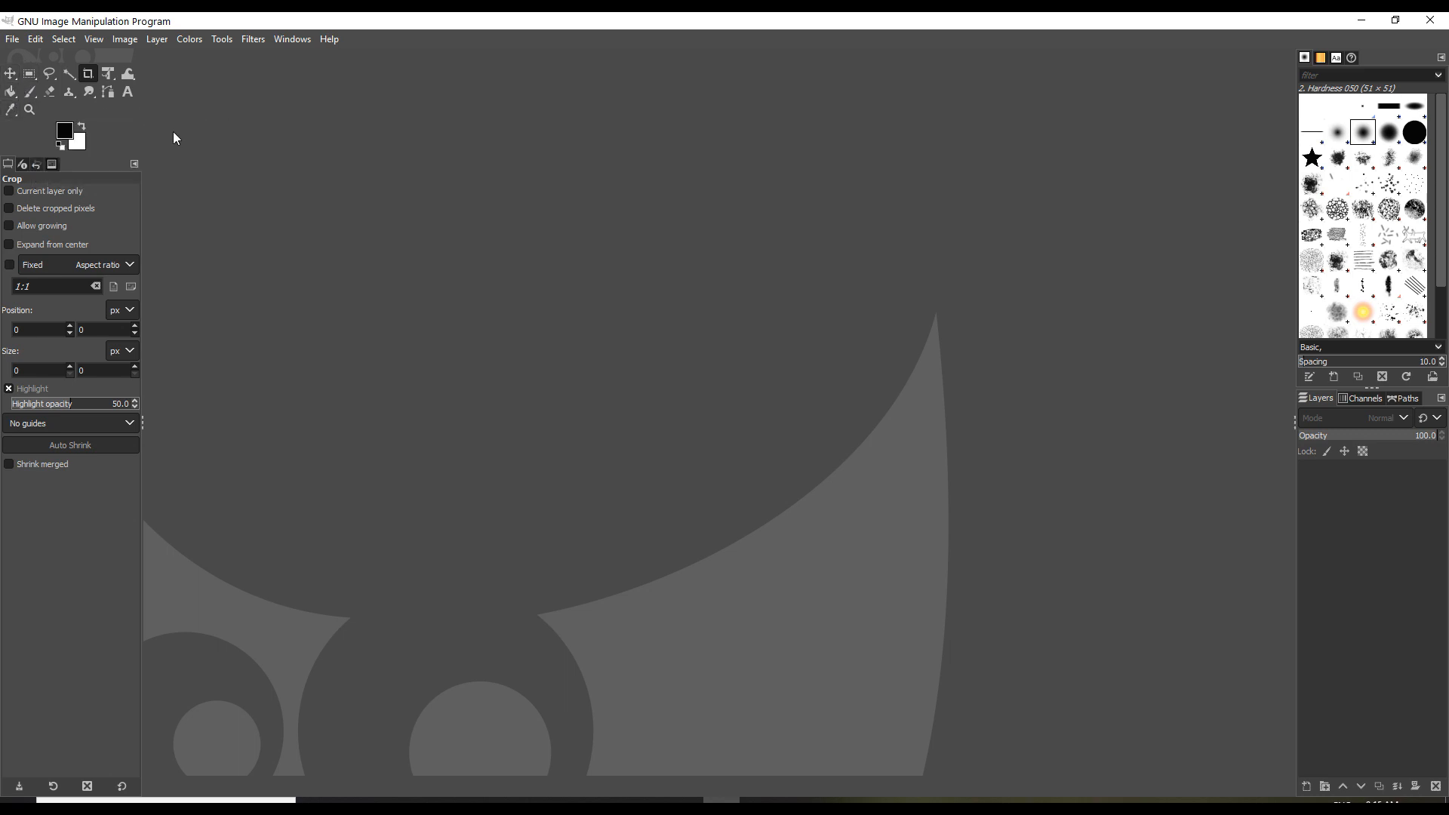
mouse_move(958, 154)
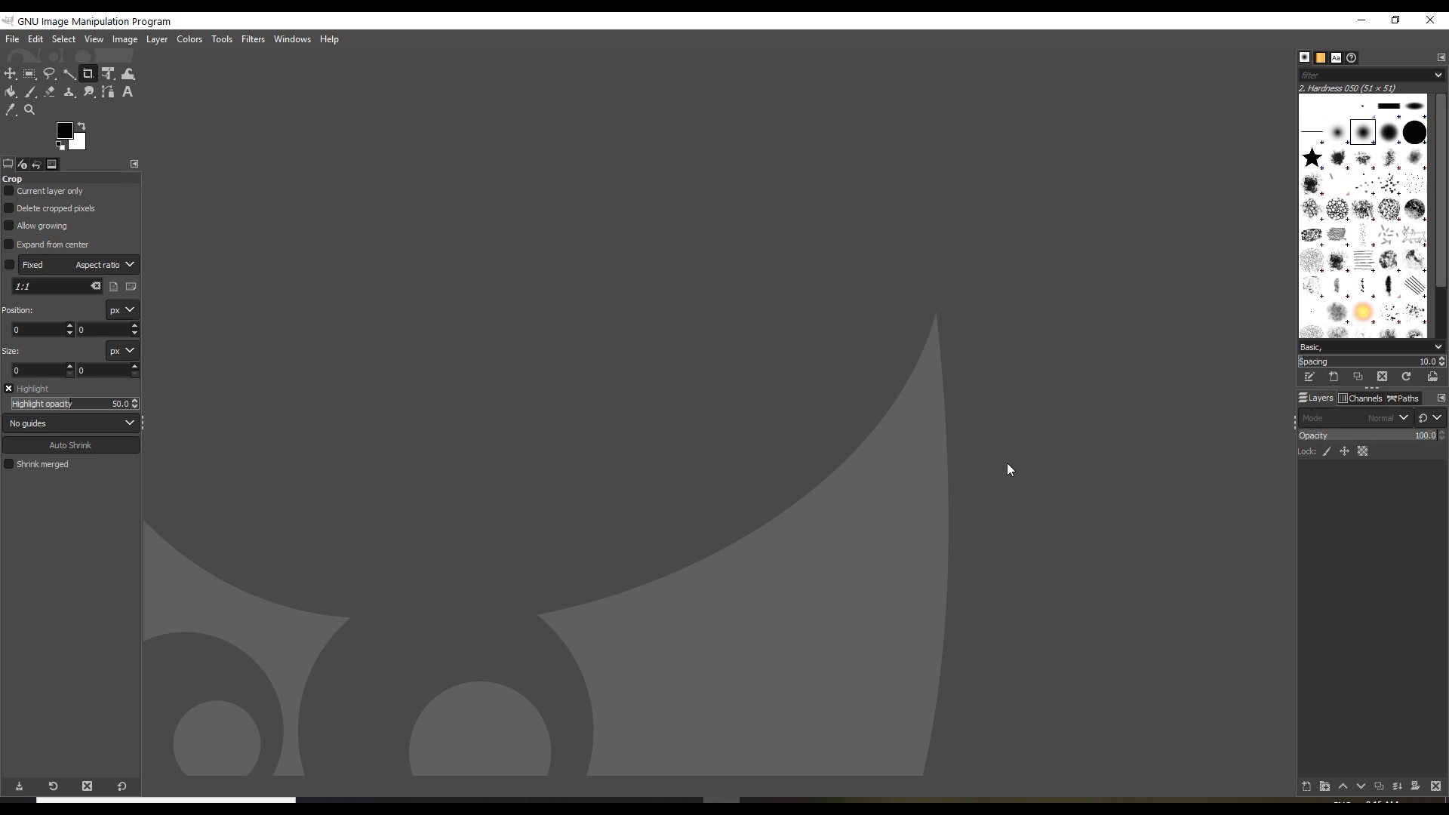
mouse_move(899, 488)
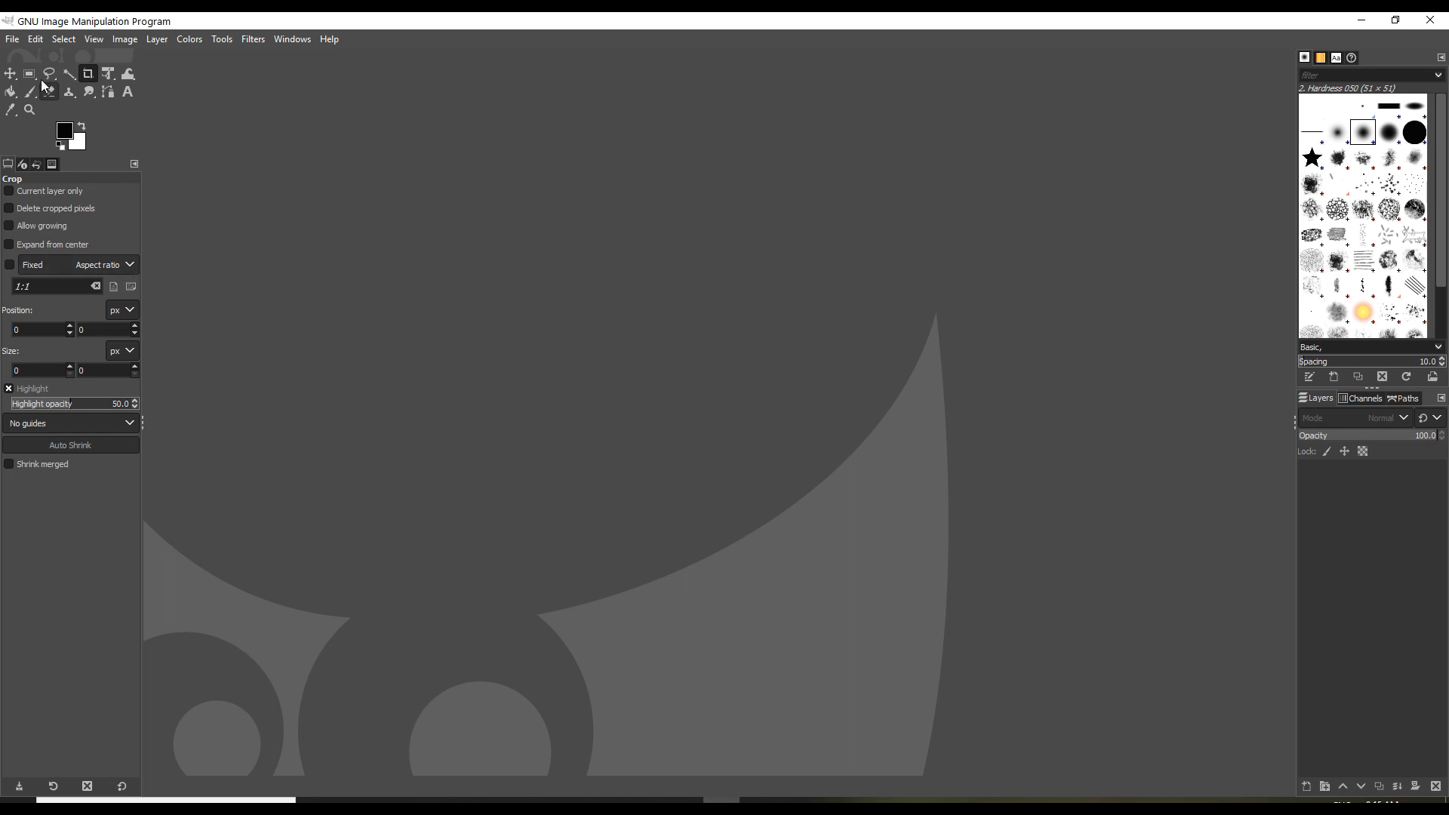
- Preview GIMP's Select, View, Image and Colors menus again, finishing on the colour adjustments
click(63, 39)
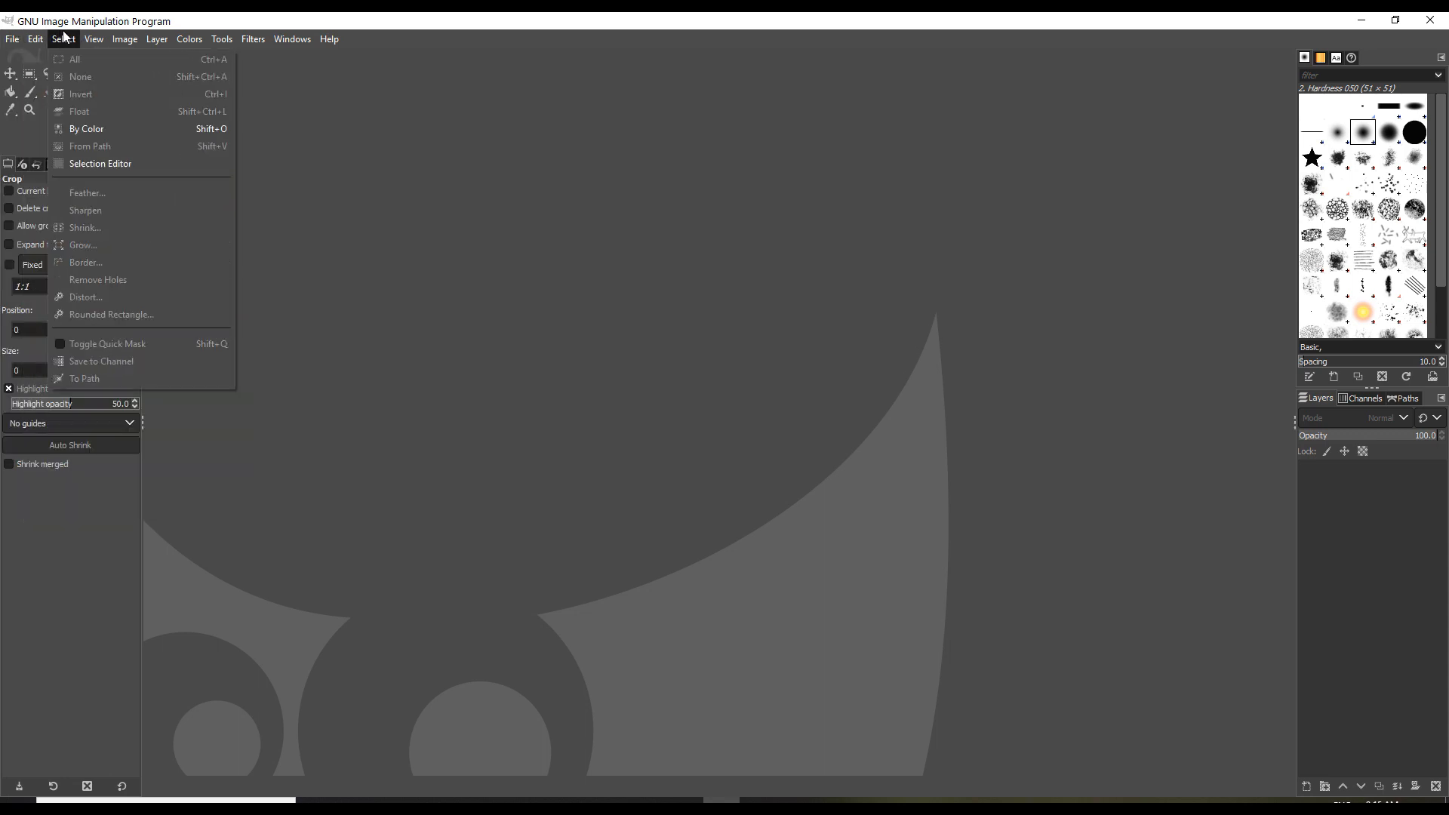
click(92, 39)
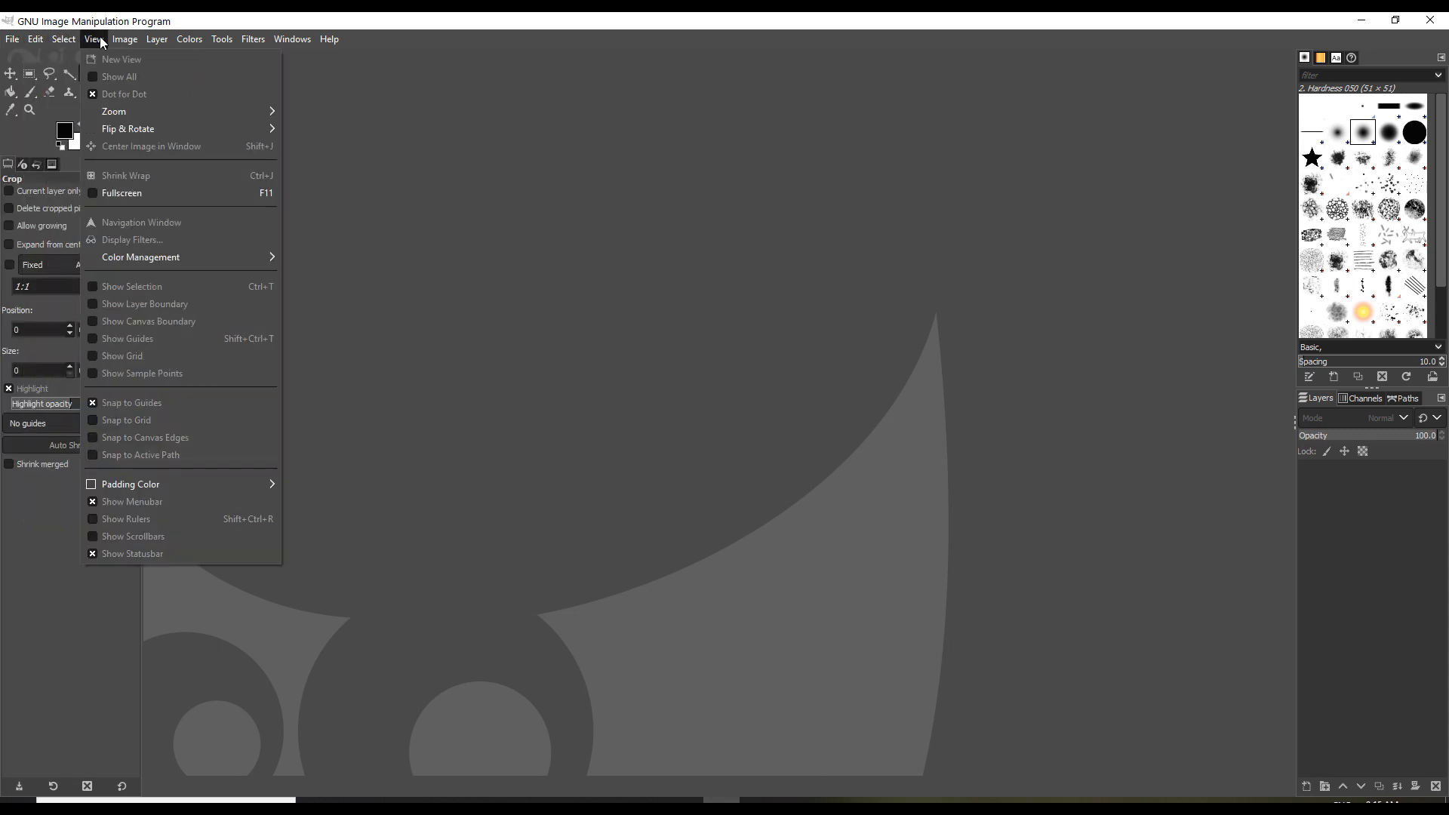
click(125, 39)
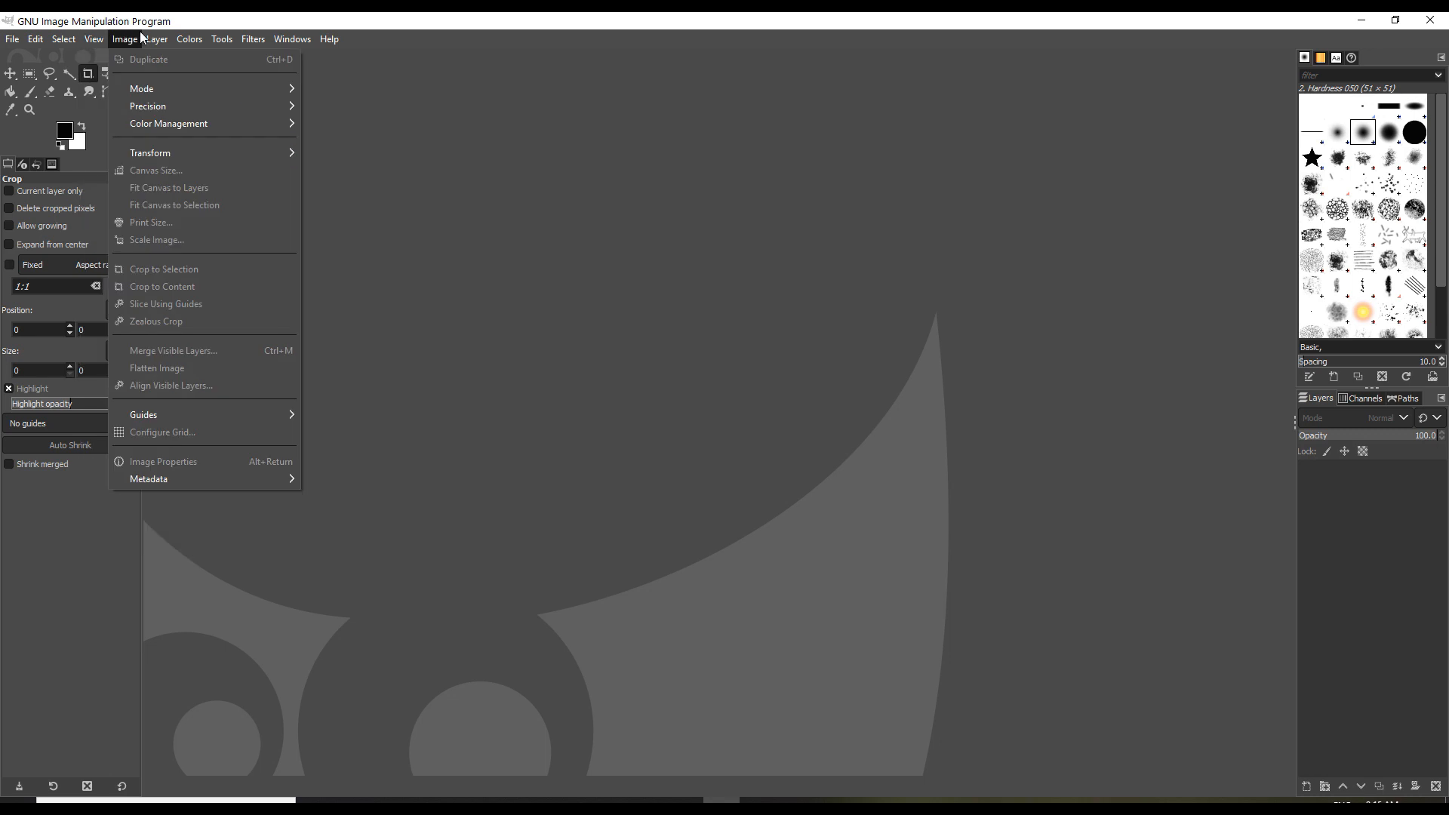
click(190, 39)
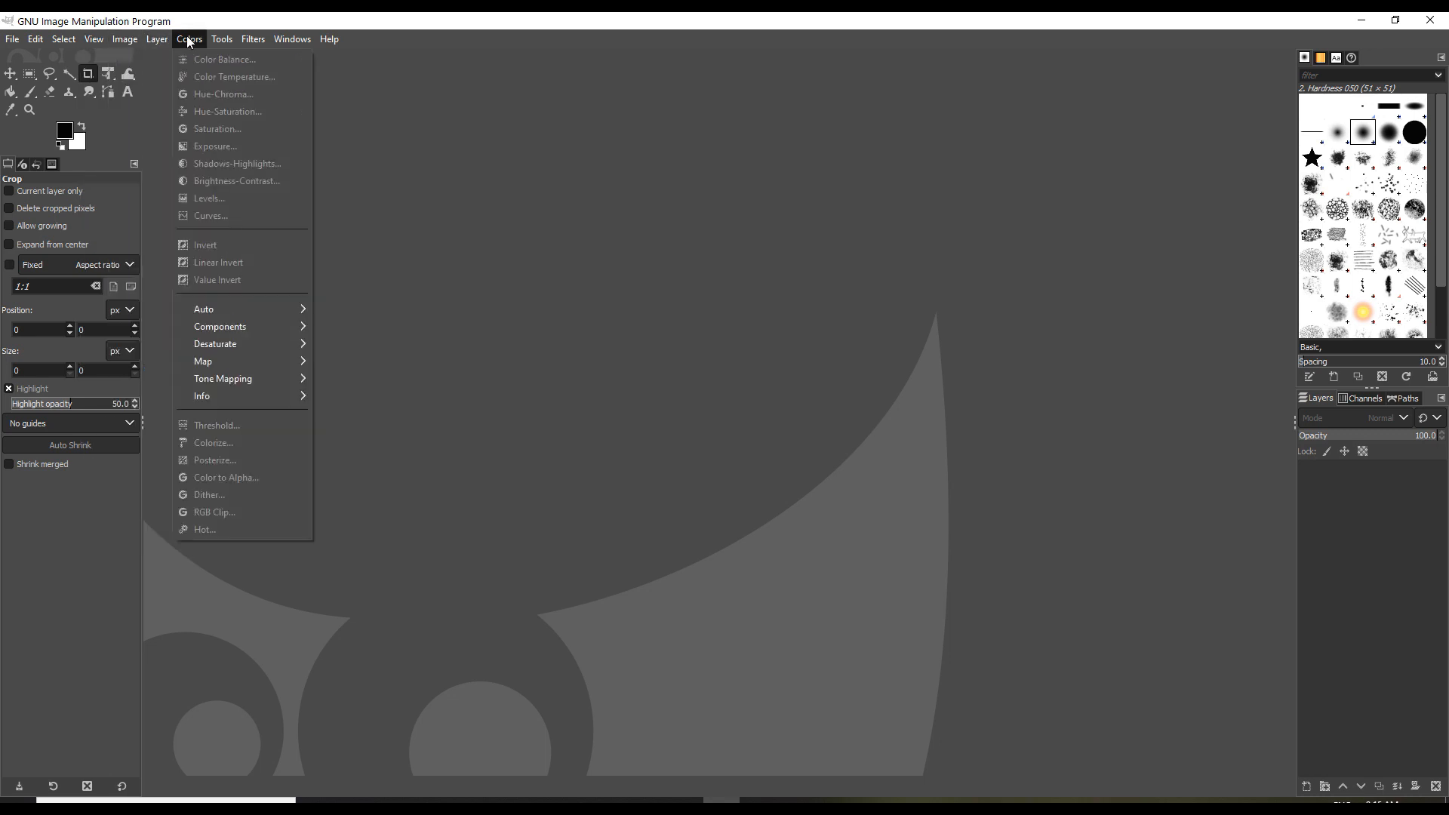
click(220, 39)
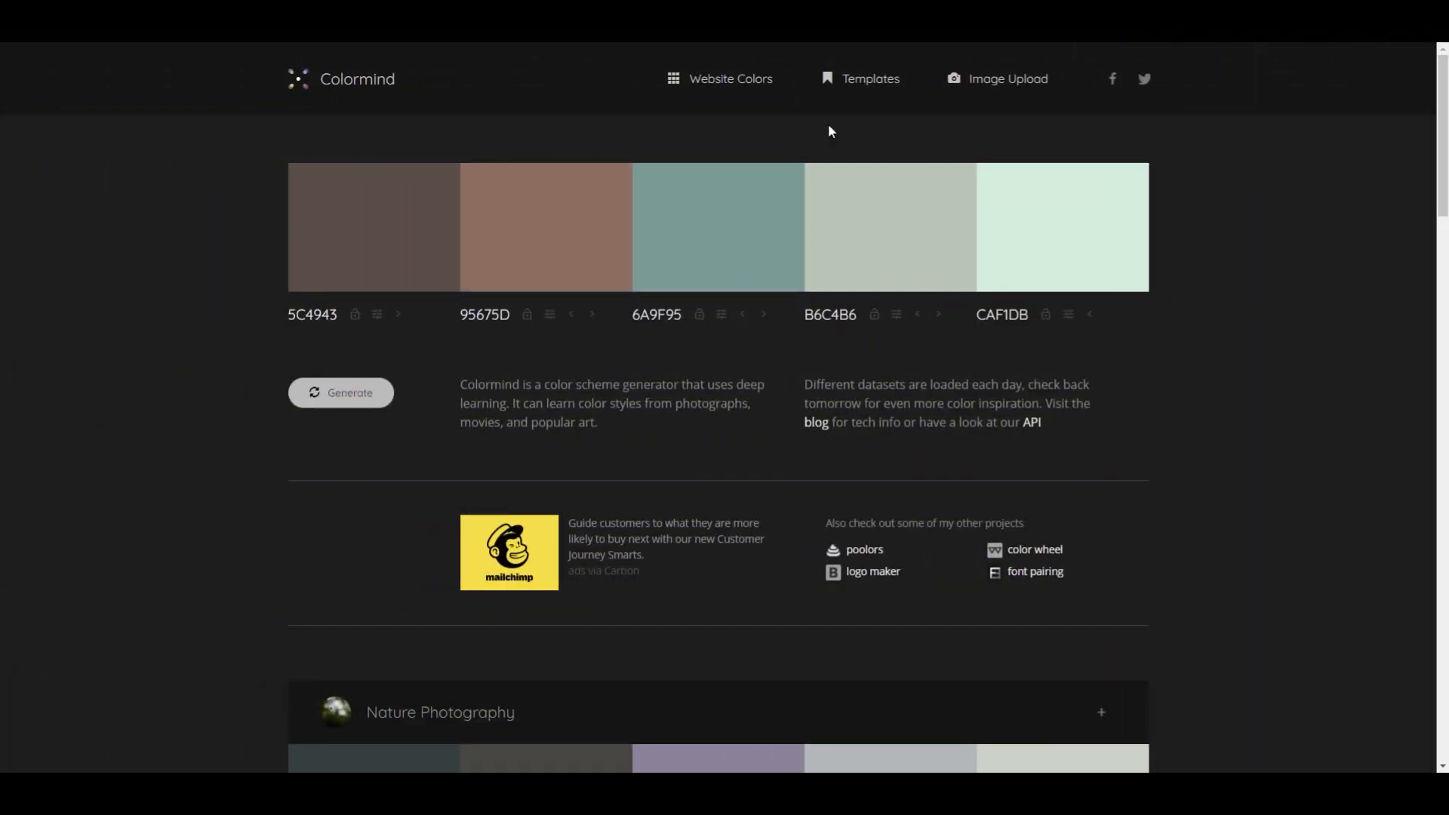
- Scroll the Colormind homepage past the example palettes to the locking-colours usage tips and footer
scroll(down, 3)
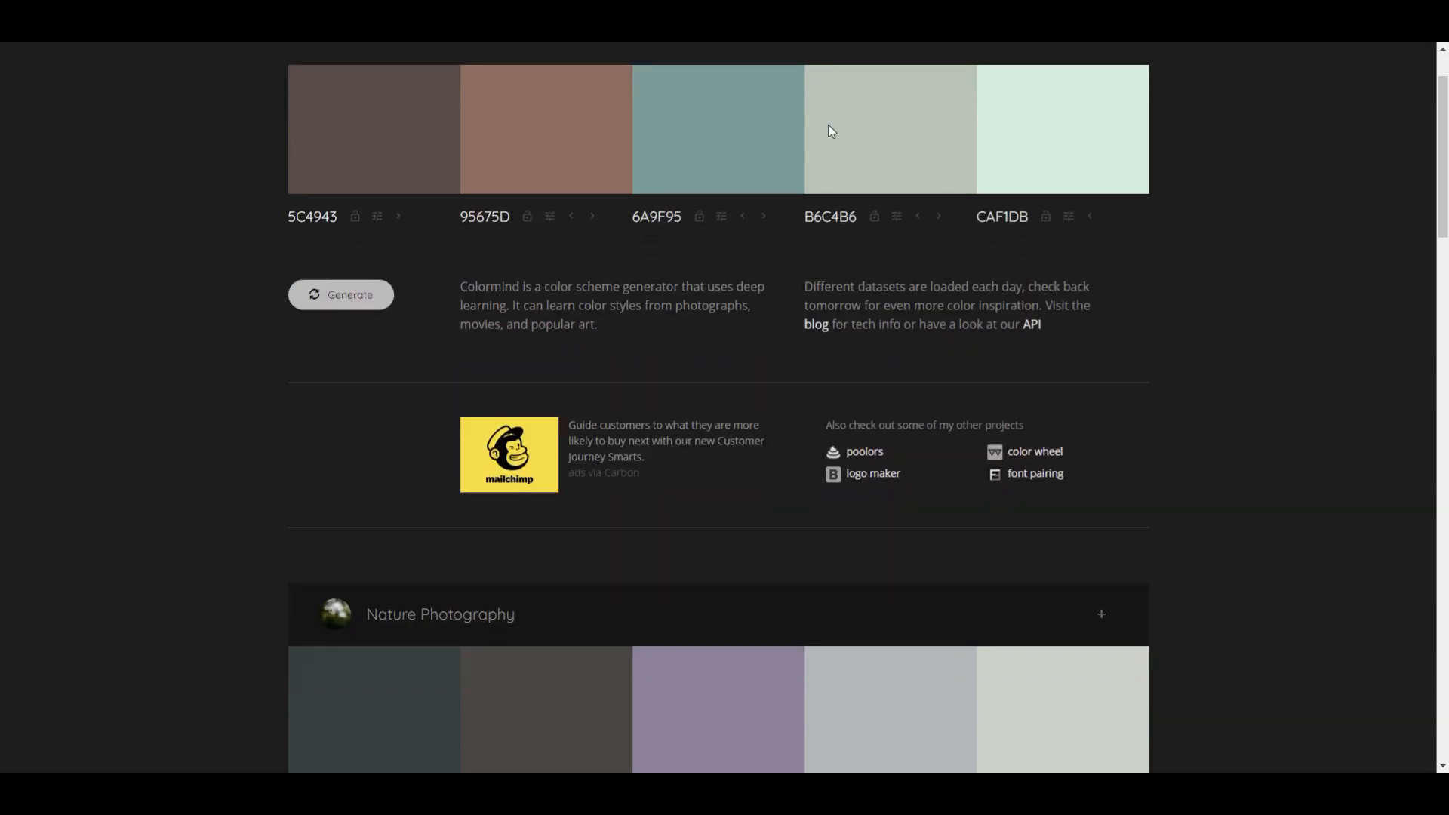
scroll(down, 3)
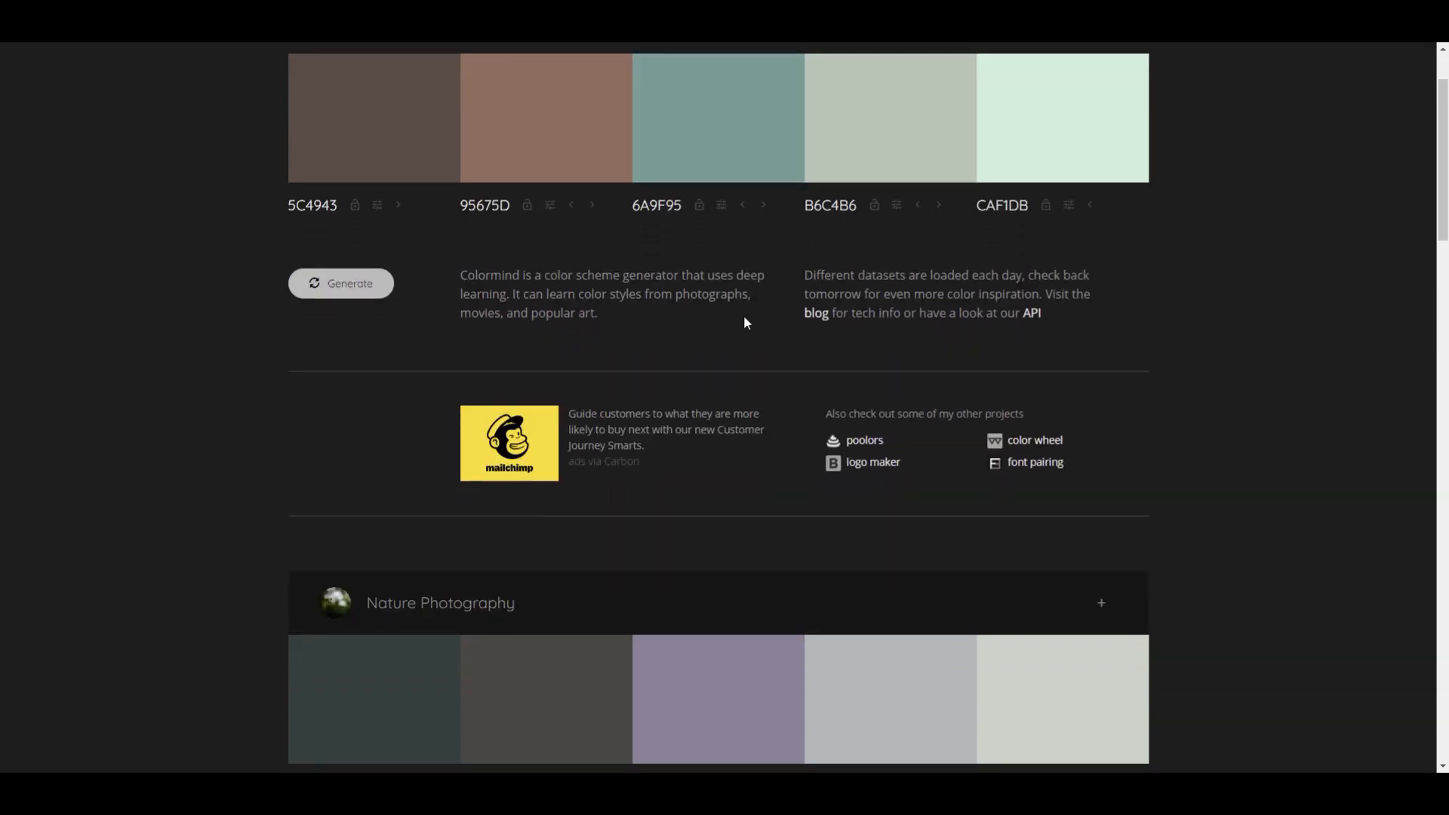
scroll(down, 3)
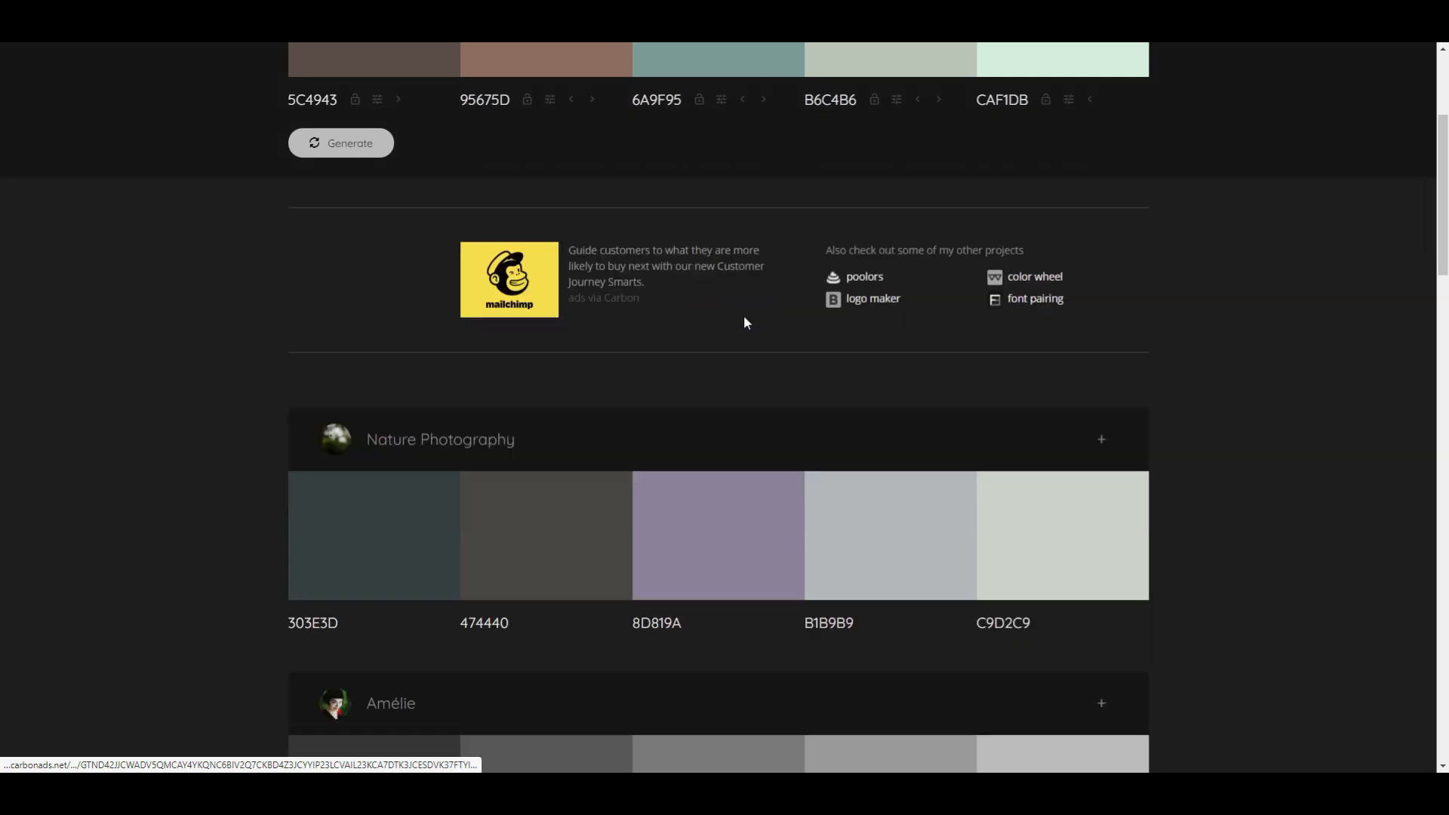
scroll(down, 3)
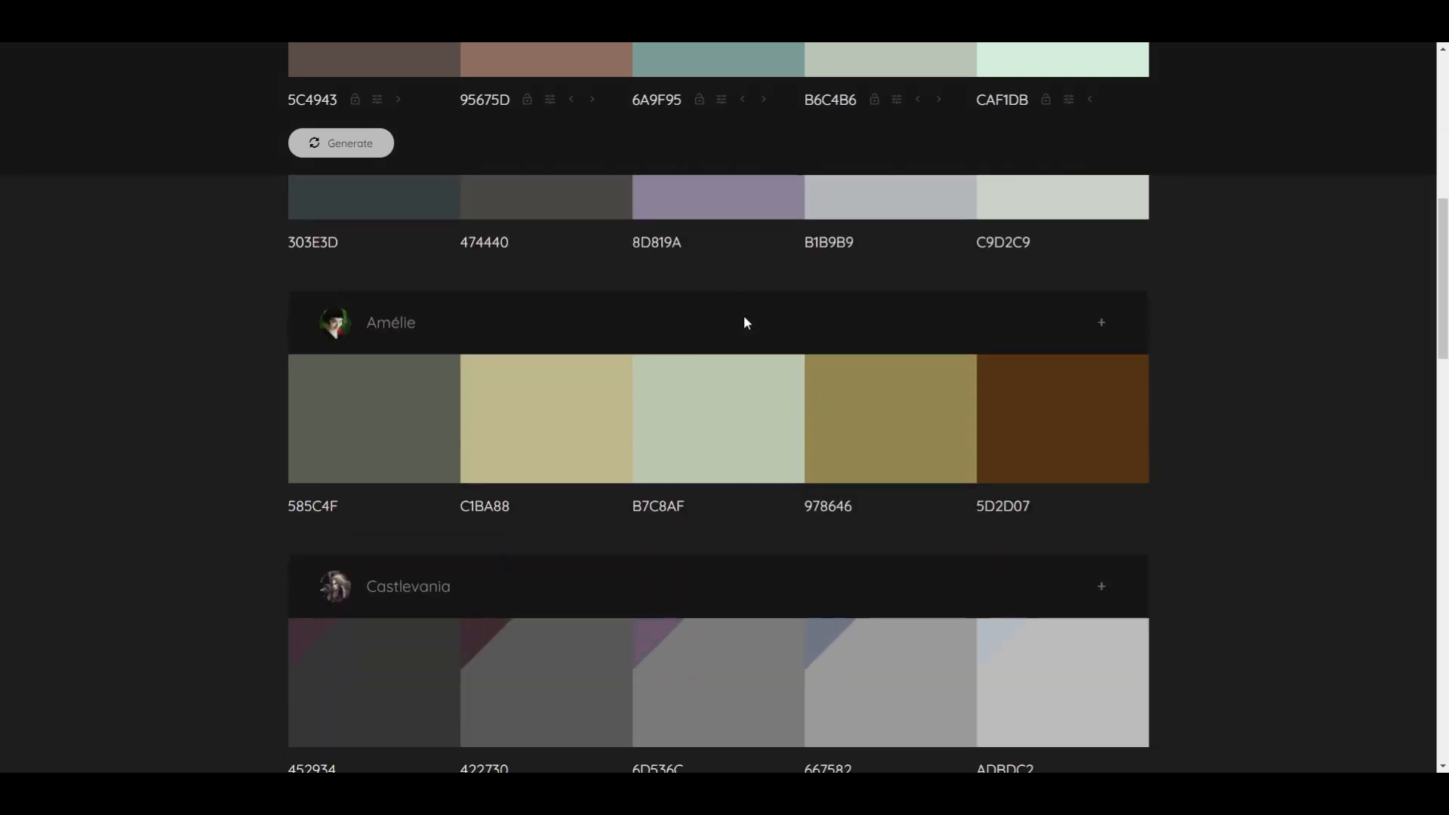
scroll(down, 3)
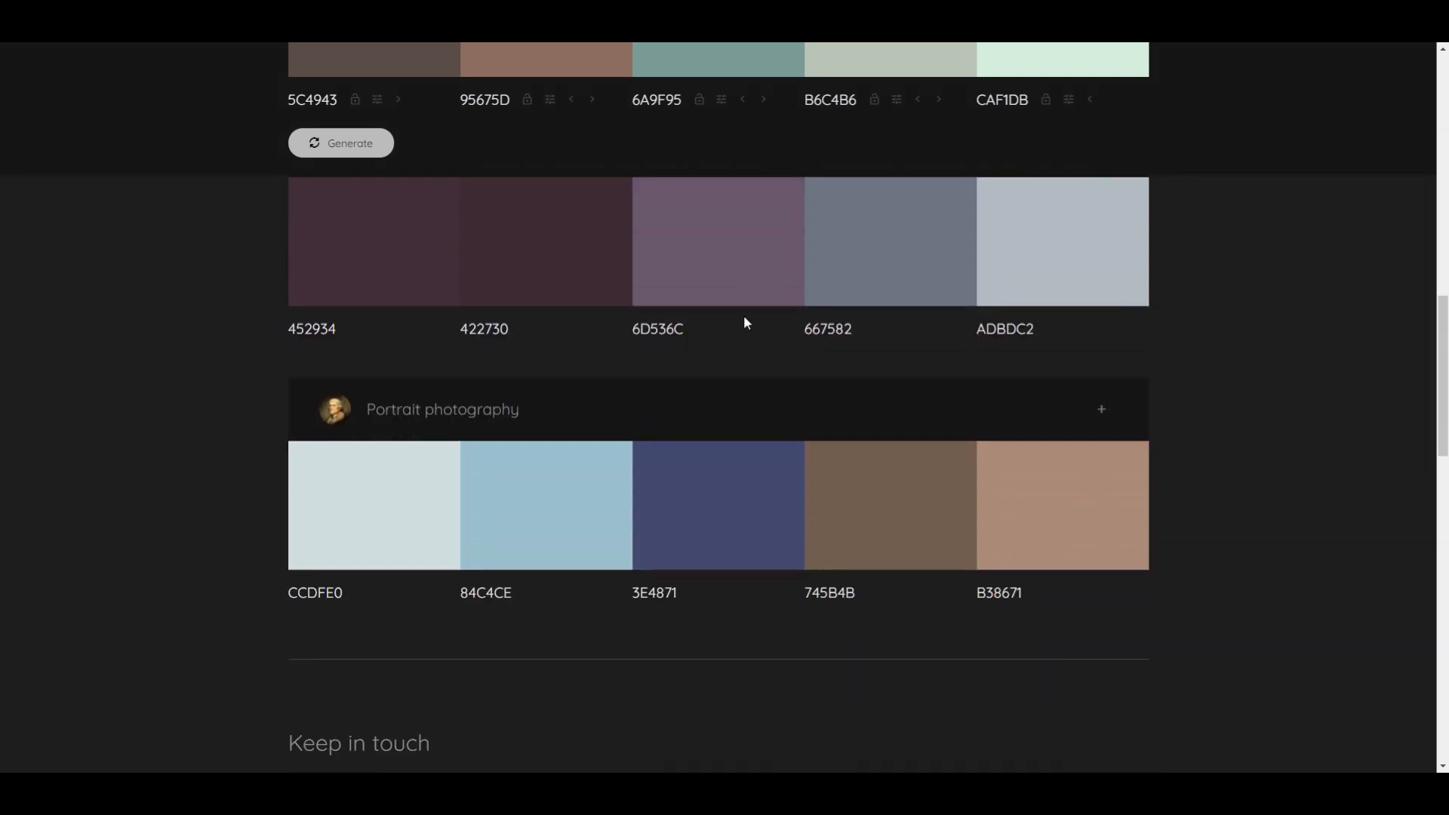
scroll(down, 3)
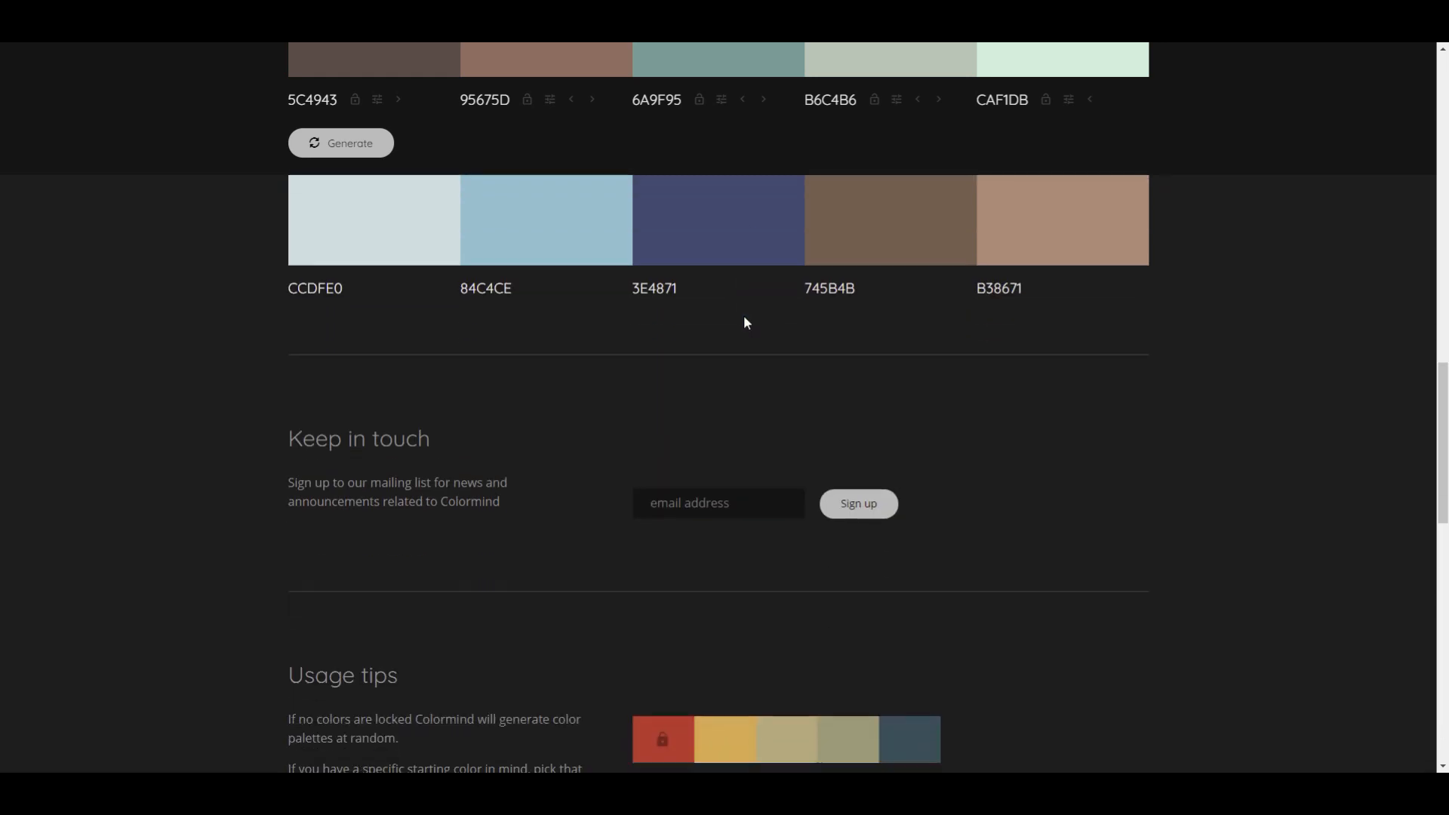
scroll(down, 3)
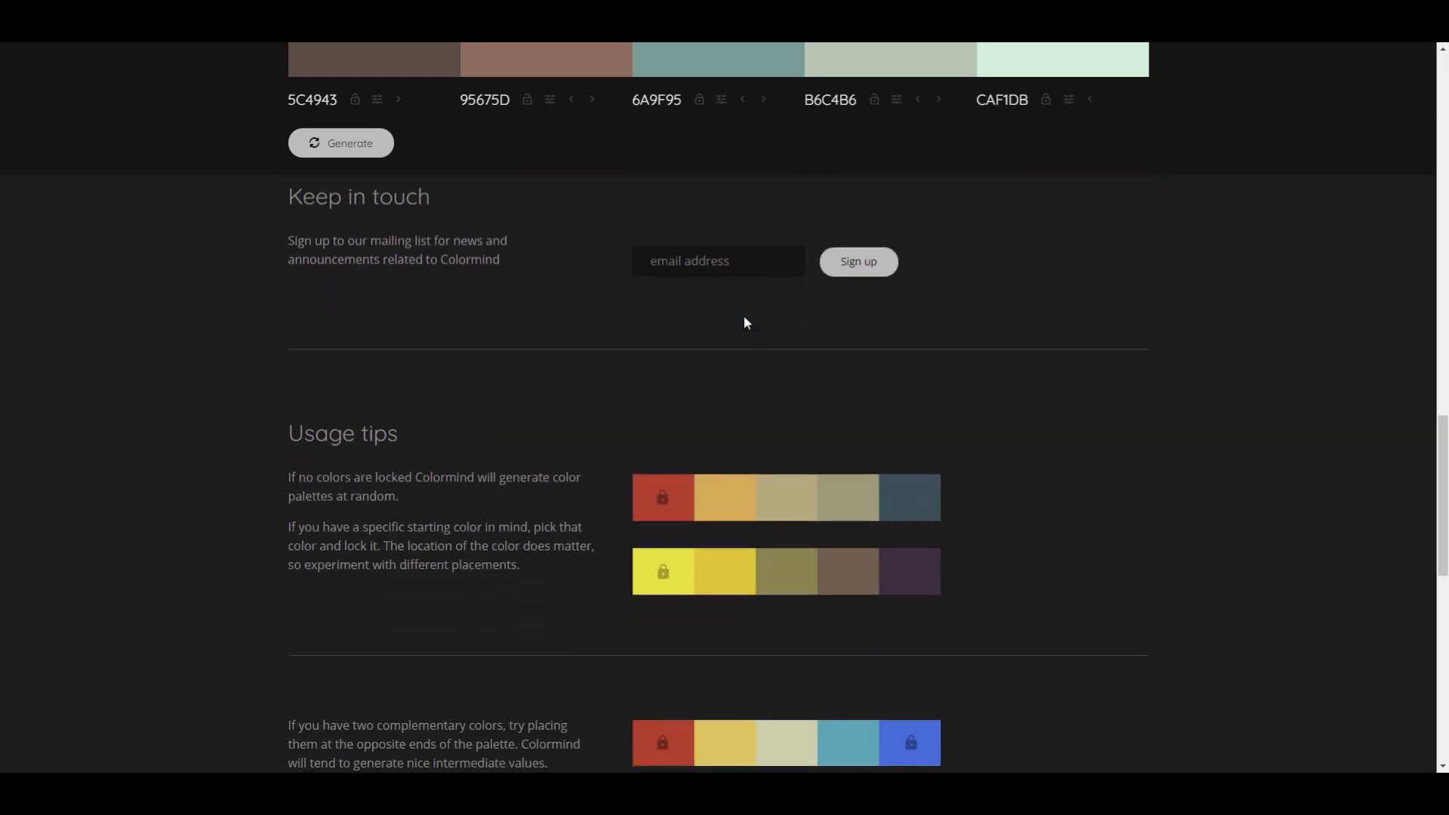
scroll(down, 3)
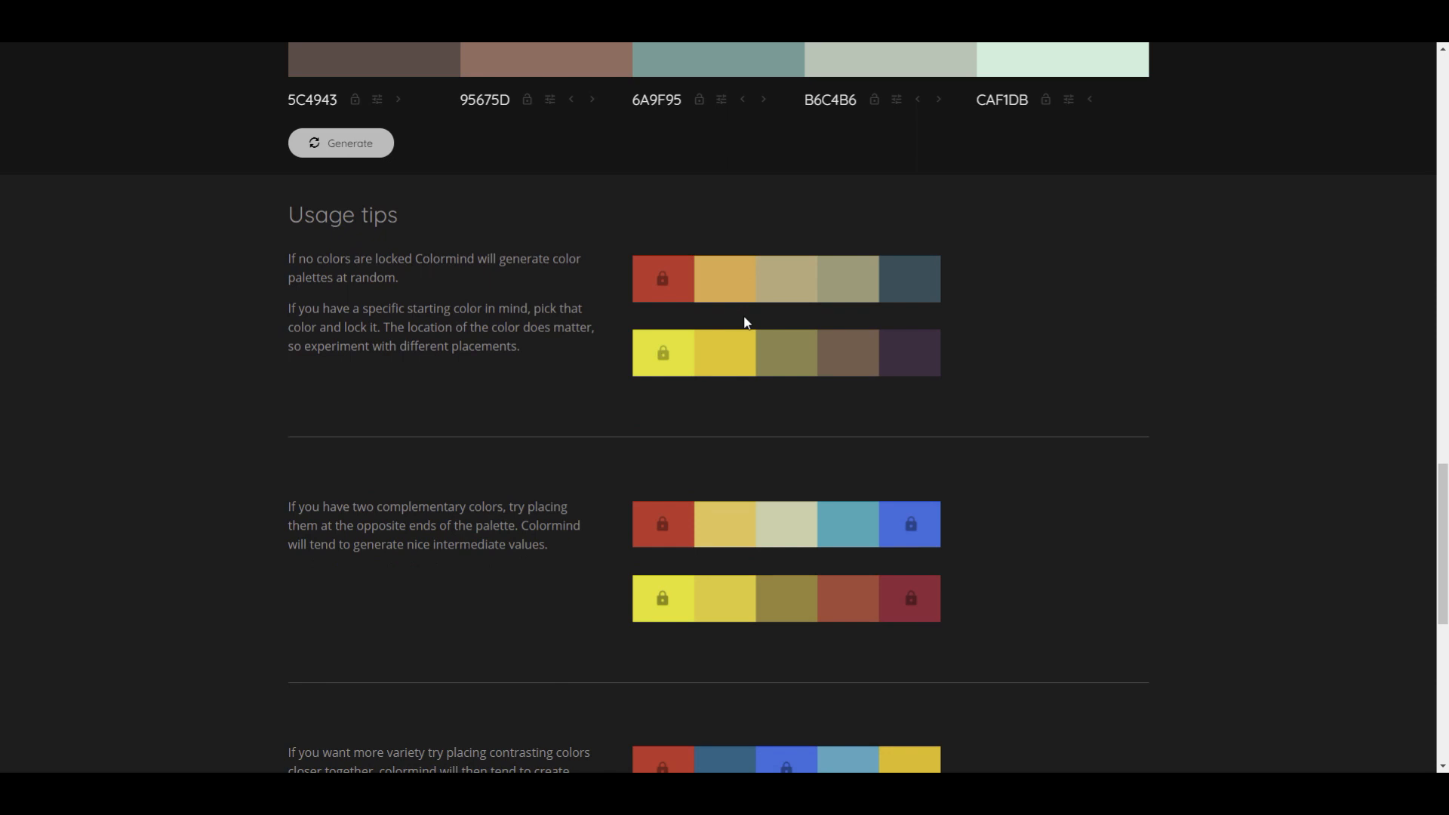
scroll(down, 3)
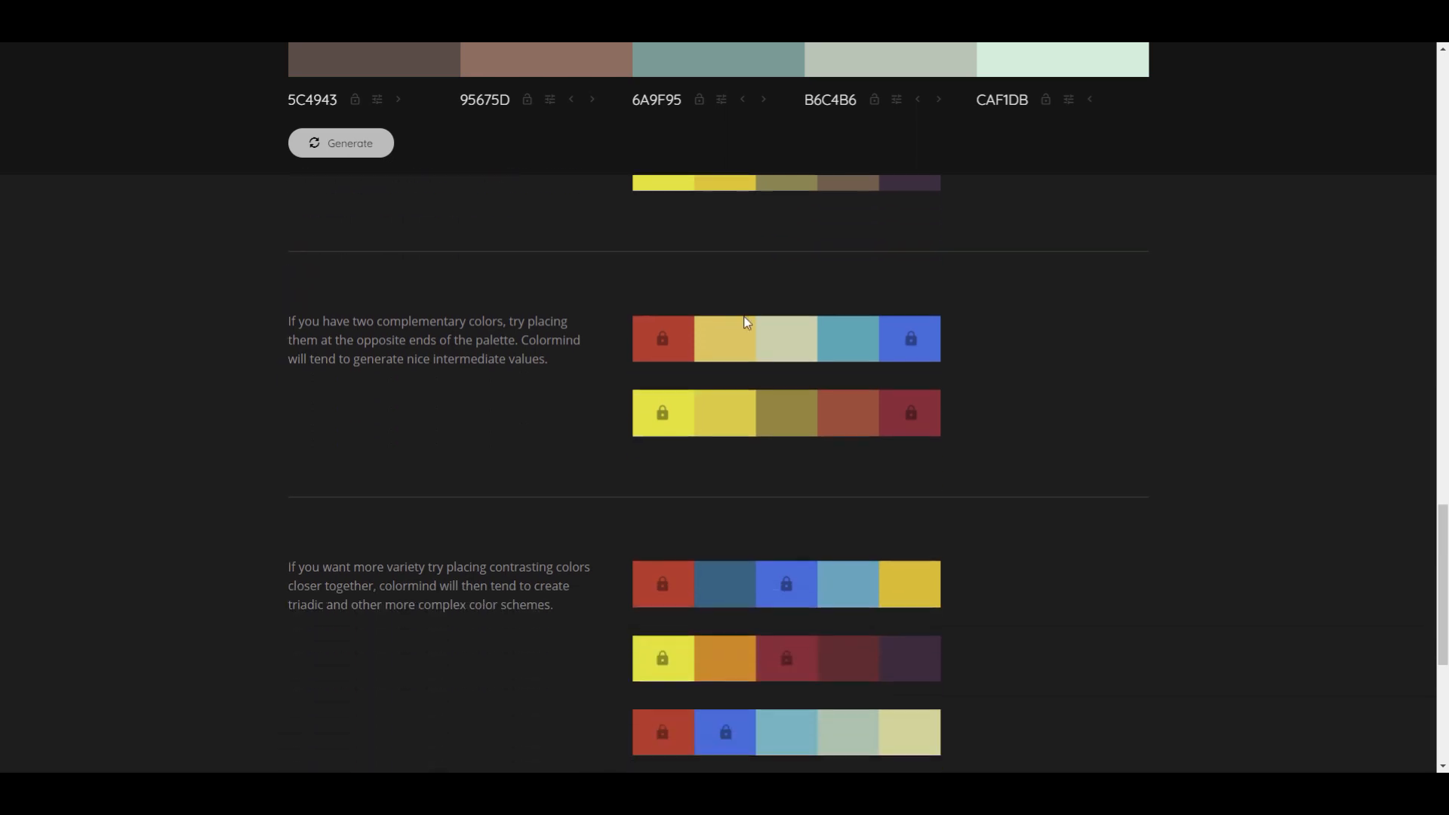
scroll(down, 3)
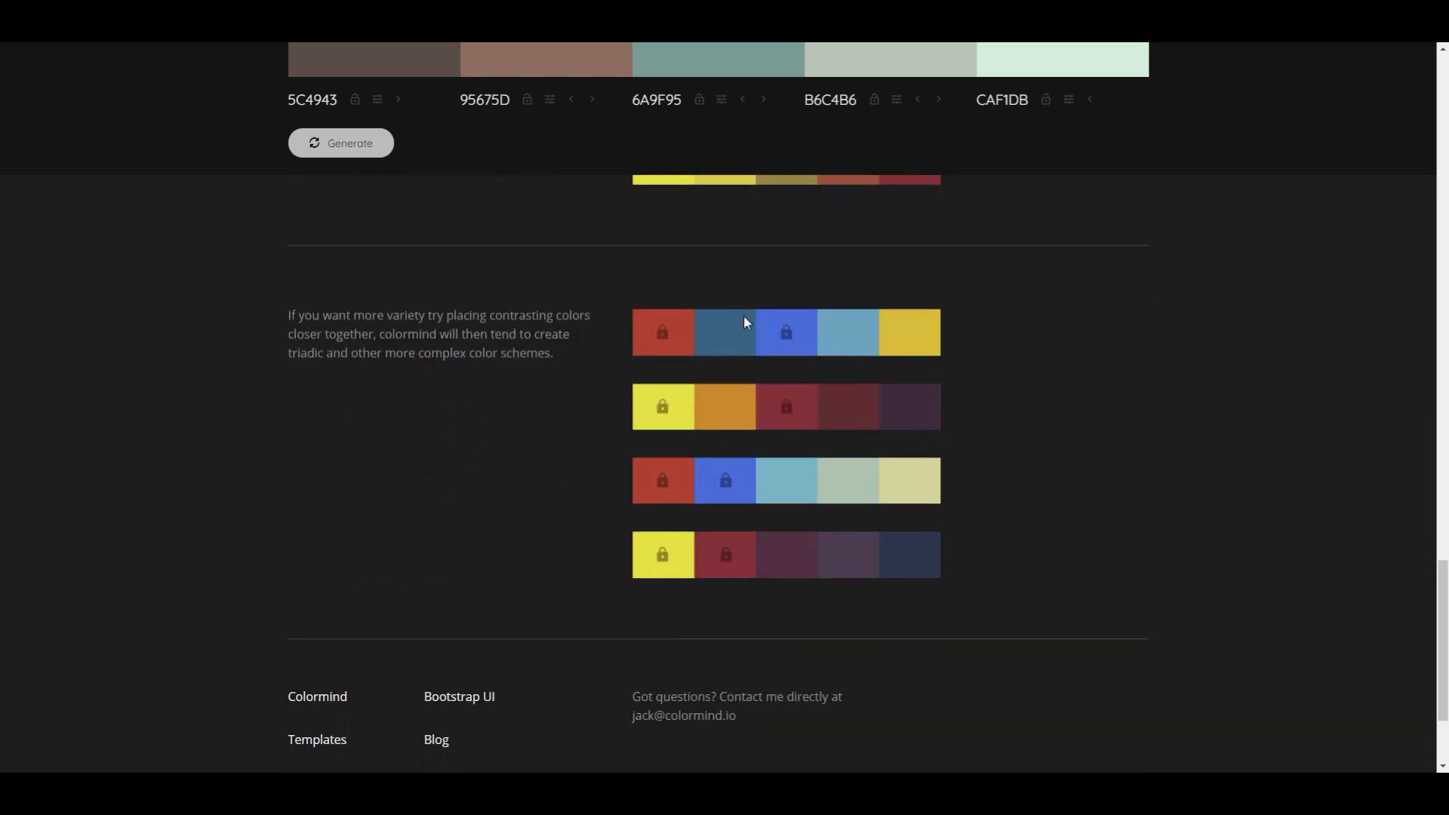
scroll(down, 3)
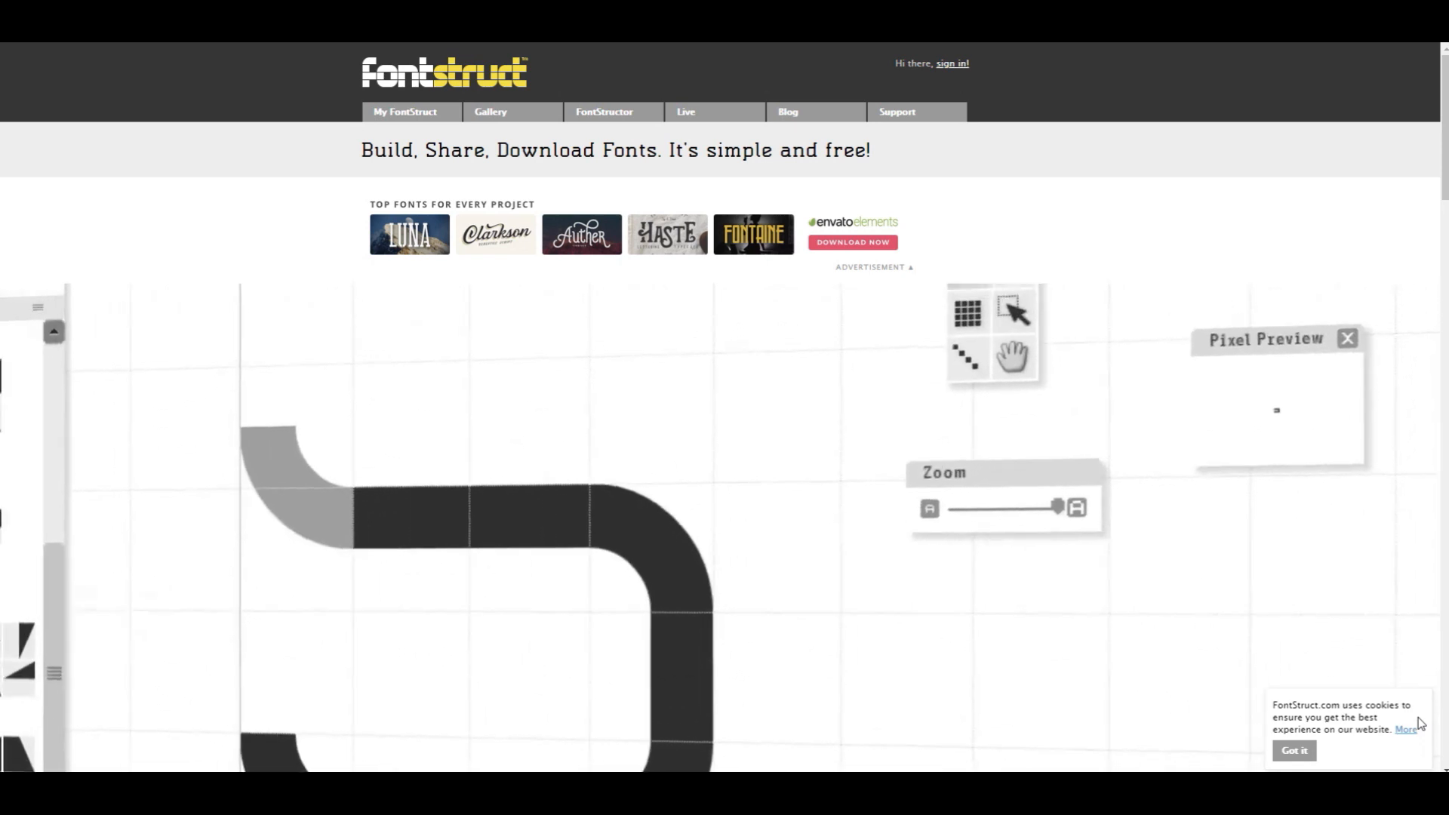
- Scroll the FontStructor editor to view the glyph grid with its partly built curved glyph
scroll(down, 3)
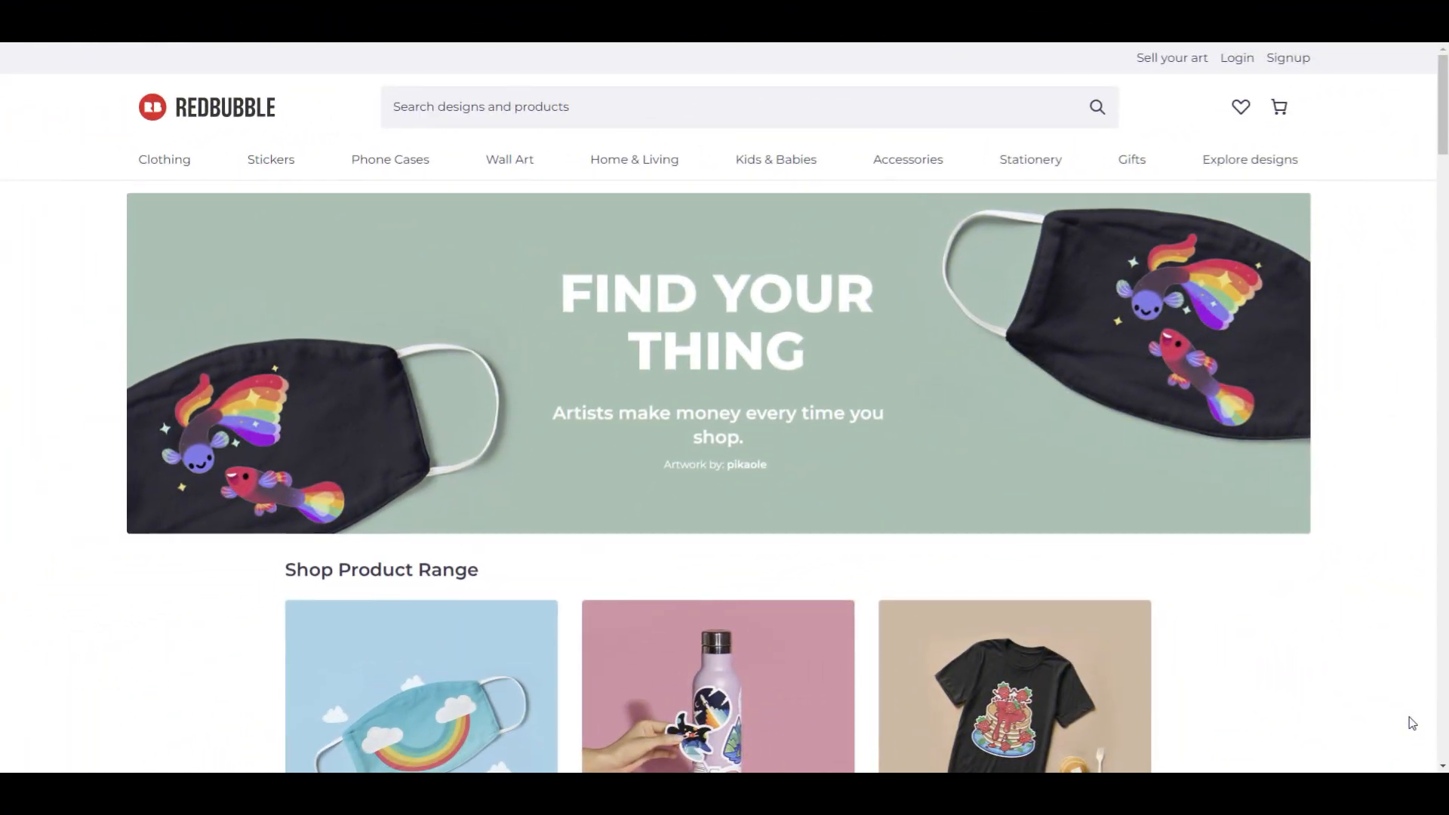
mouse_move(908, 330)
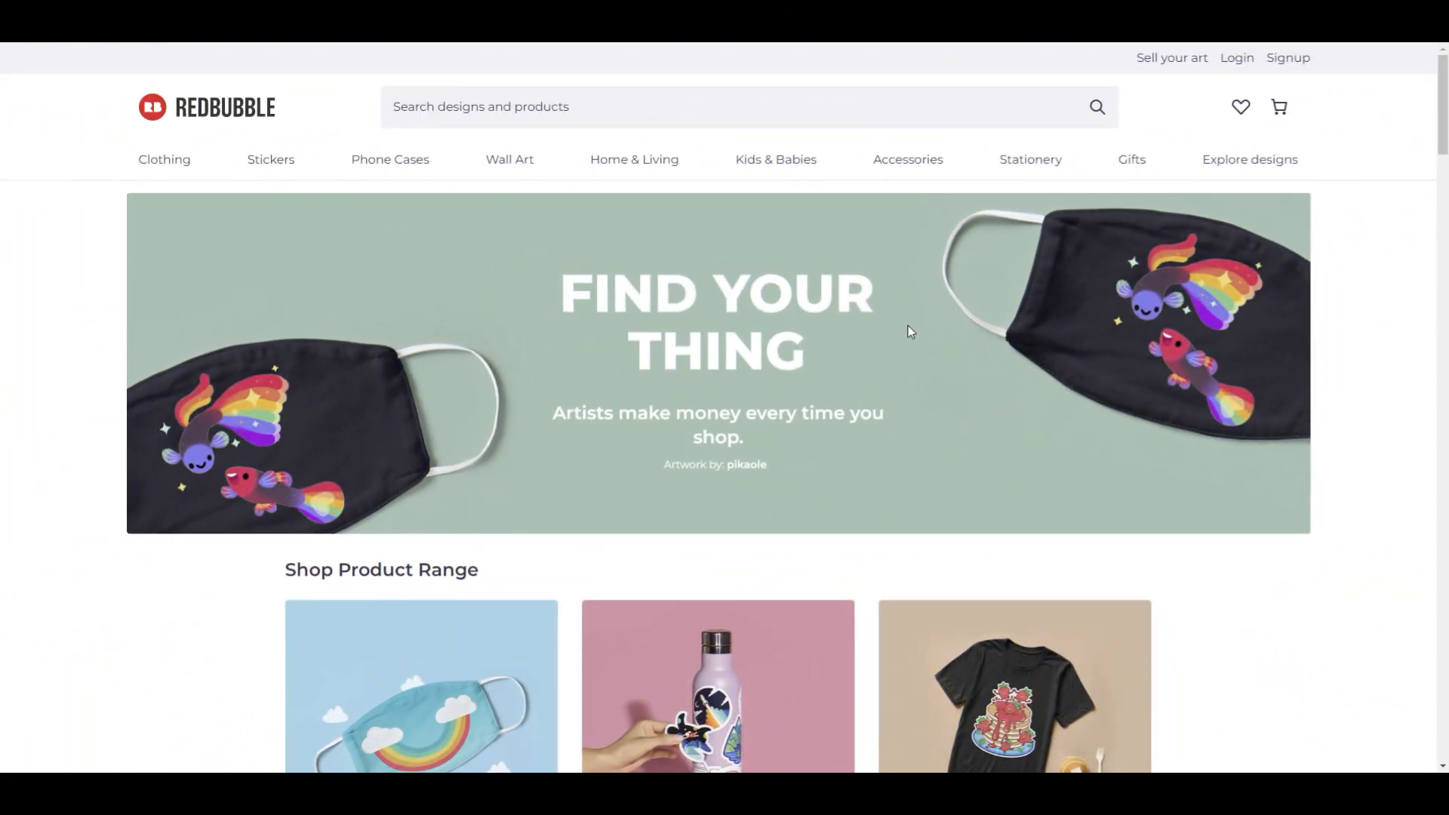
- Scroll the Redbubble homepage from the banner through Shop Product Range and featured products
scroll(down, 3)
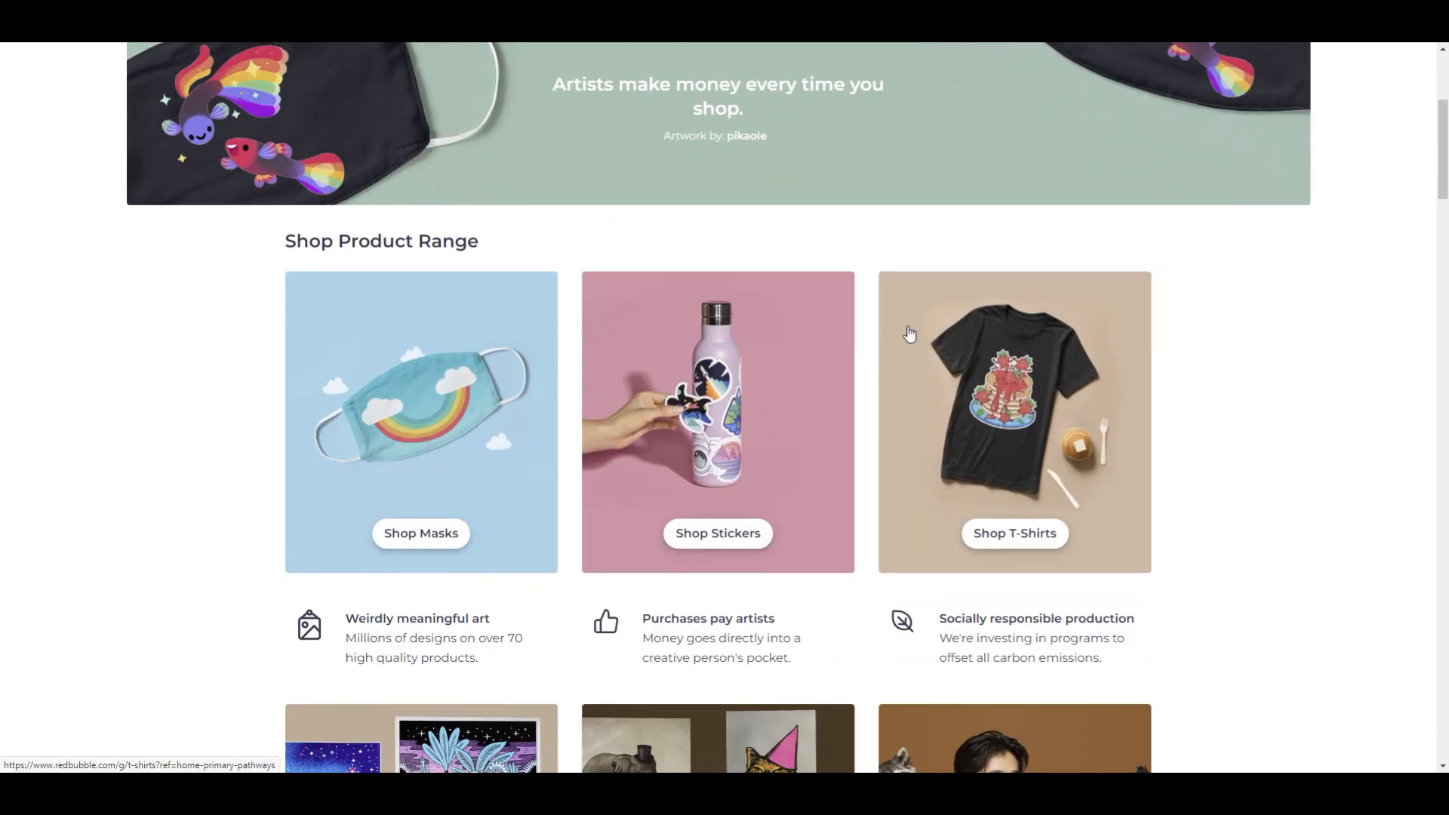
scroll(down, 3)
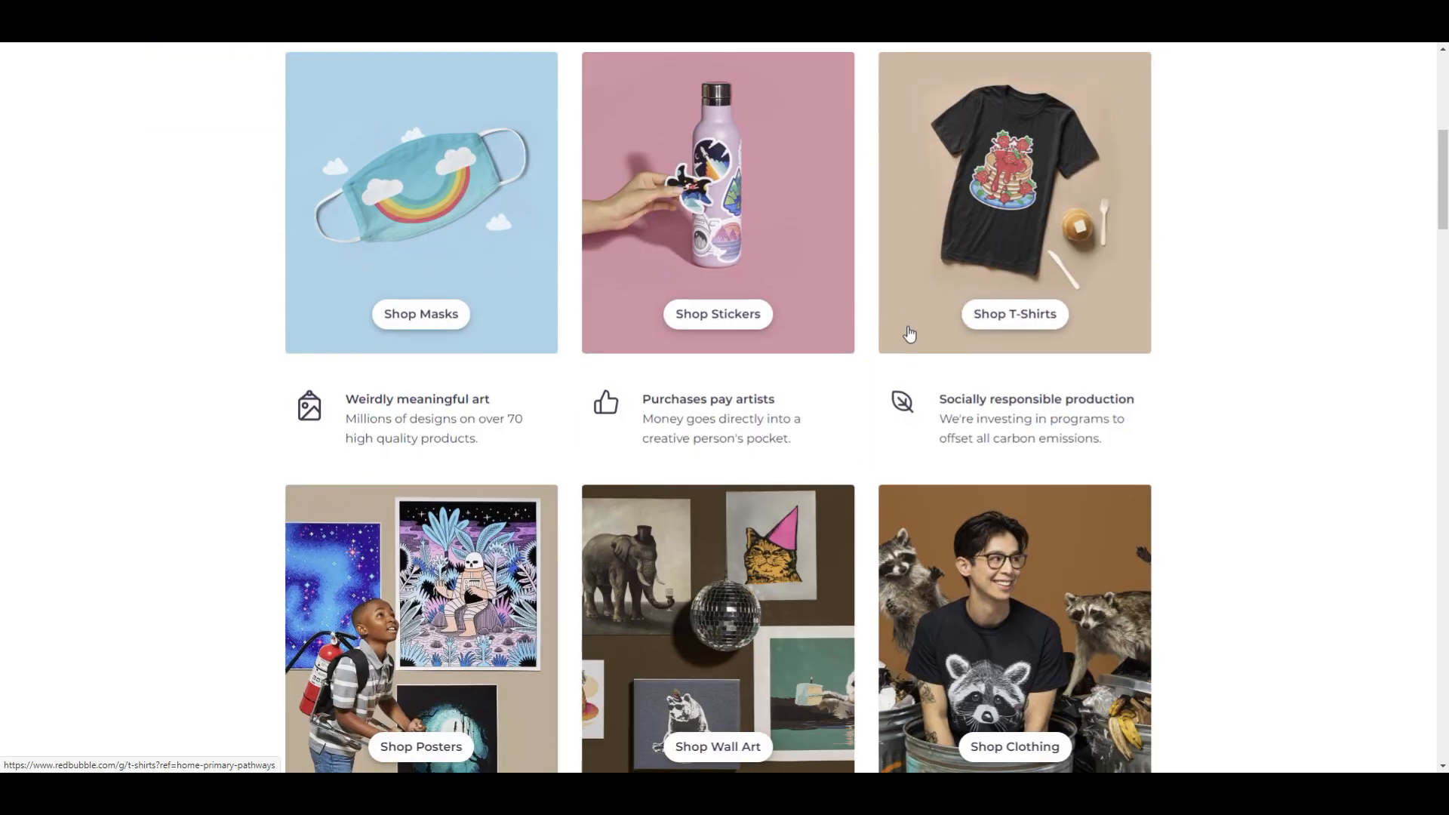
scroll(down, 3)
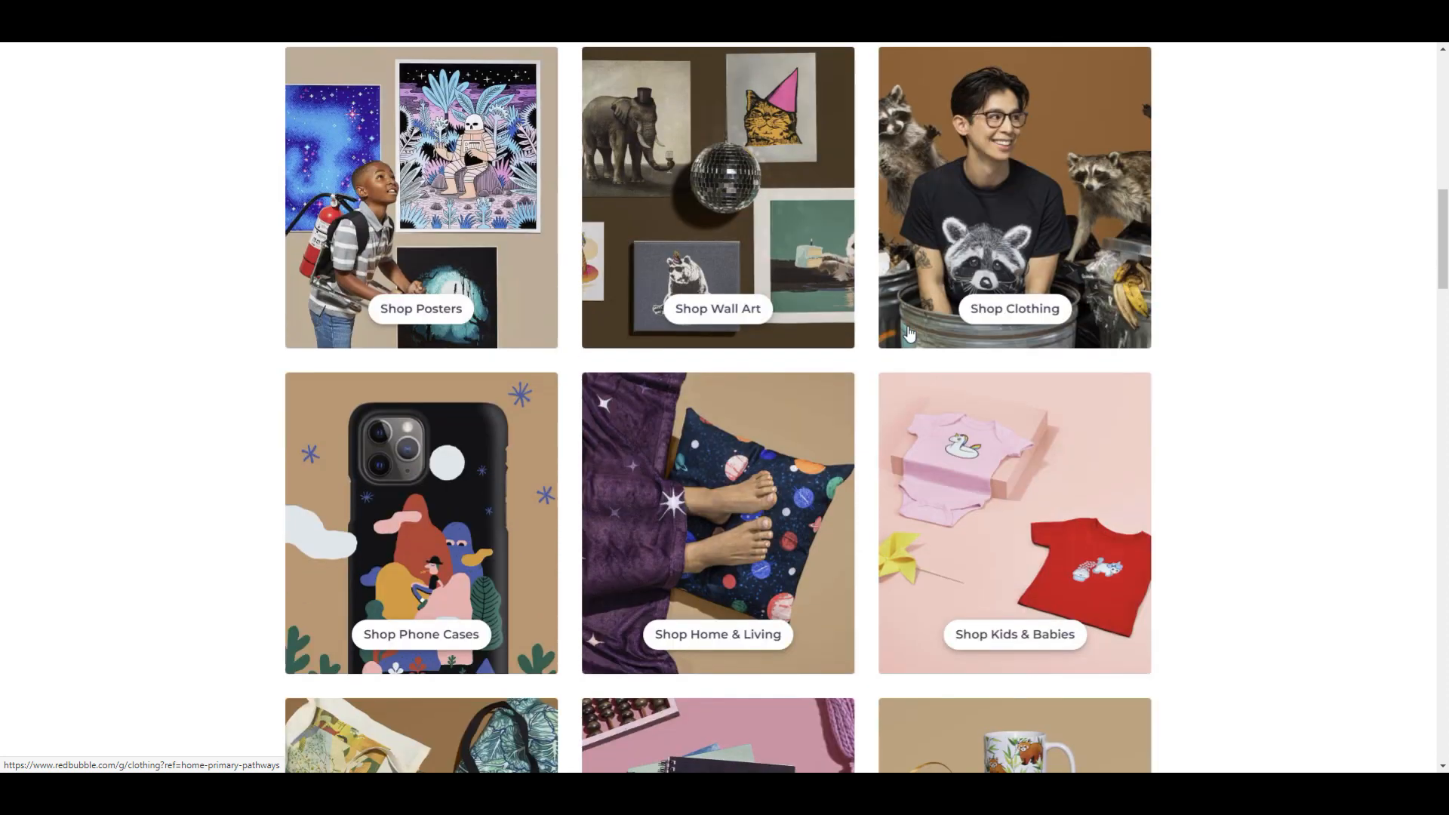
scroll(down, 3)
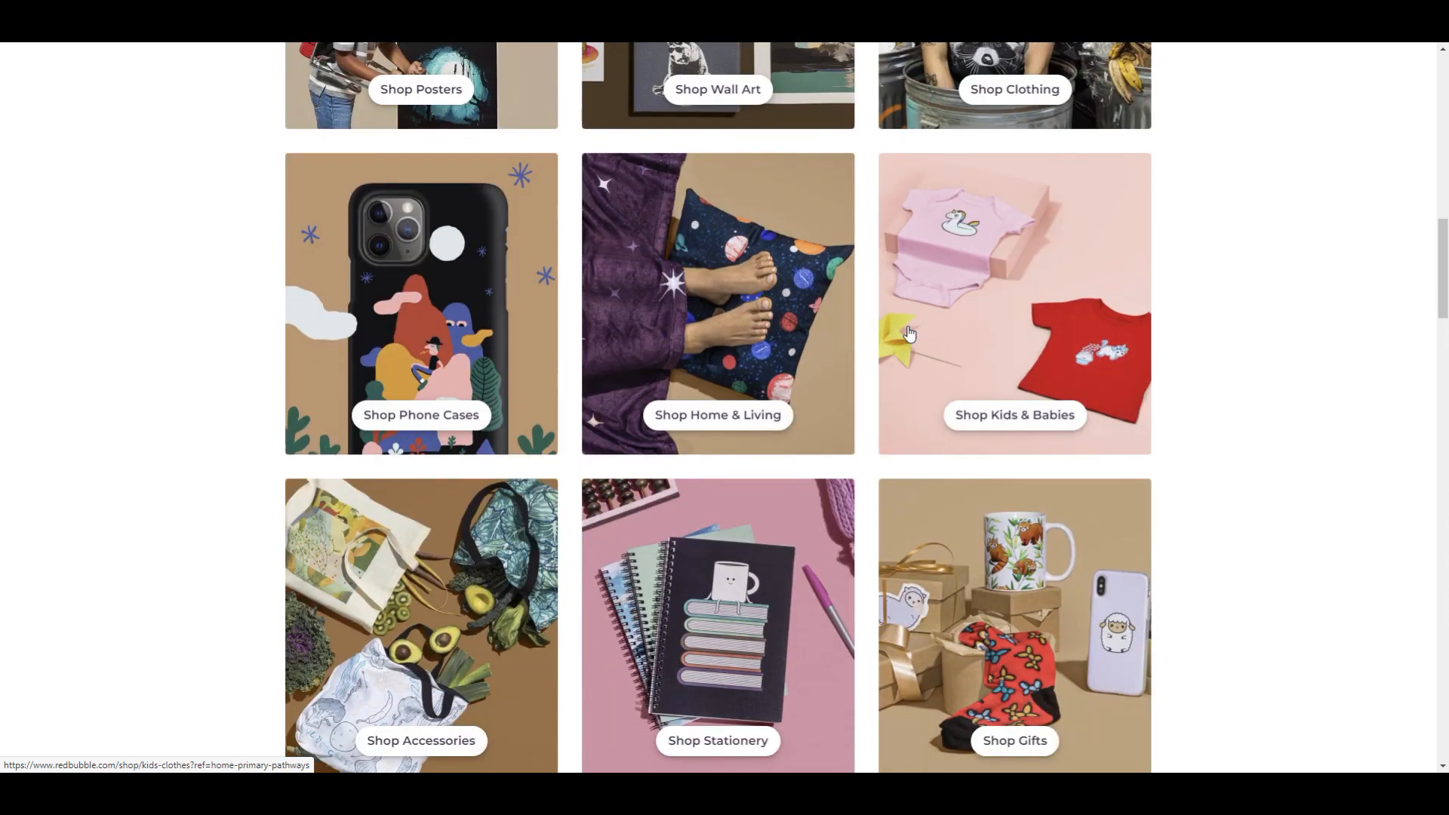
scroll(down, 3)
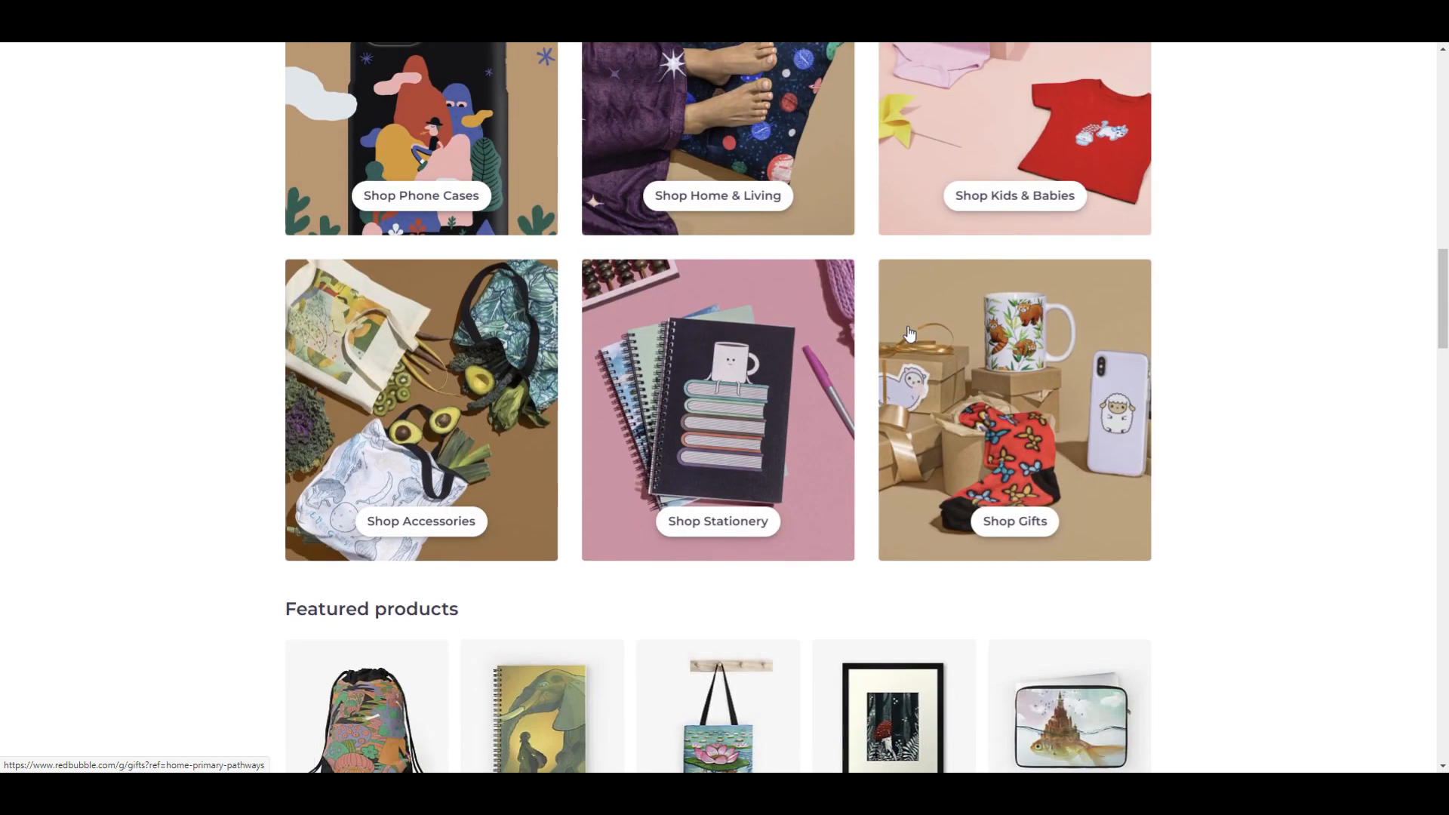
scroll(down, 3)
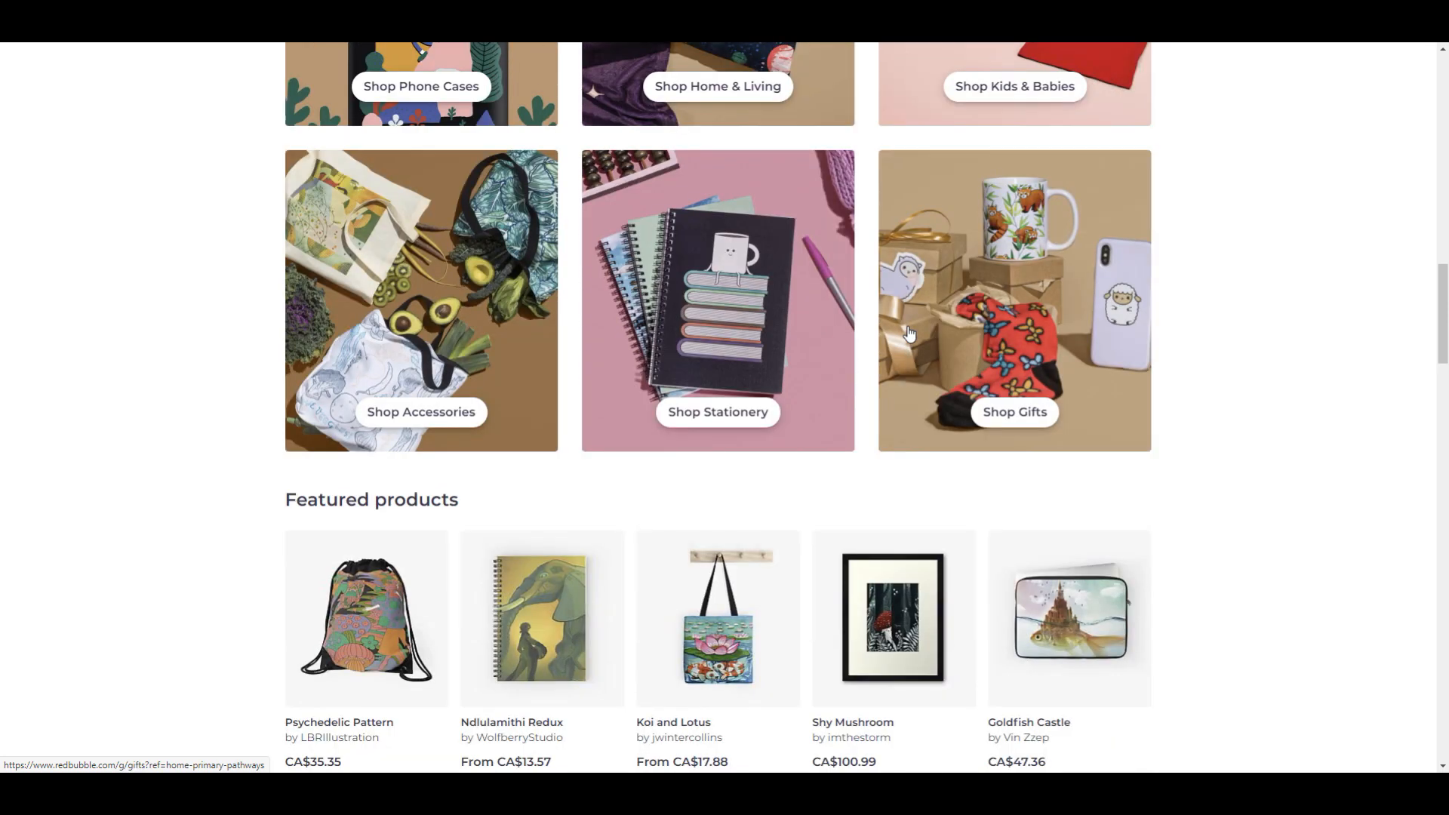
scroll(down, 3)
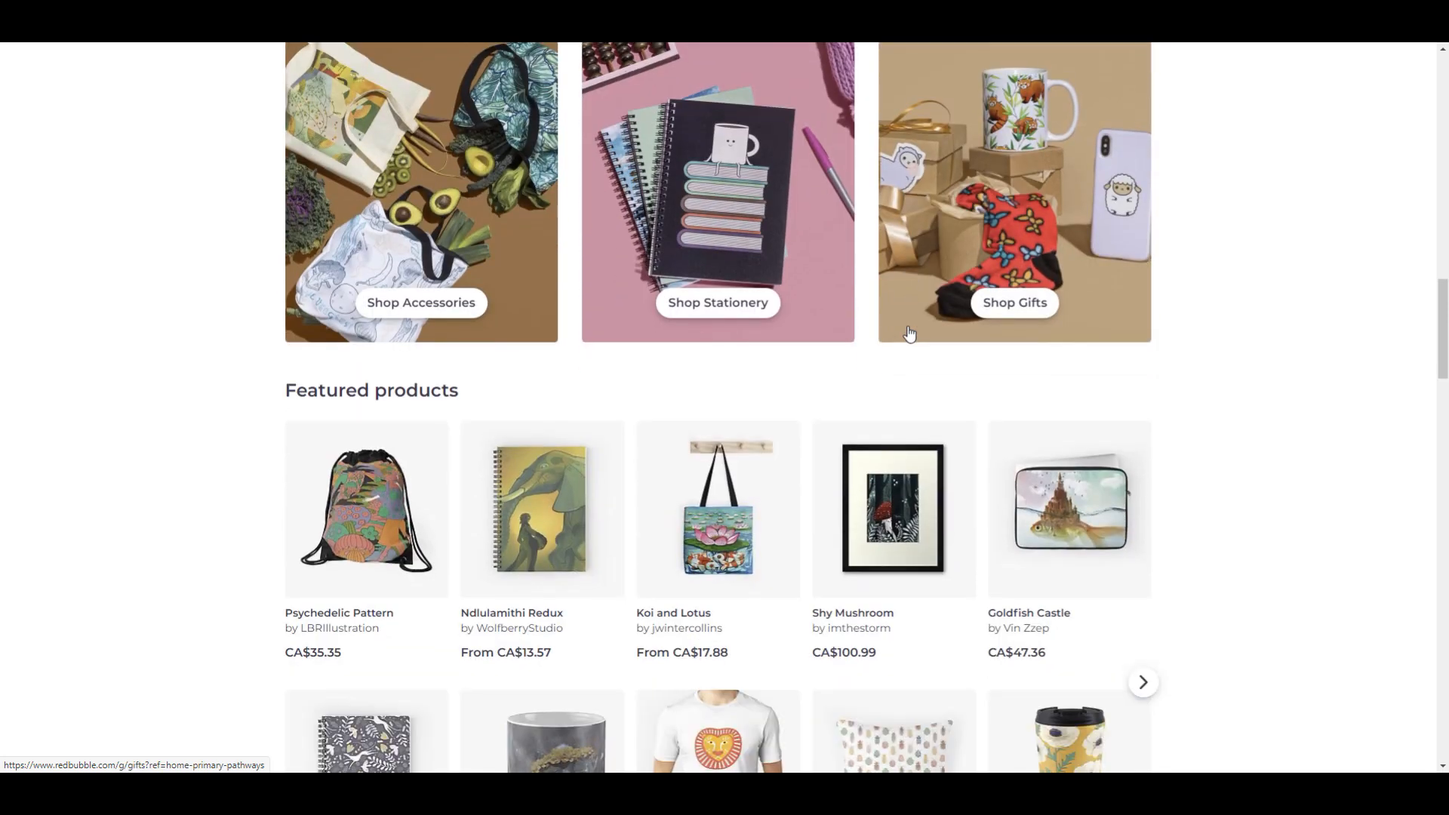
- Continue past featured artists and fan art to the mug showcase and how-it-works section
scroll(down, 3)
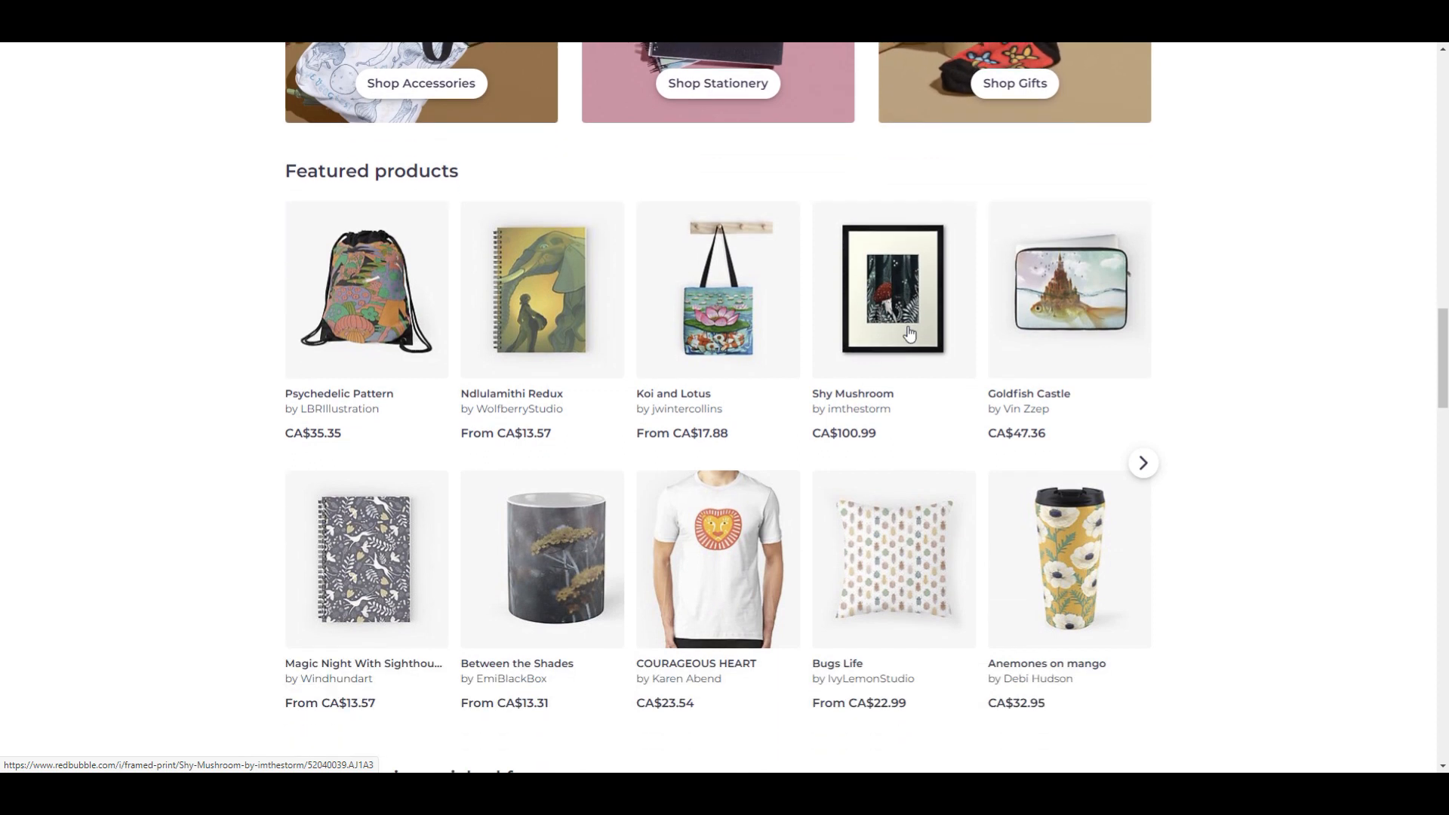
scroll(down, 3)
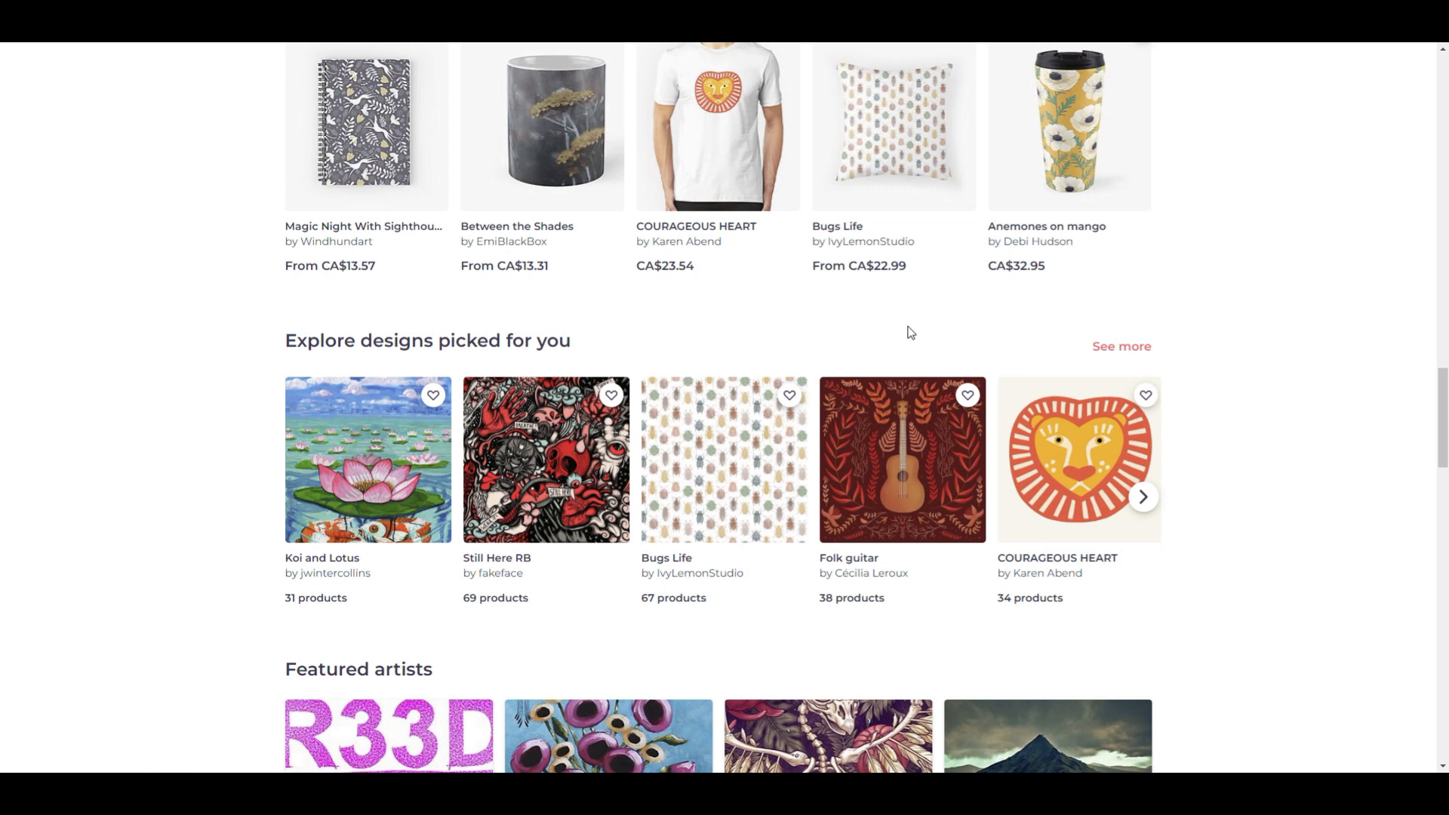
scroll(down, 3)
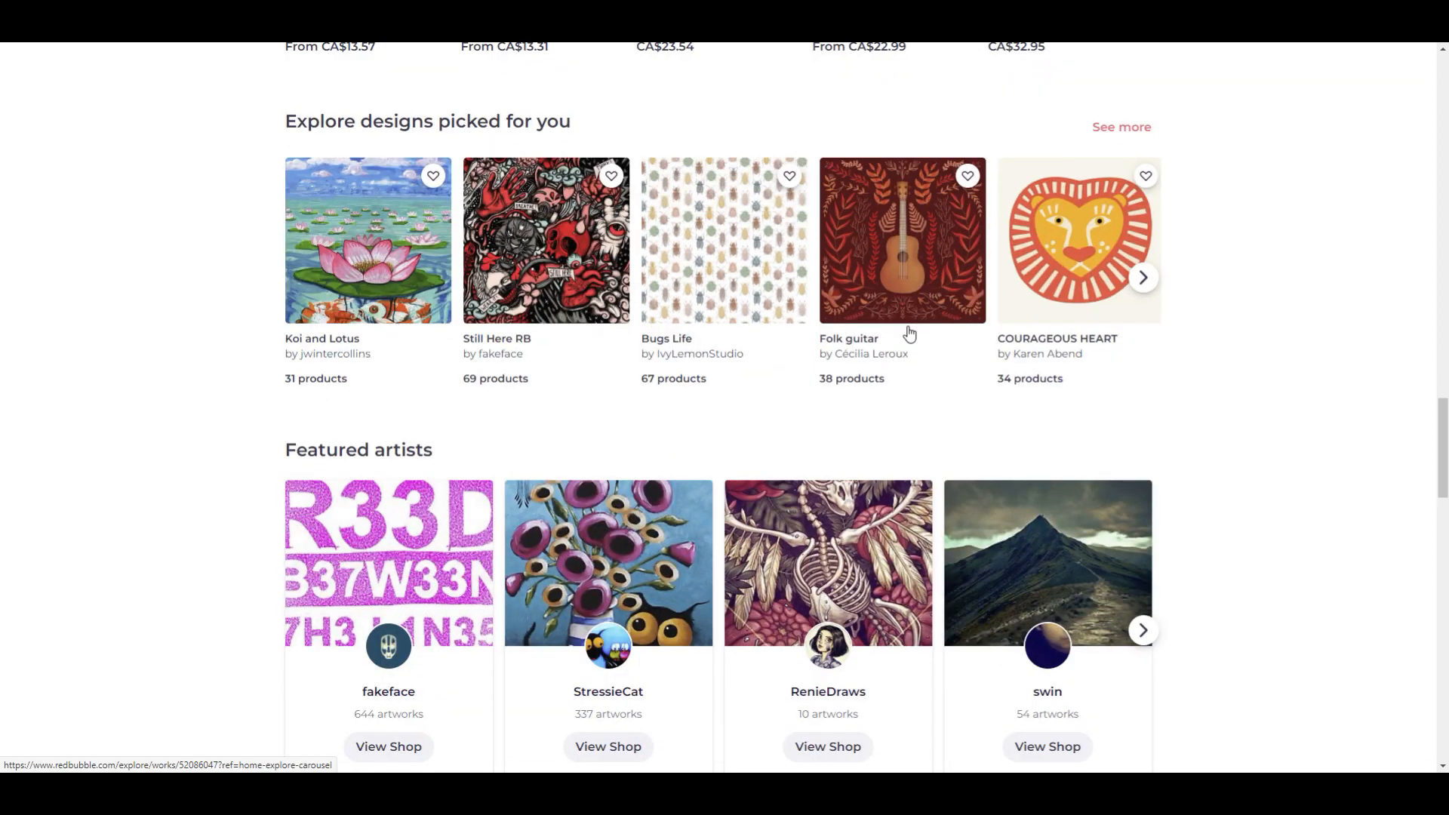
scroll(down, 3)
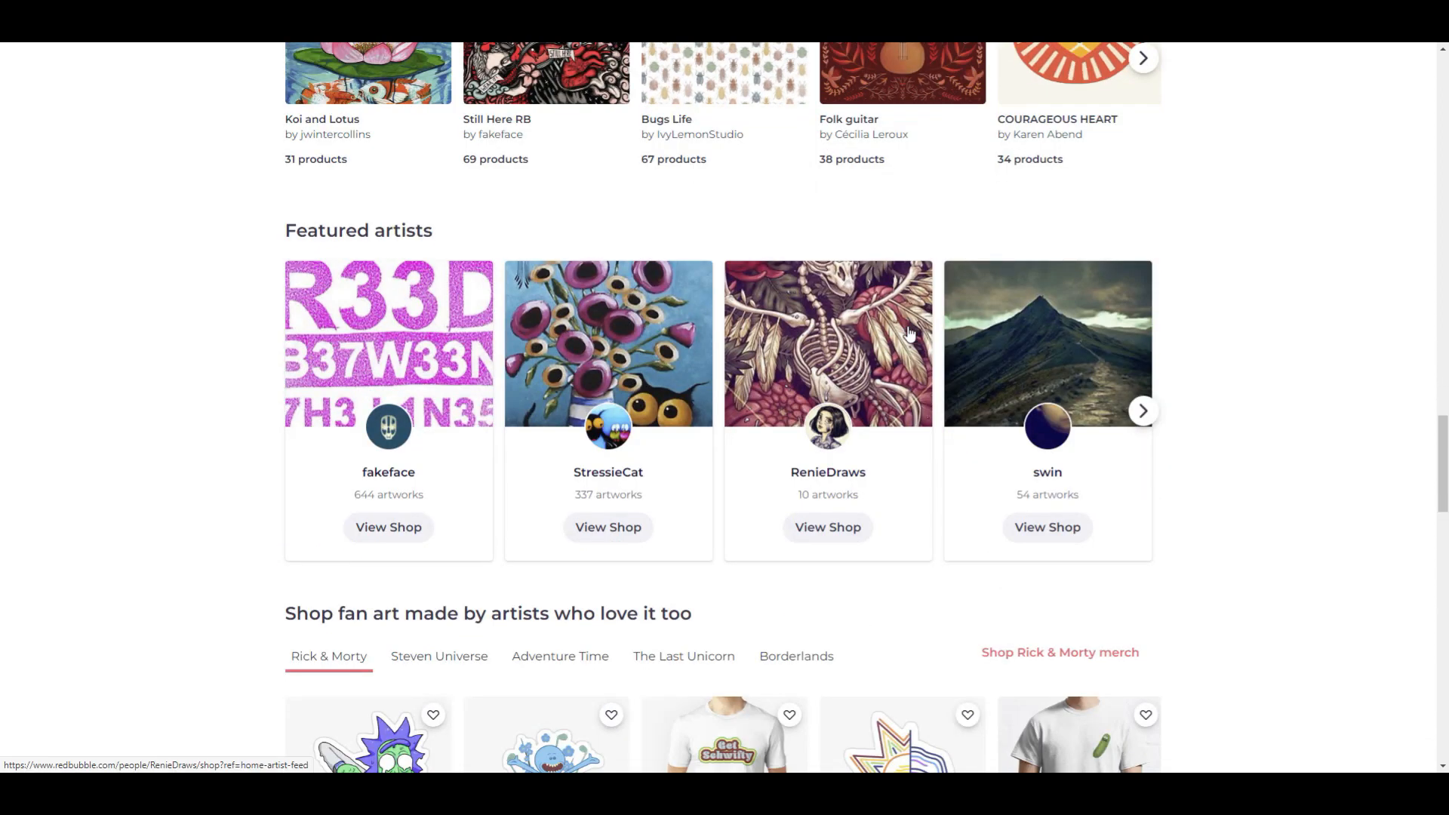
scroll(down, 3)
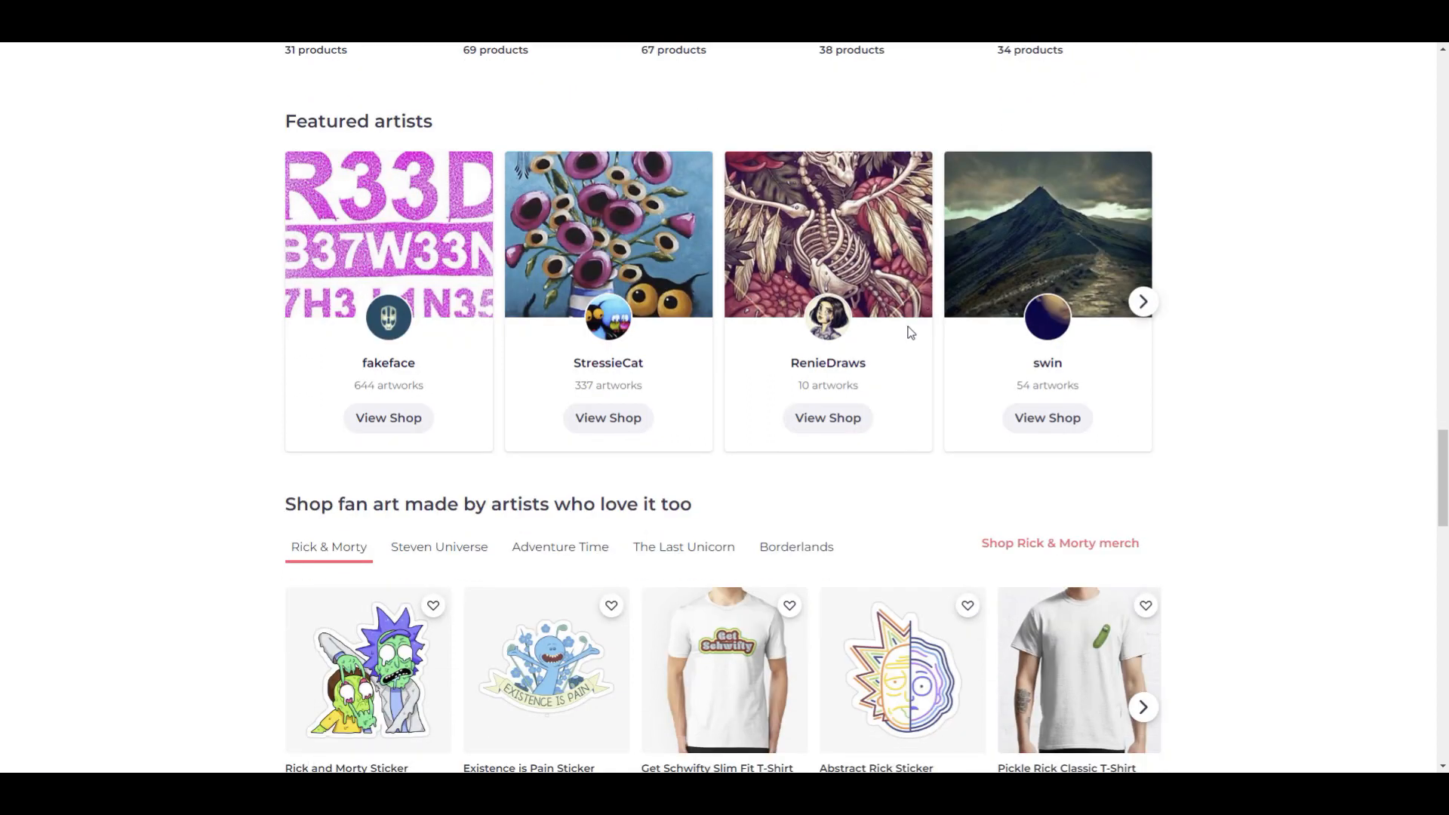
scroll(down, 3)
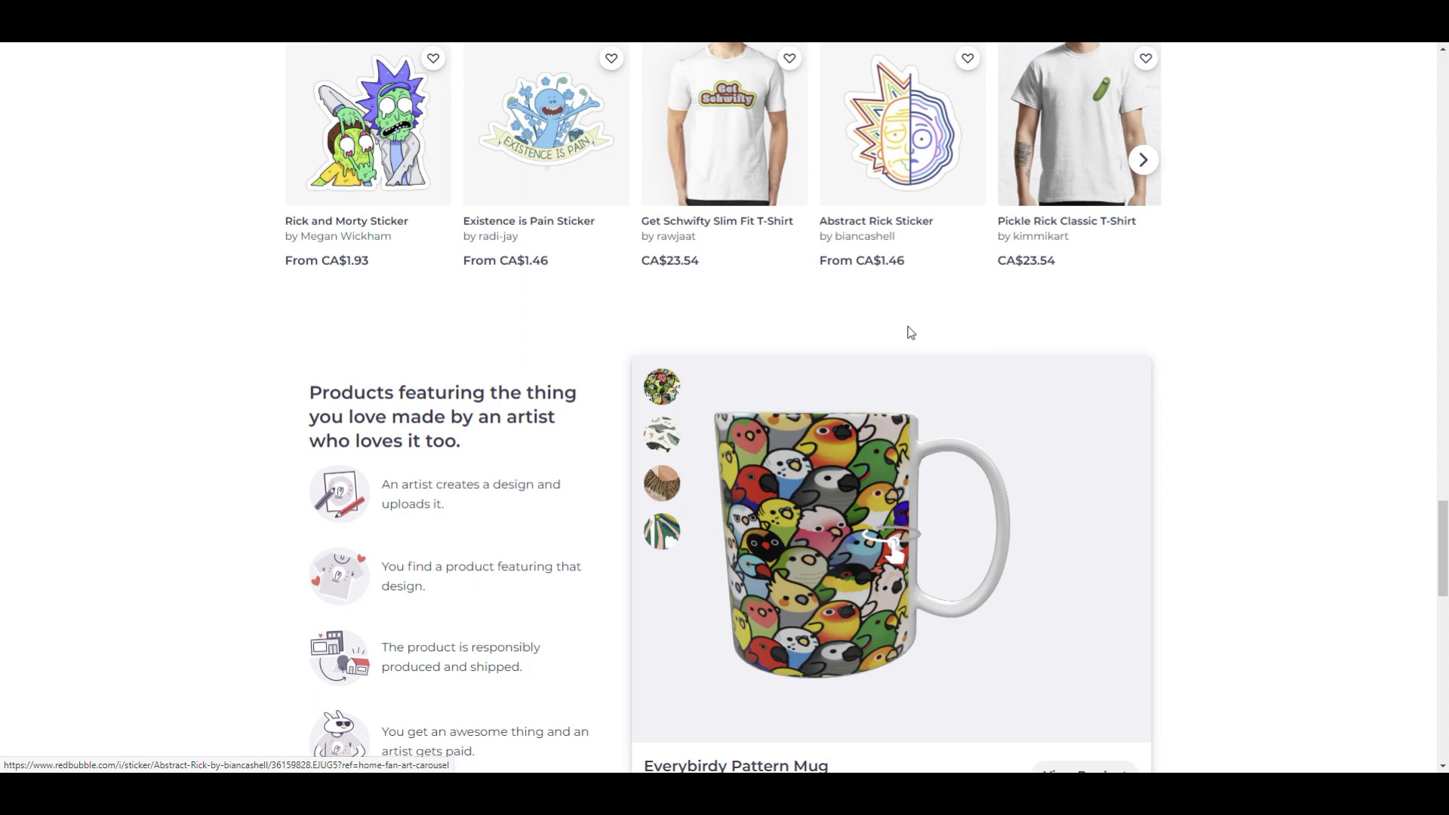
scroll(down, 3)
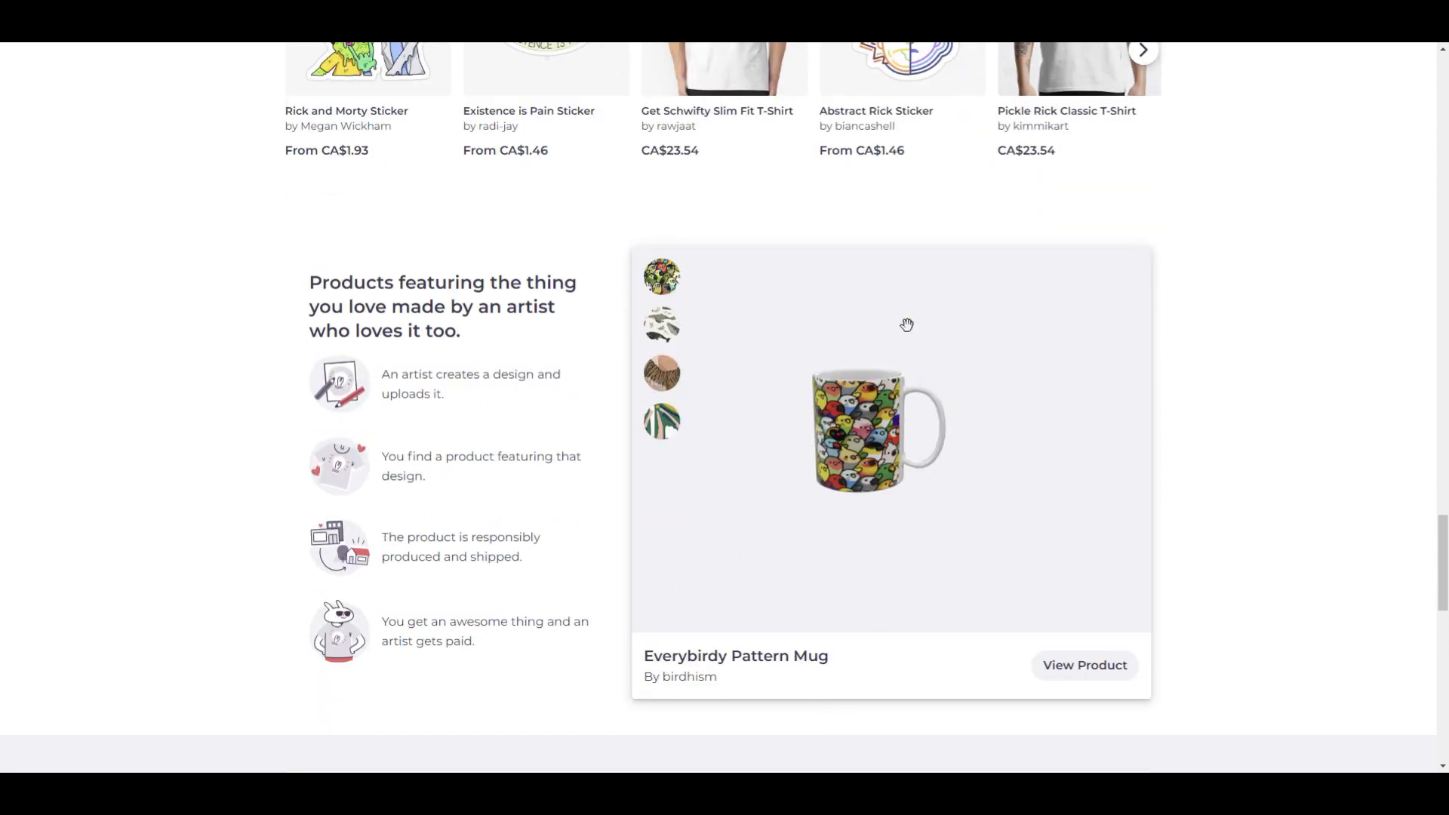